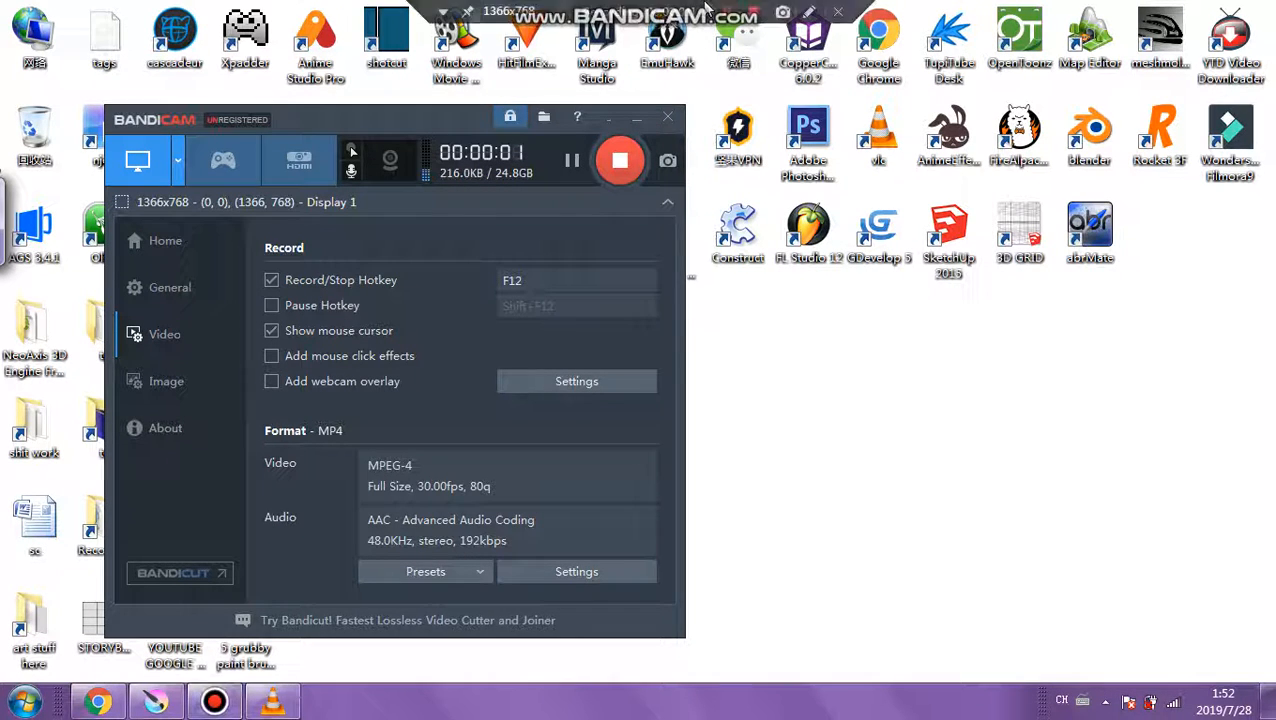
# - Dismiss the recorder, zoom into one panel of STORYBOARD SSSS.kra, and bring up the reference folder
pyautogui.click(668, 116)
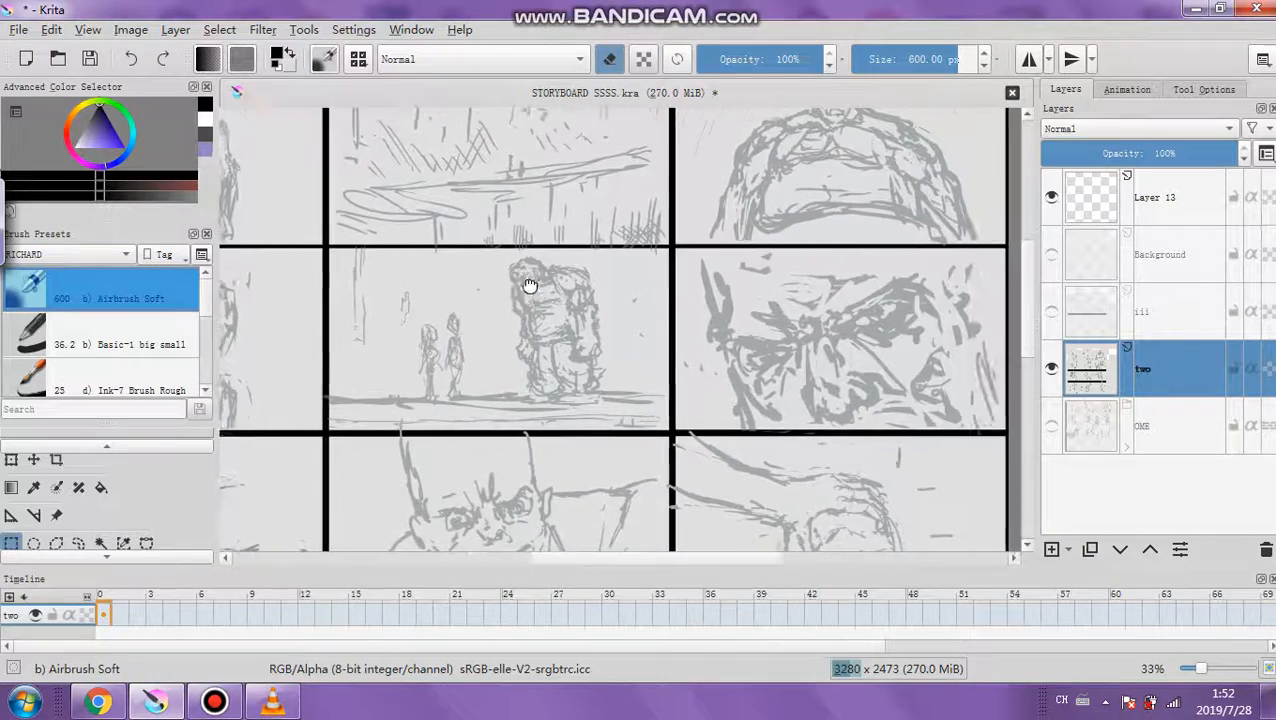
pyautogui.moveTo(530, 284); pyautogui.dragTo(704, 322)
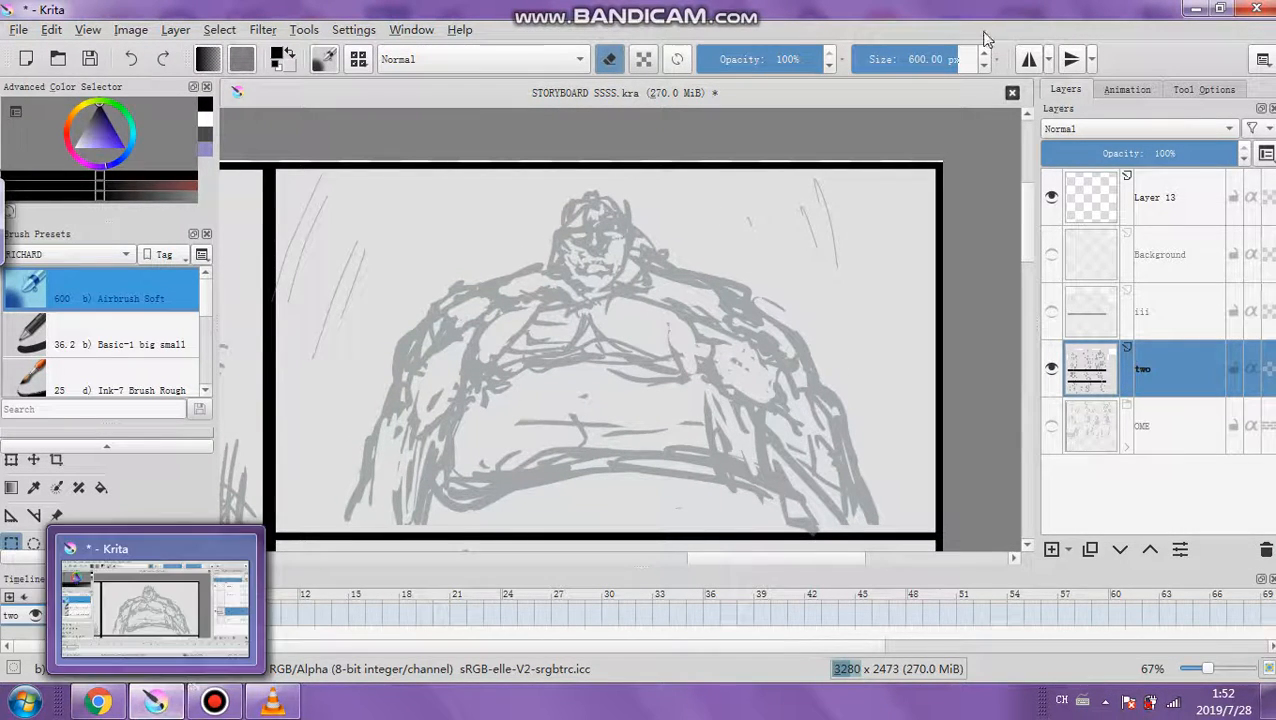
pyautogui.click(1220, 8)
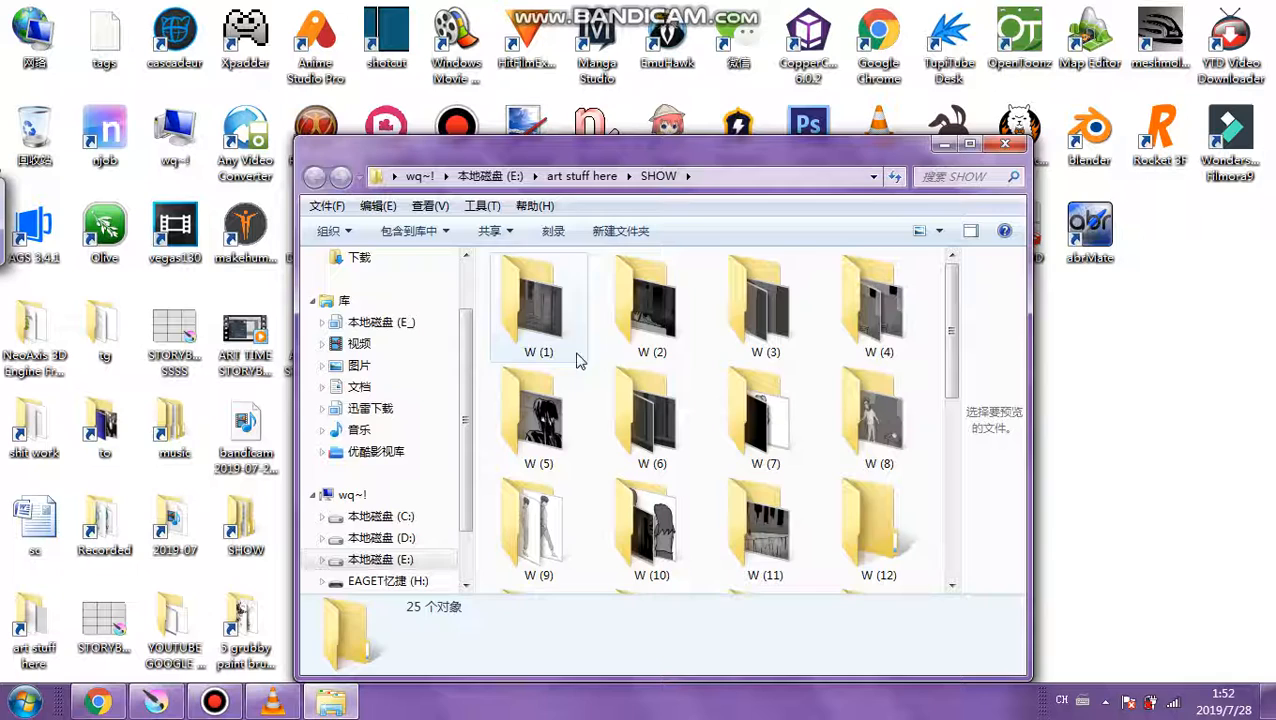
pyautogui.scroll(-3)
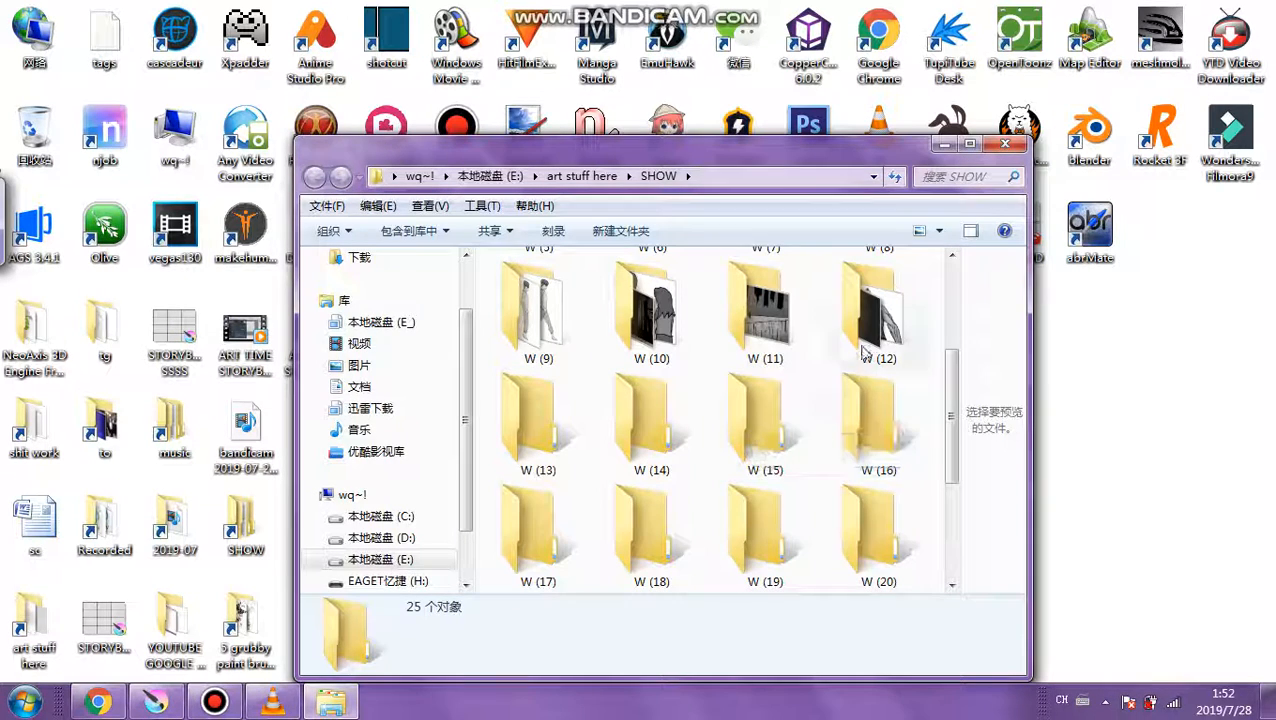
pyautogui.doubleClick(878, 310)
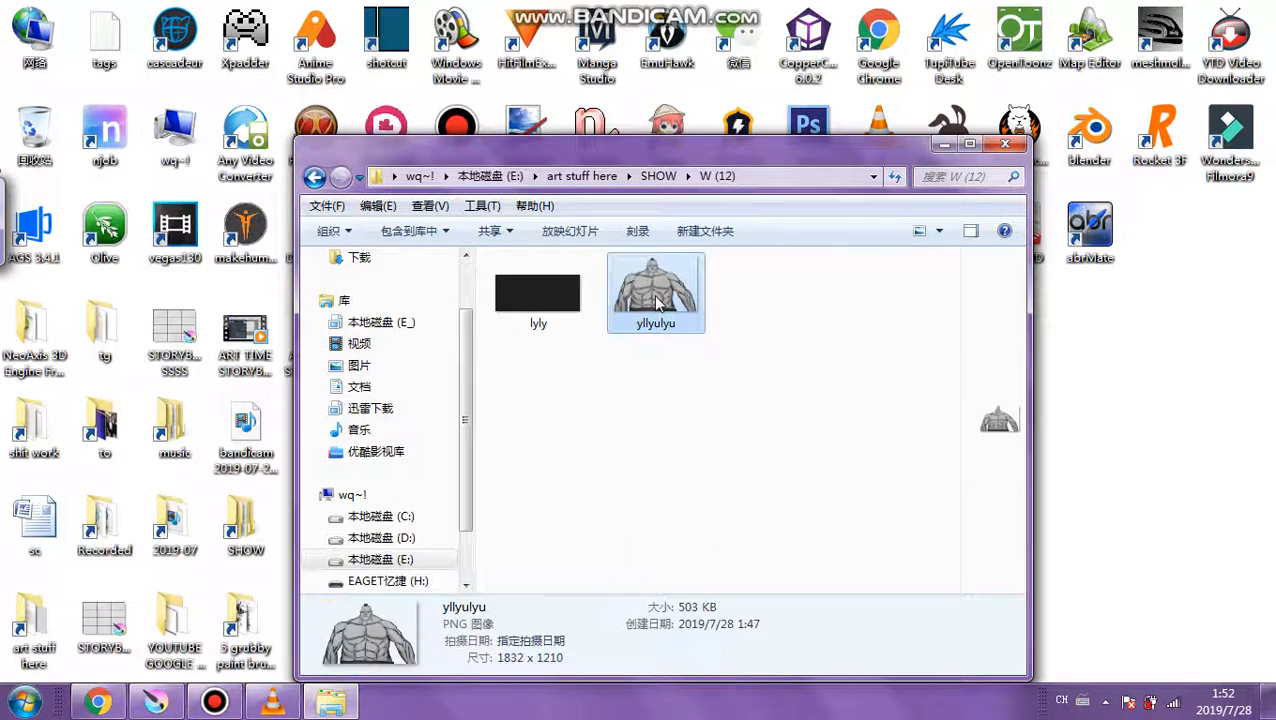
pyautogui.doubleClick(656, 290)
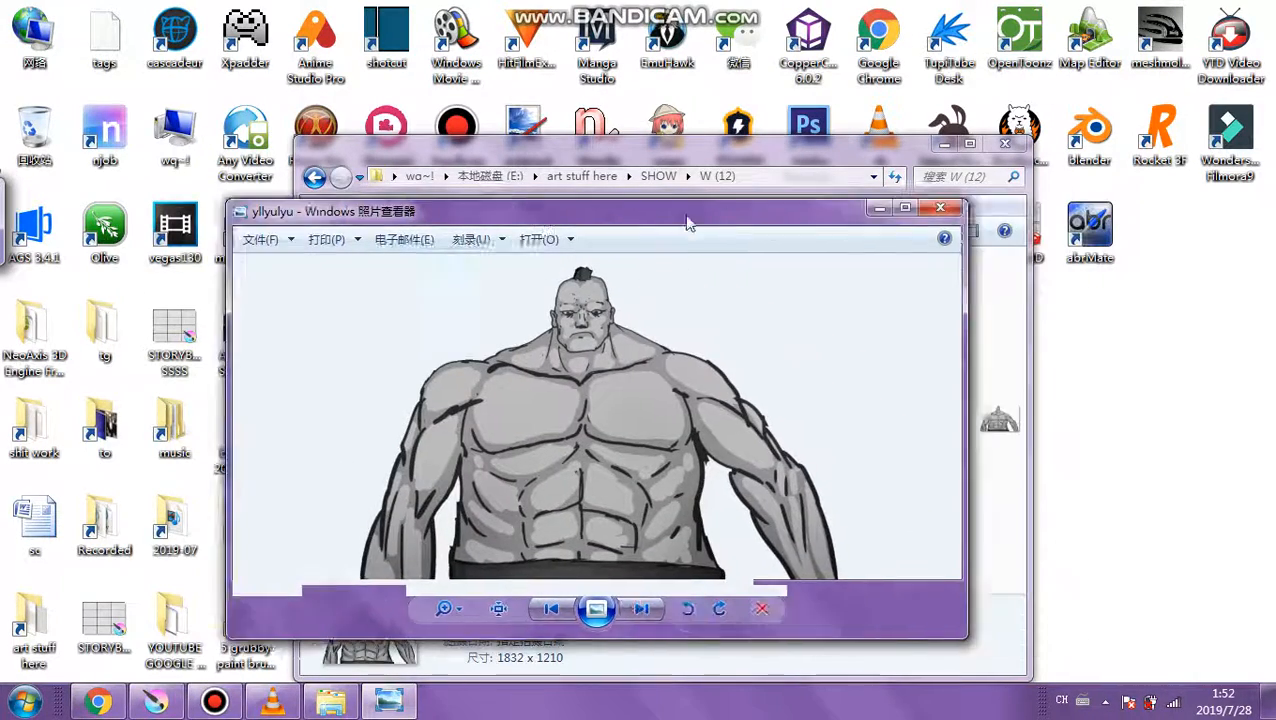
pyautogui.click(940, 206)
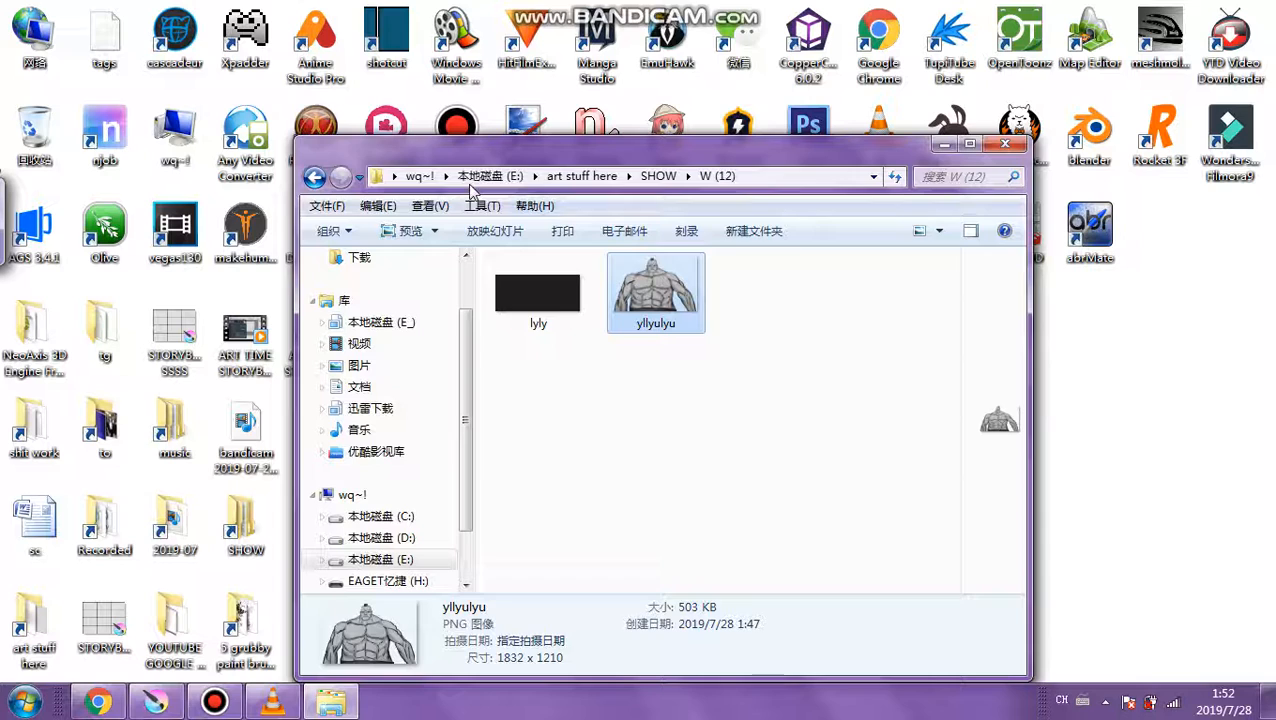
pyautogui.click(316, 176)
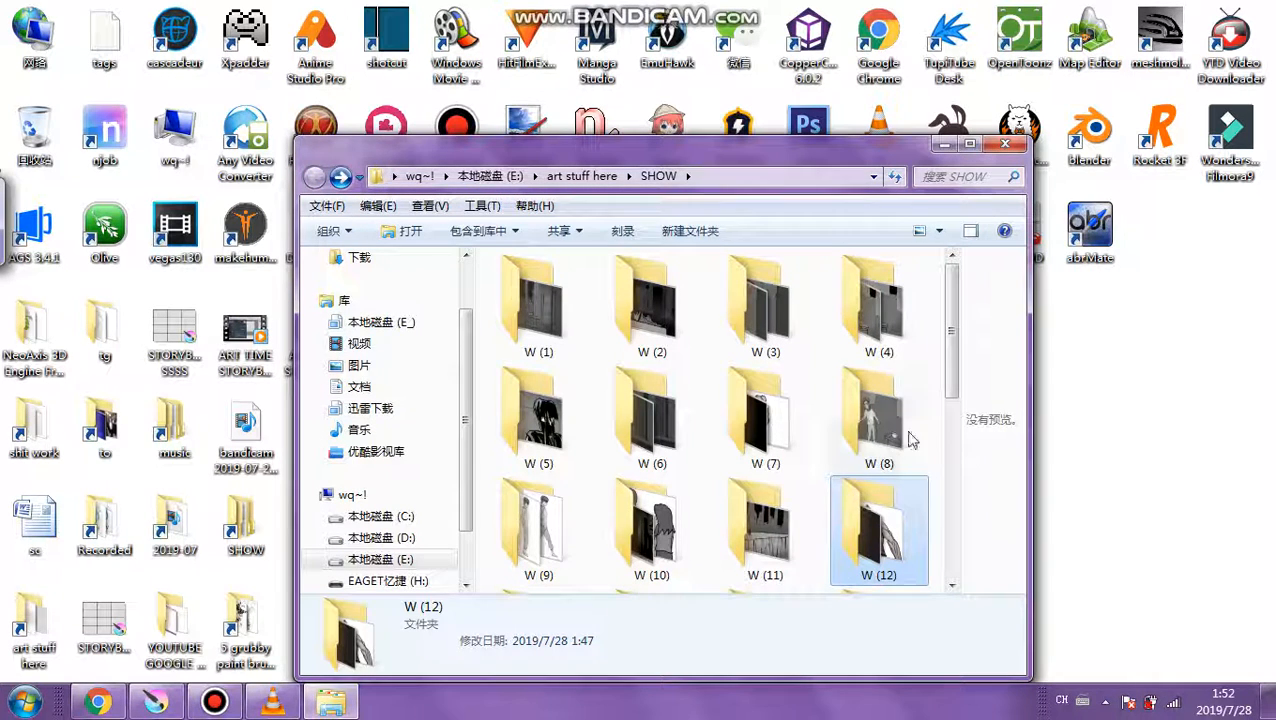
pyautogui.scroll(-3)
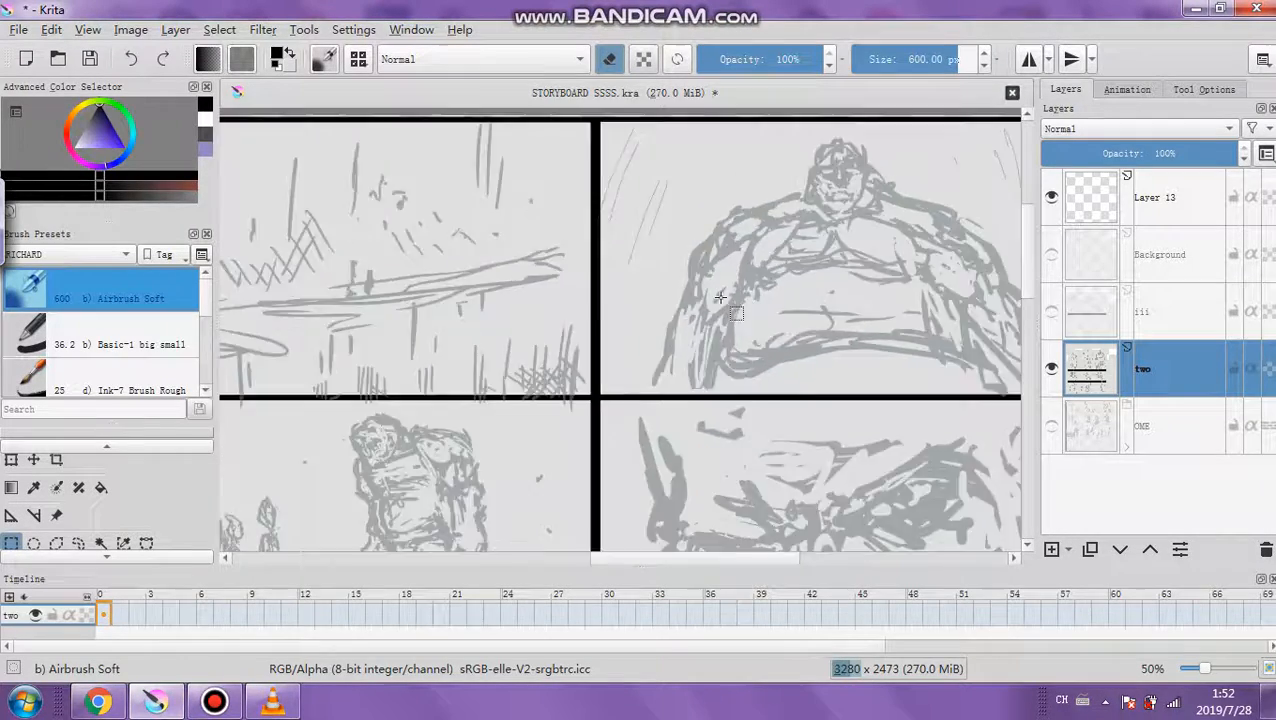
pyautogui.scroll(-3)
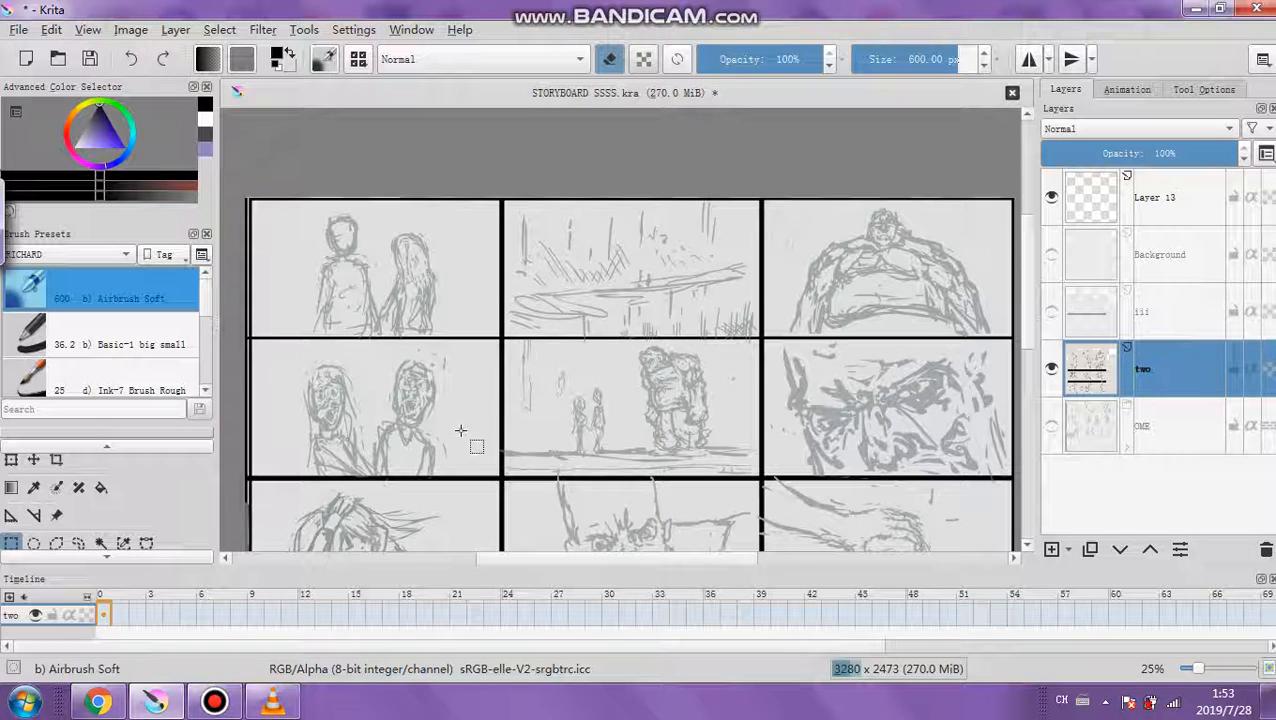
pyautogui.scroll(3)
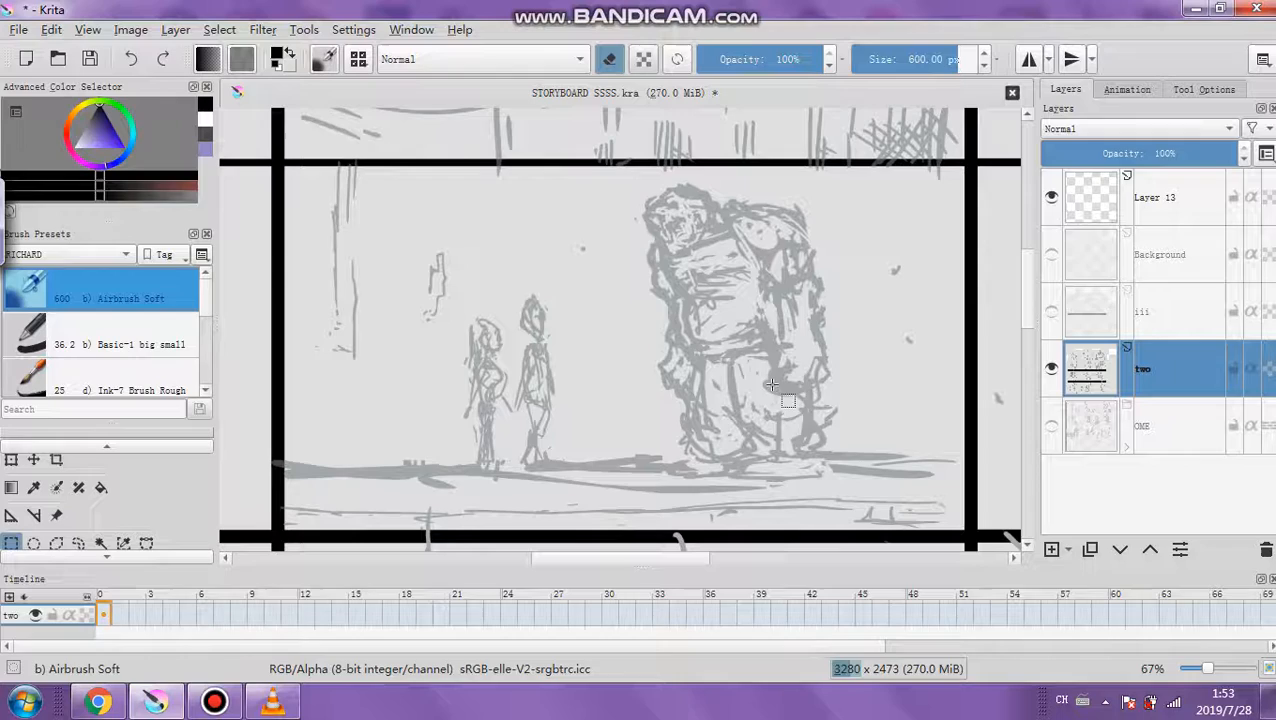
pyautogui.scroll(-3)
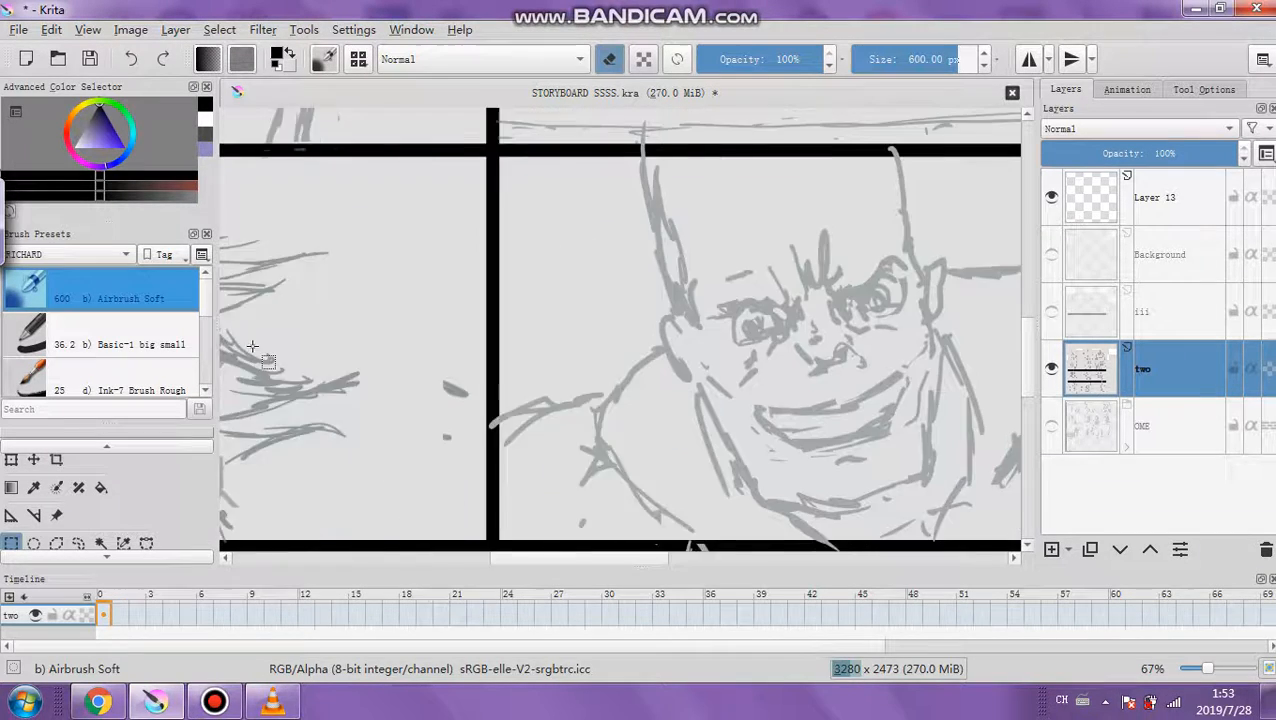
pyautogui.scroll(-3)
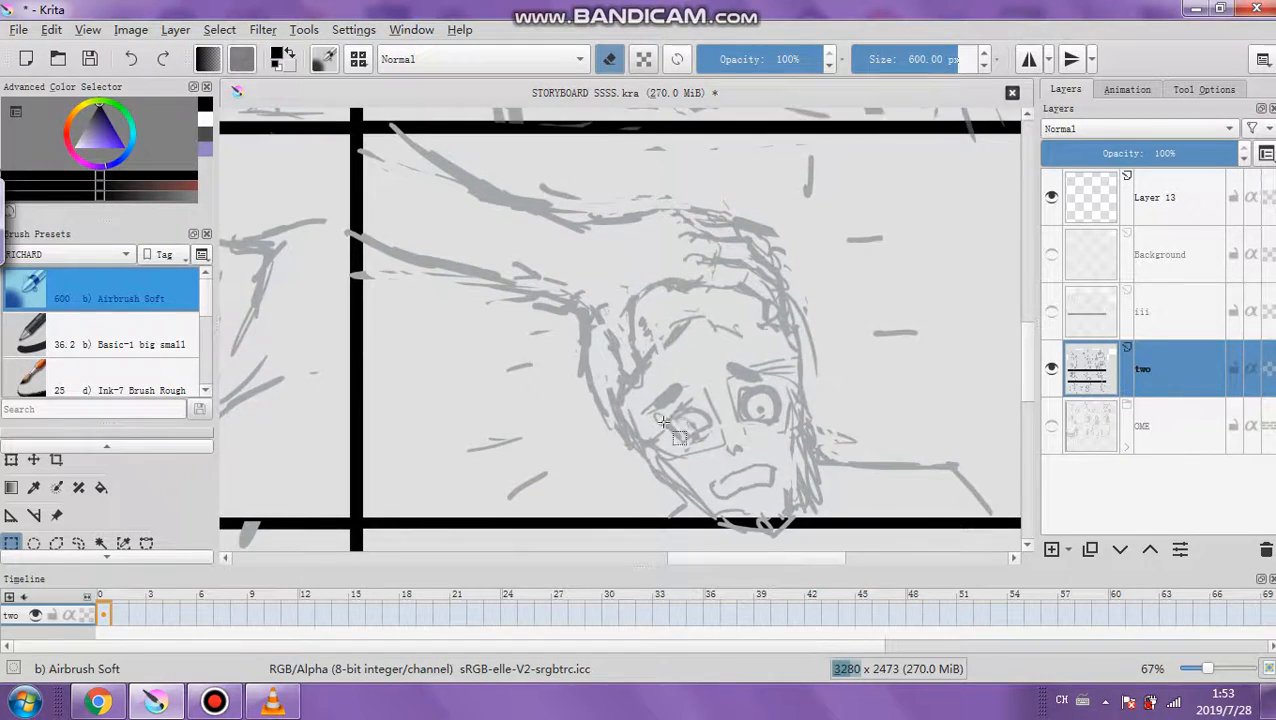
pyautogui.scroll(-3)
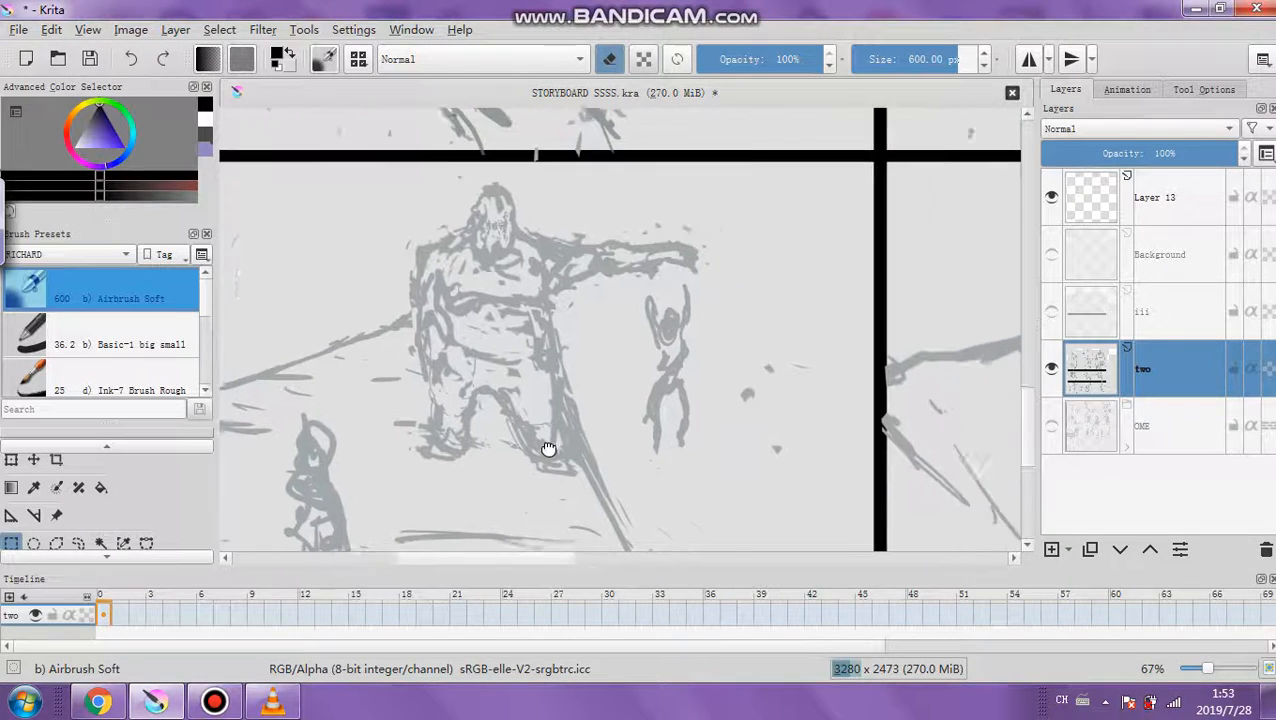
pyautogui.scroll(-3)
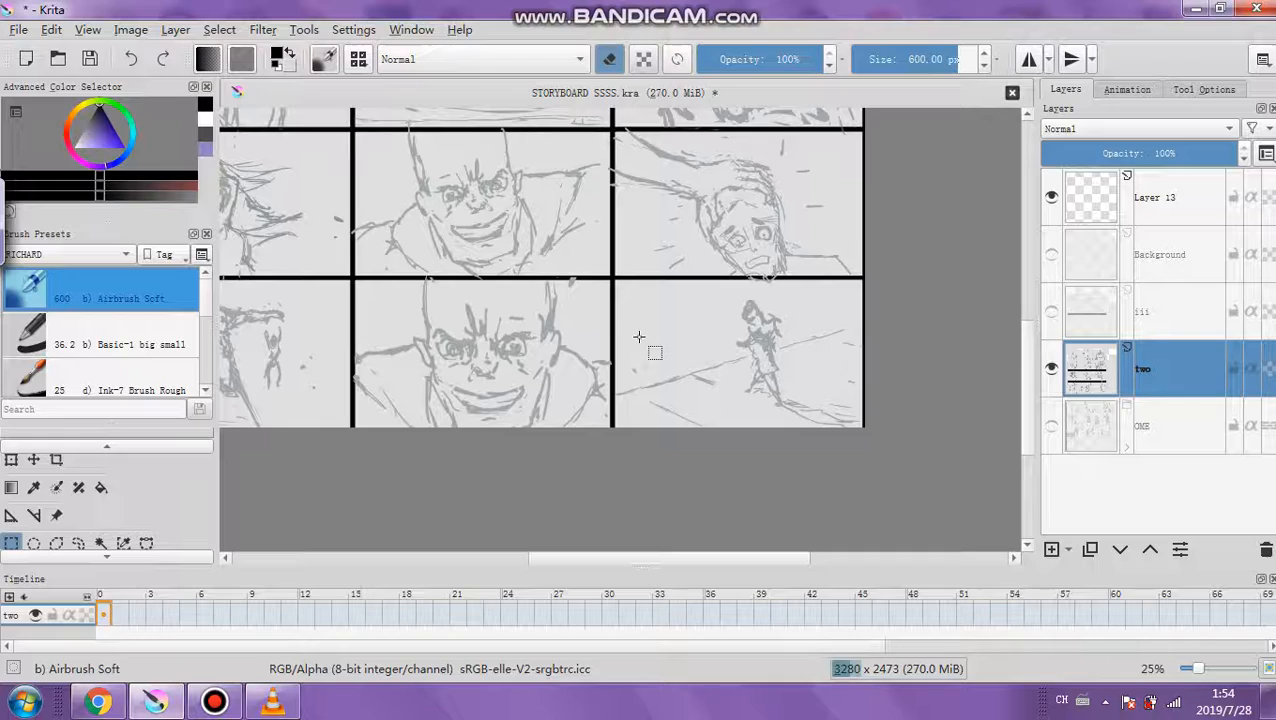
pyautogui.scroll(-3)
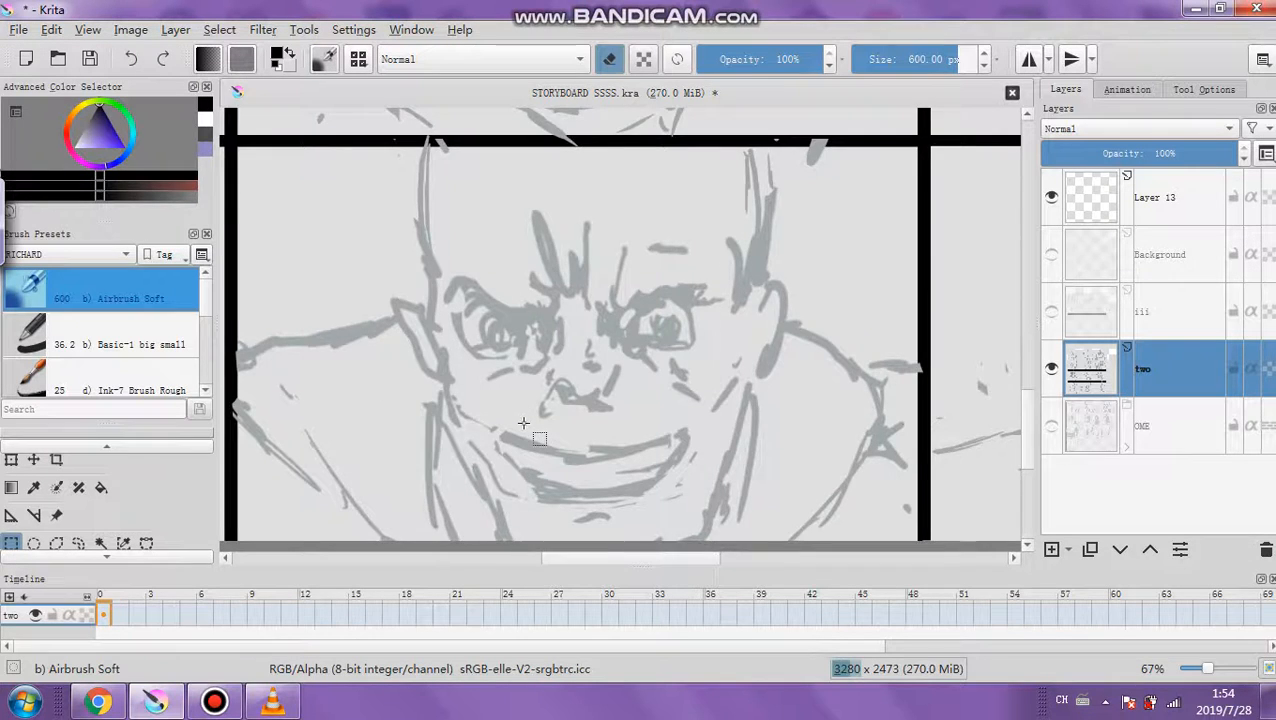
pyautogui.scroll(-3)
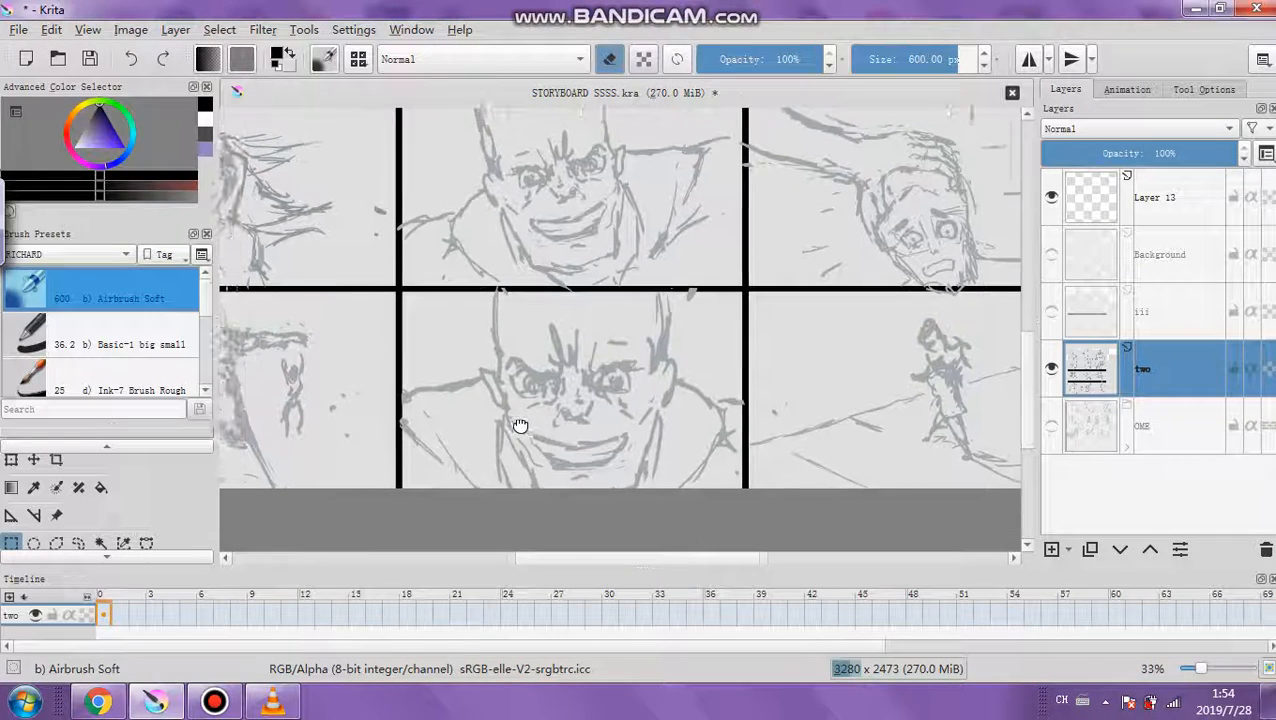
pyautogui.moveTo(520, 424); pyautogui.dragTo(558, 424)
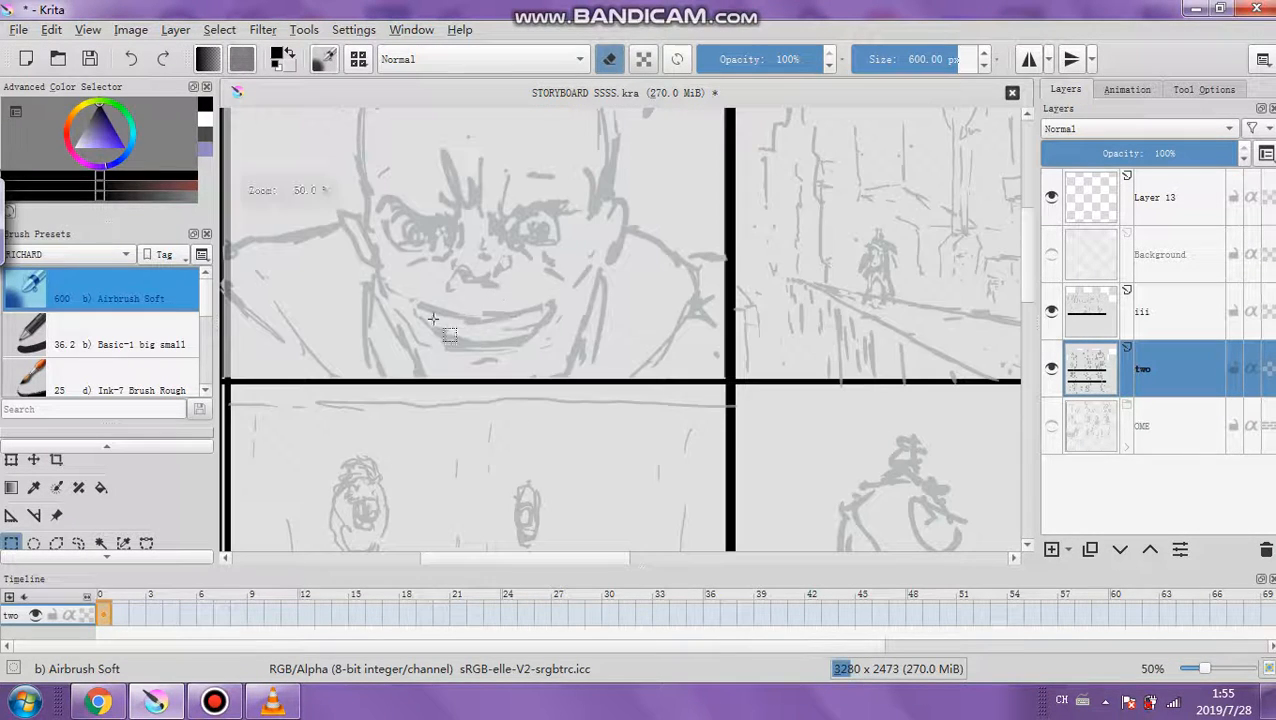
pyautogui.scroll(-3)
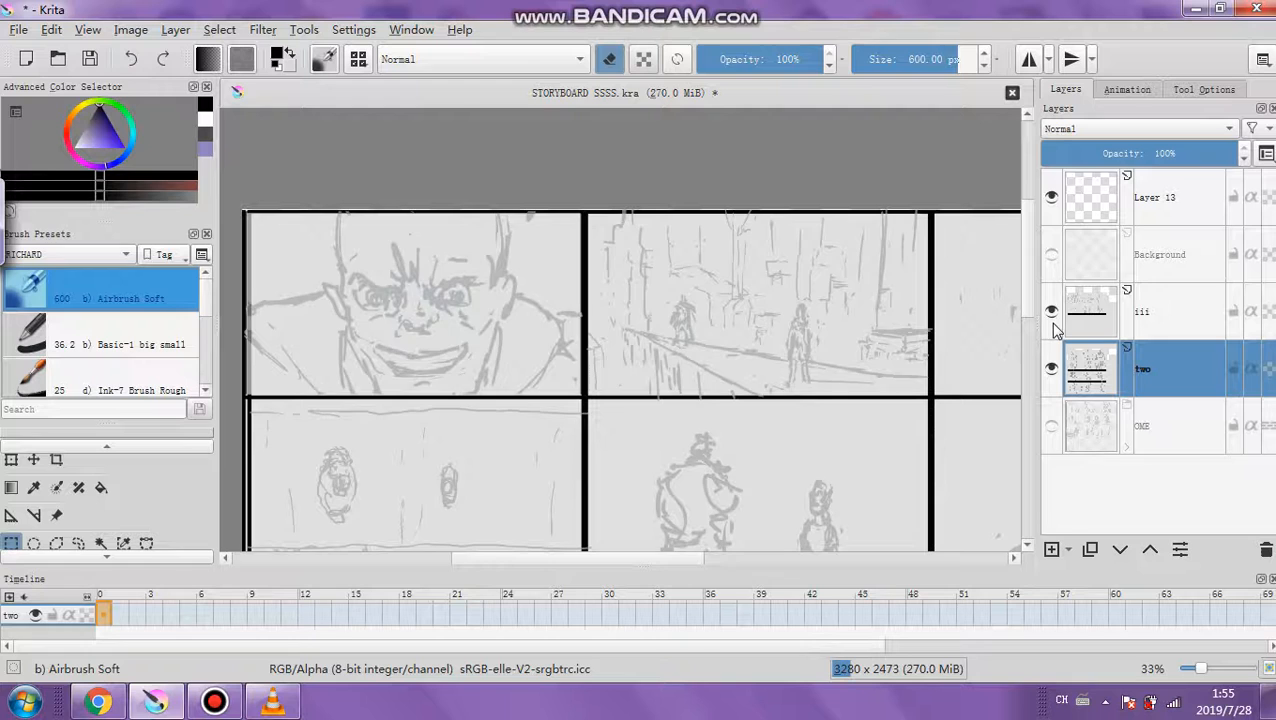
pyautogui.scroll(-3)
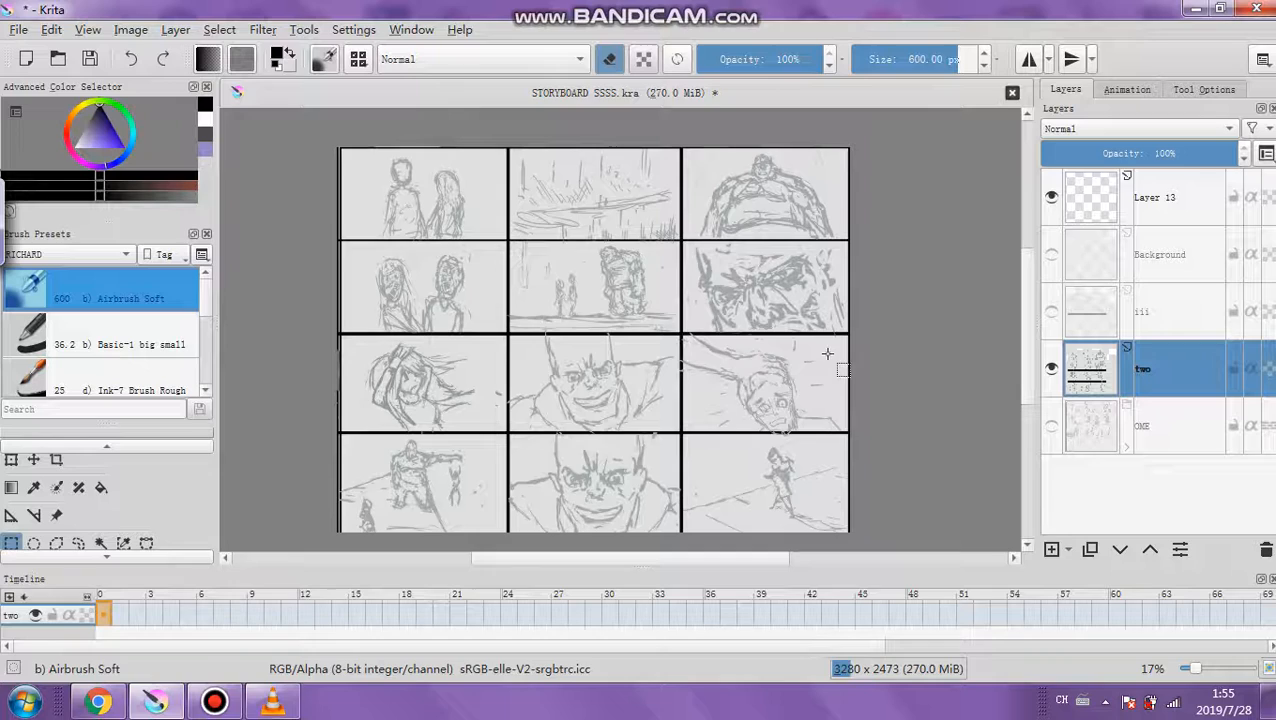
pyautogui.scroll(-3)
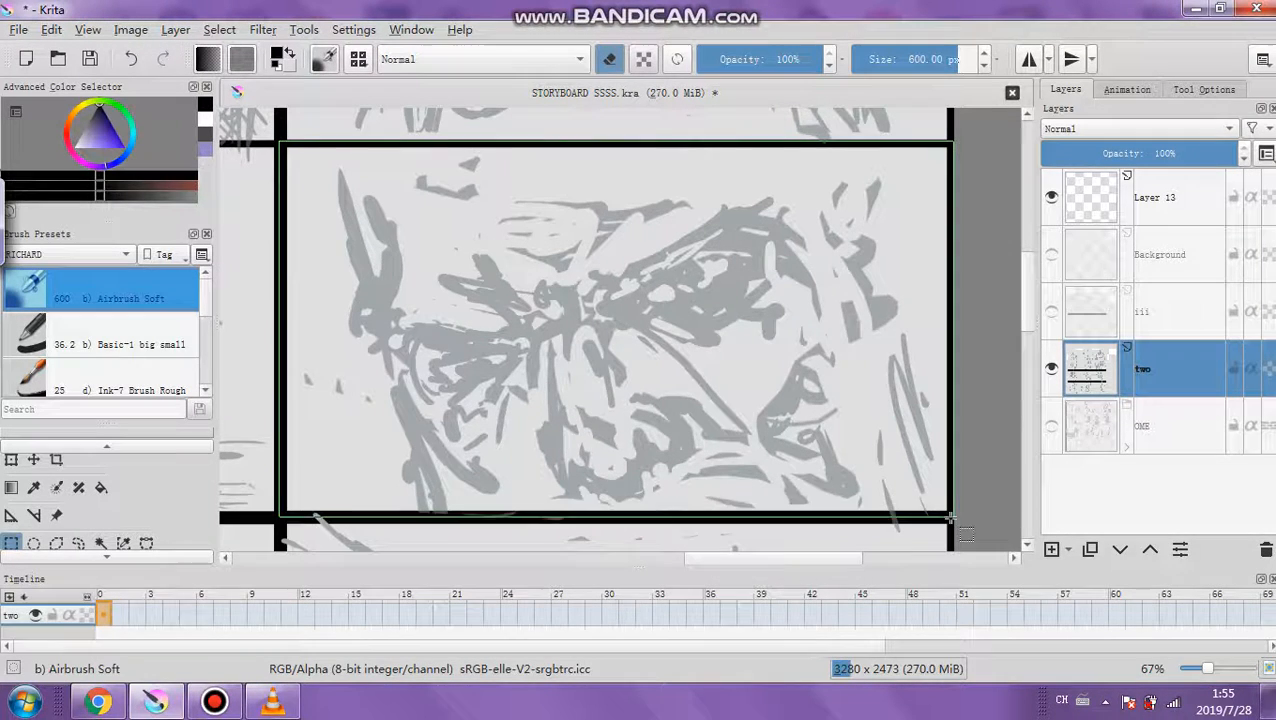
# - Copy the rectangle-selected scowling face panel, then cancel the Open dialog and switch to KRITA CINEMA
pyautogui.click(50, 30)
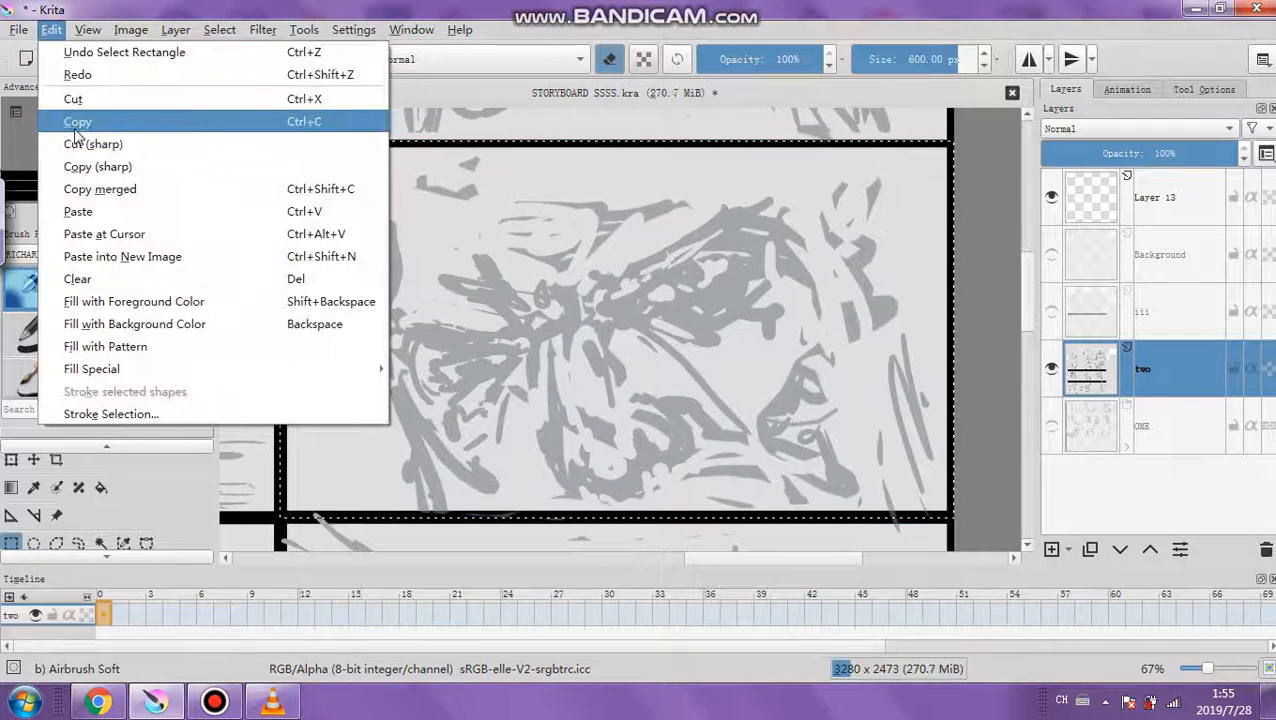
pyautogui.click(76, 122)
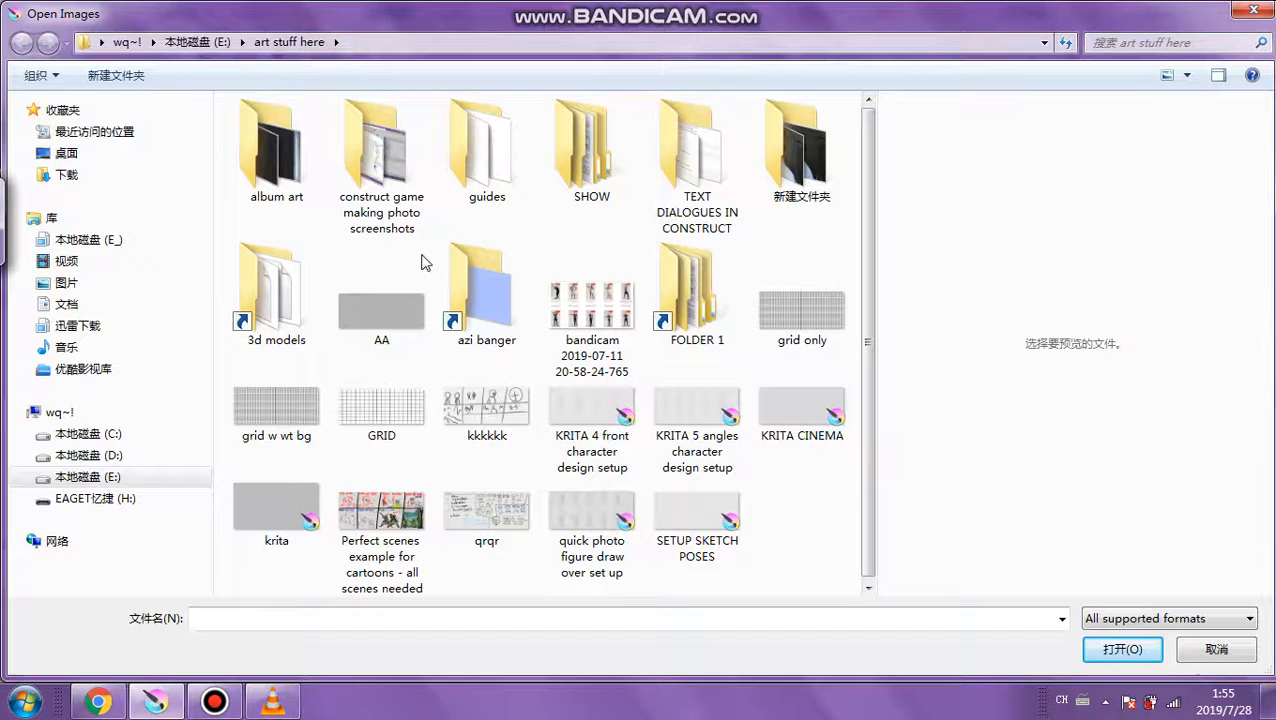
pyautogui.click(66, 152)
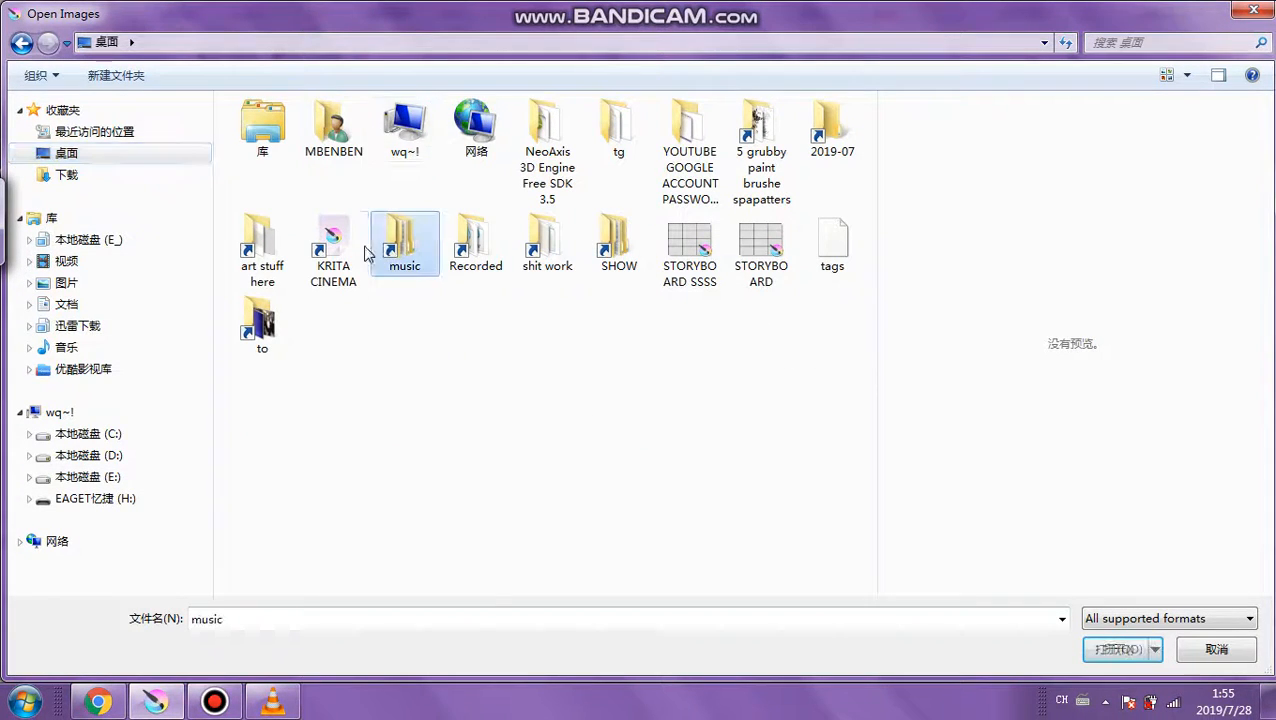
pyautogui.click(1118, 648)
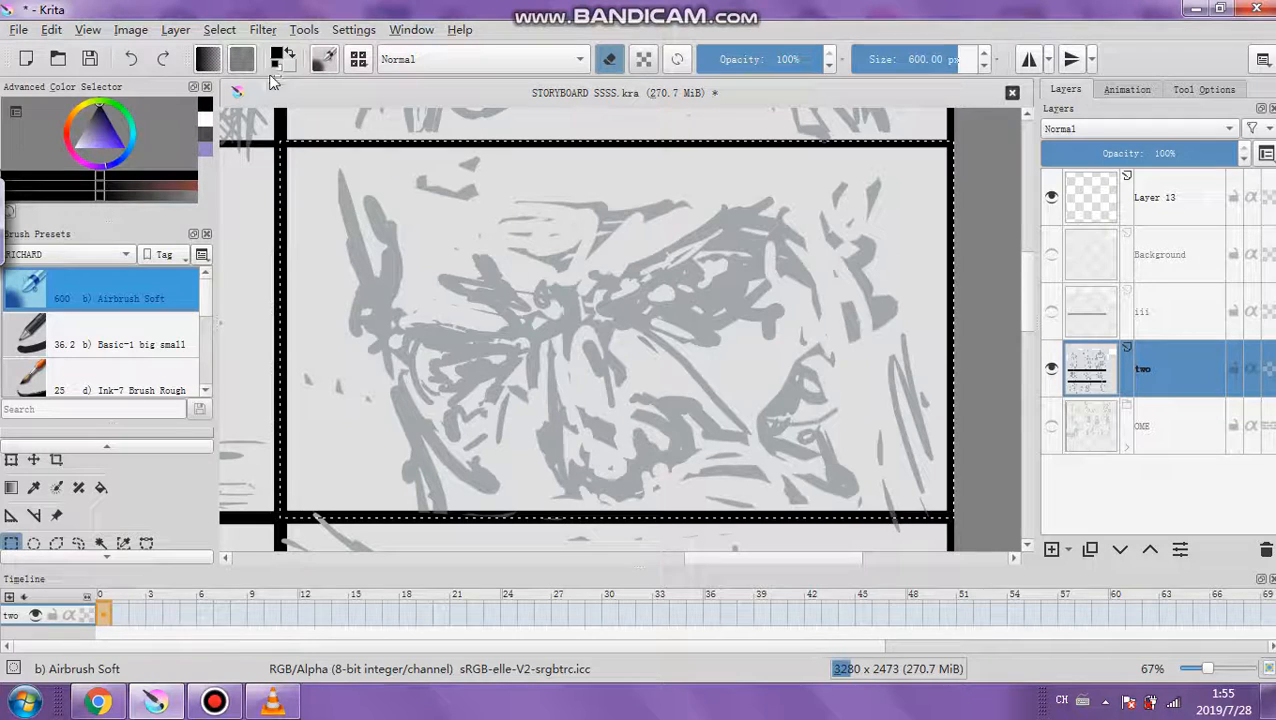
pyautogui.click(820, 92)
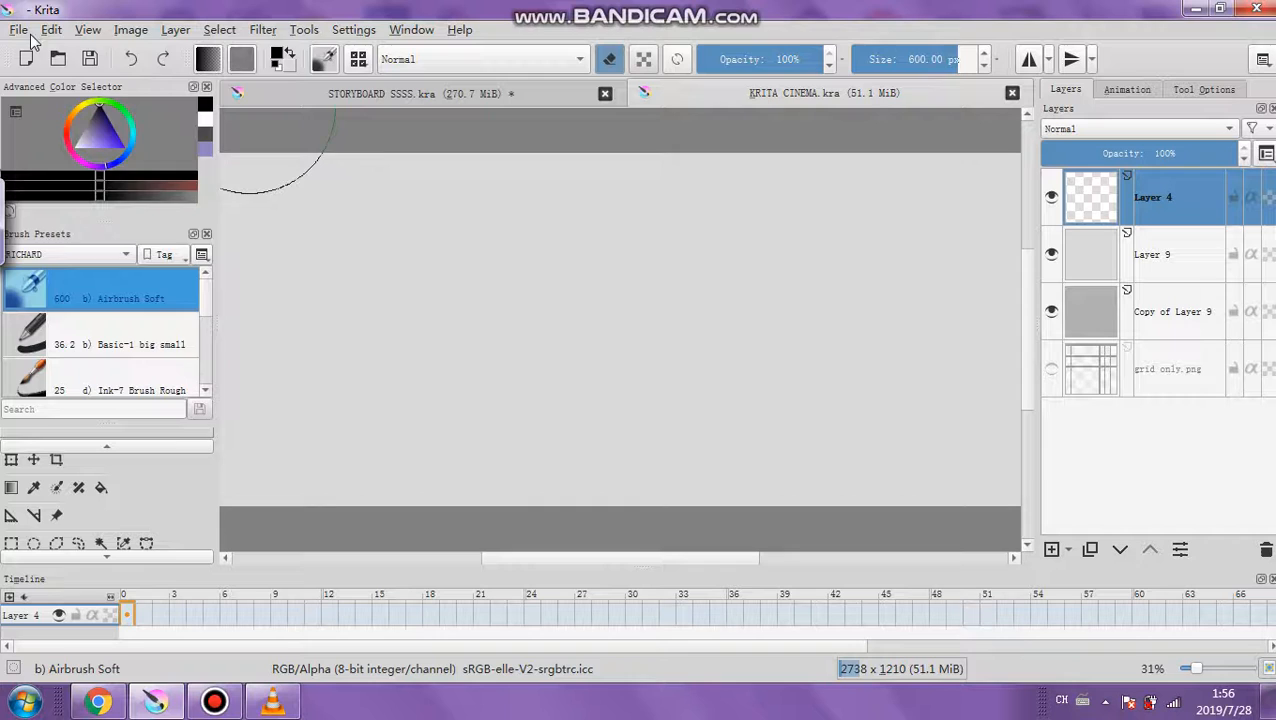
# - Paste the face sketch as Layer 5 and enlarge it over the frame centre
pyautogui.click(50, 30)
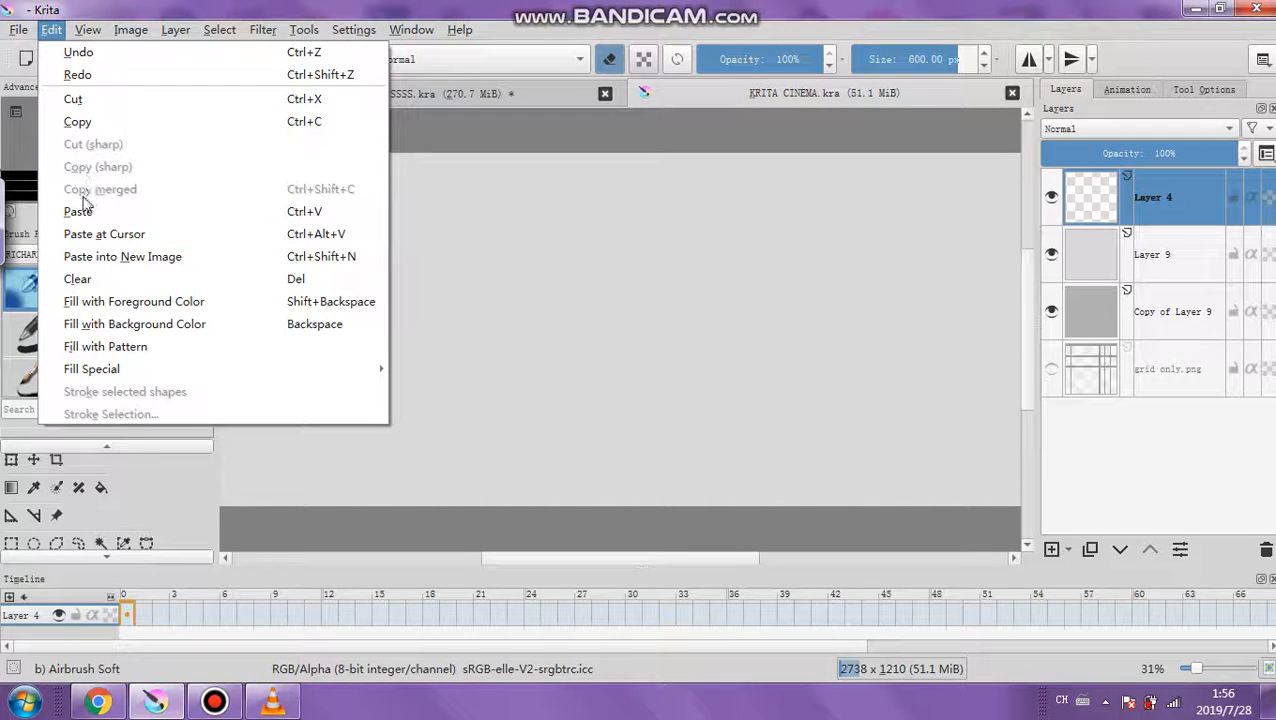
pyautogui.click(78, 212)
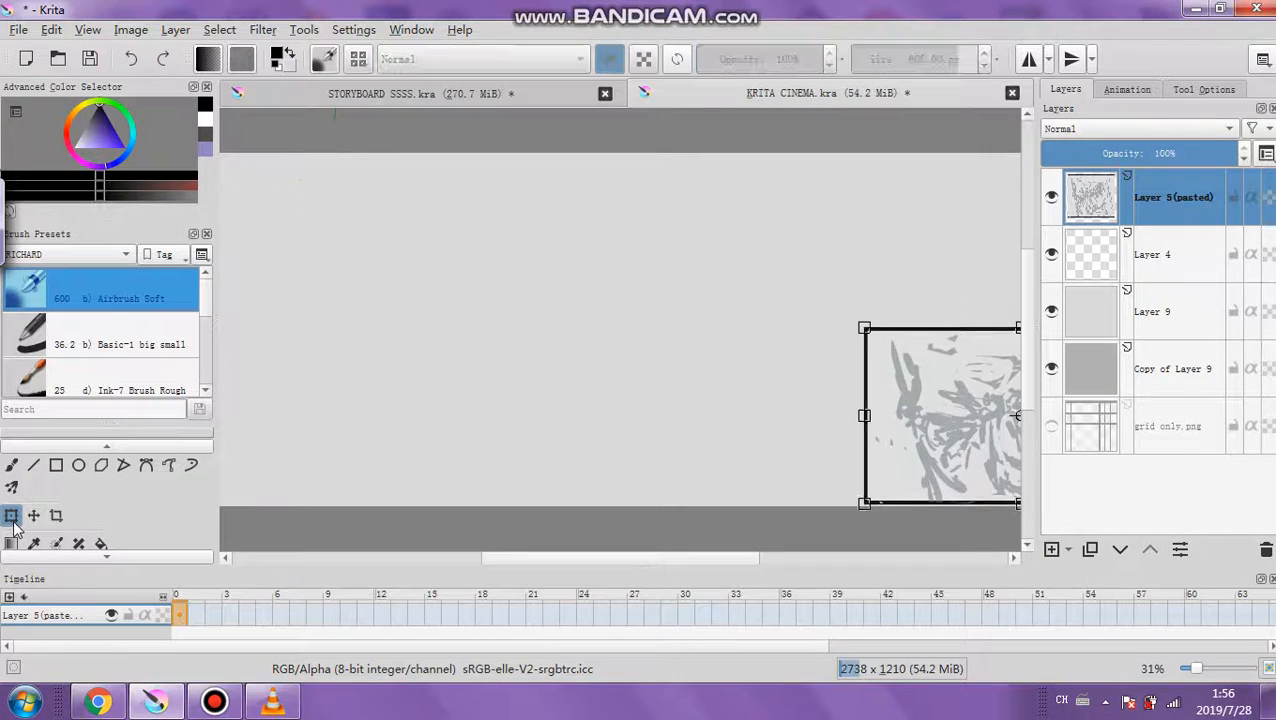
pyautogui.moveTo(940, 414); pyautogui.dragTo(834, 390)
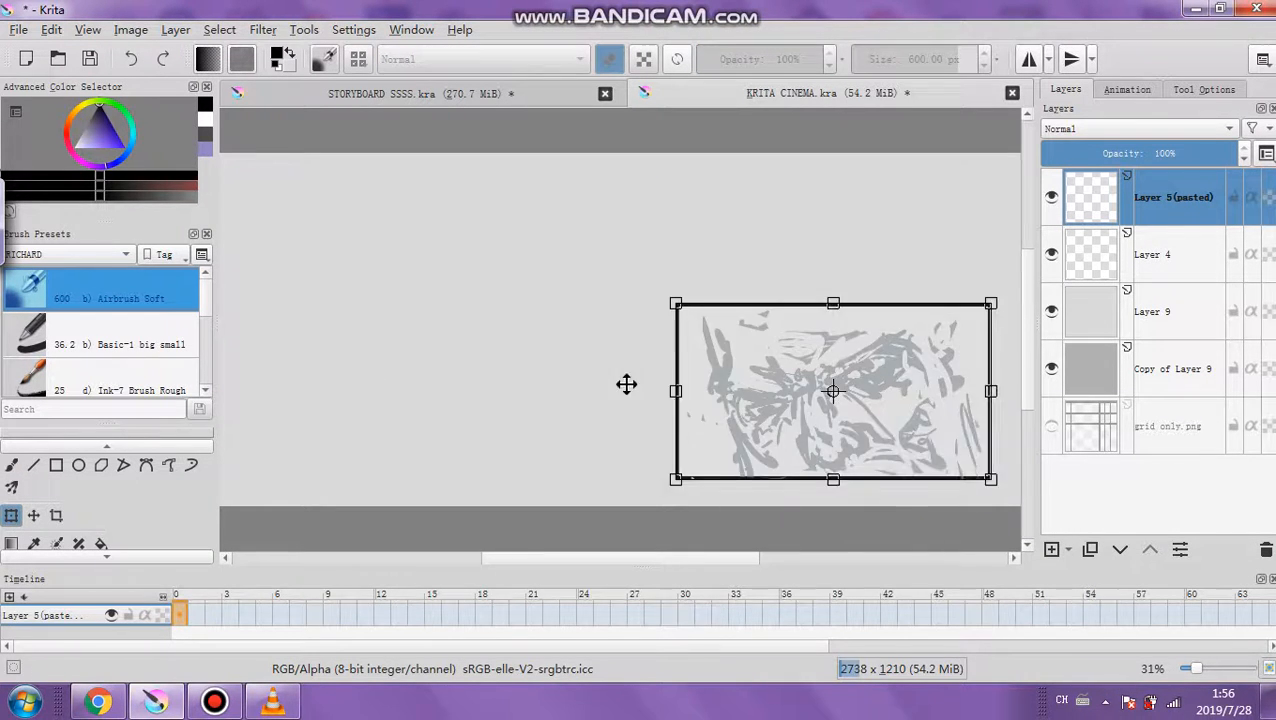
pyautogui.scroll(-3)
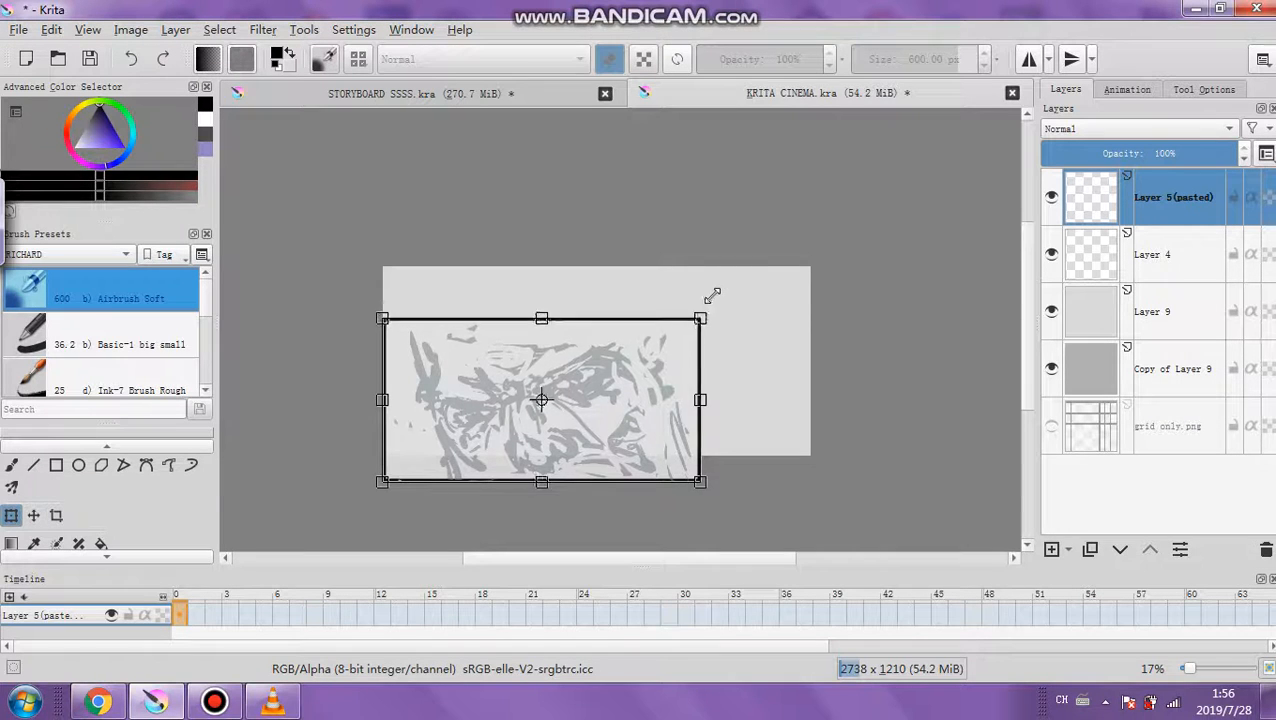
pyautogui.moveTo(540, 400); pyautogui.dragTo(584, 350)
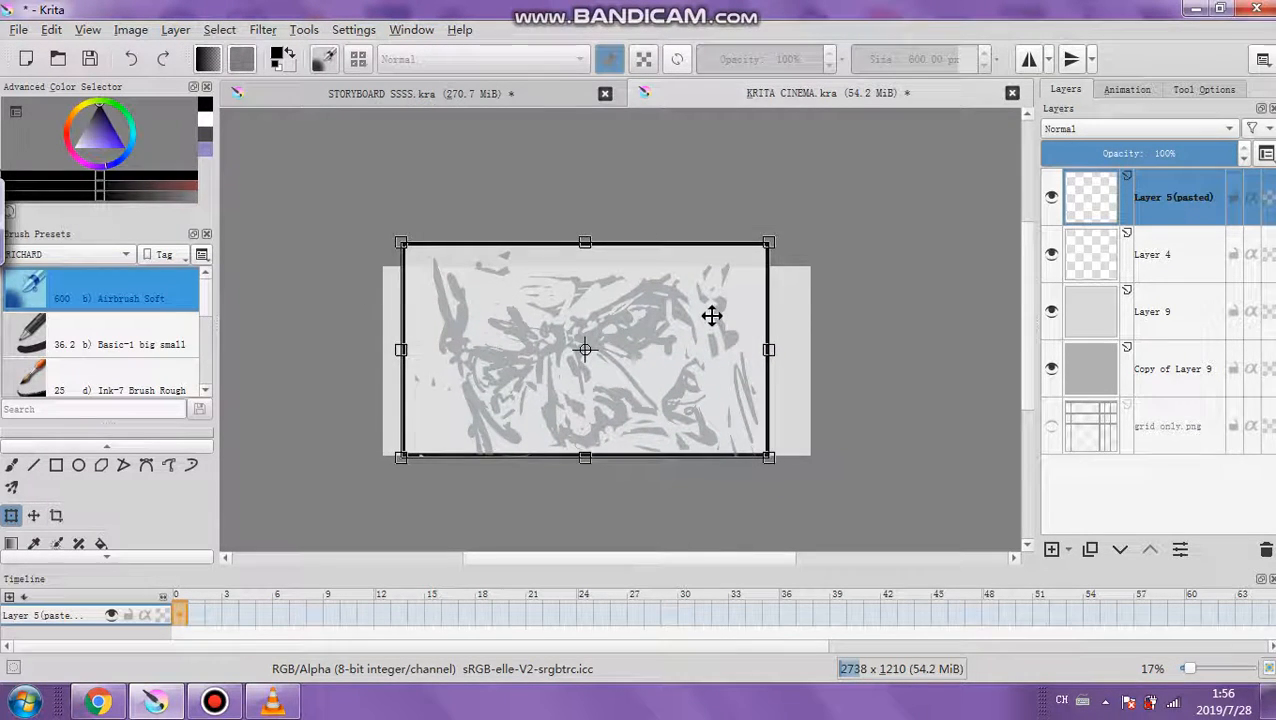
pyautogui.moveTo(712, 316); pyautogui.dragTo(588, 356)
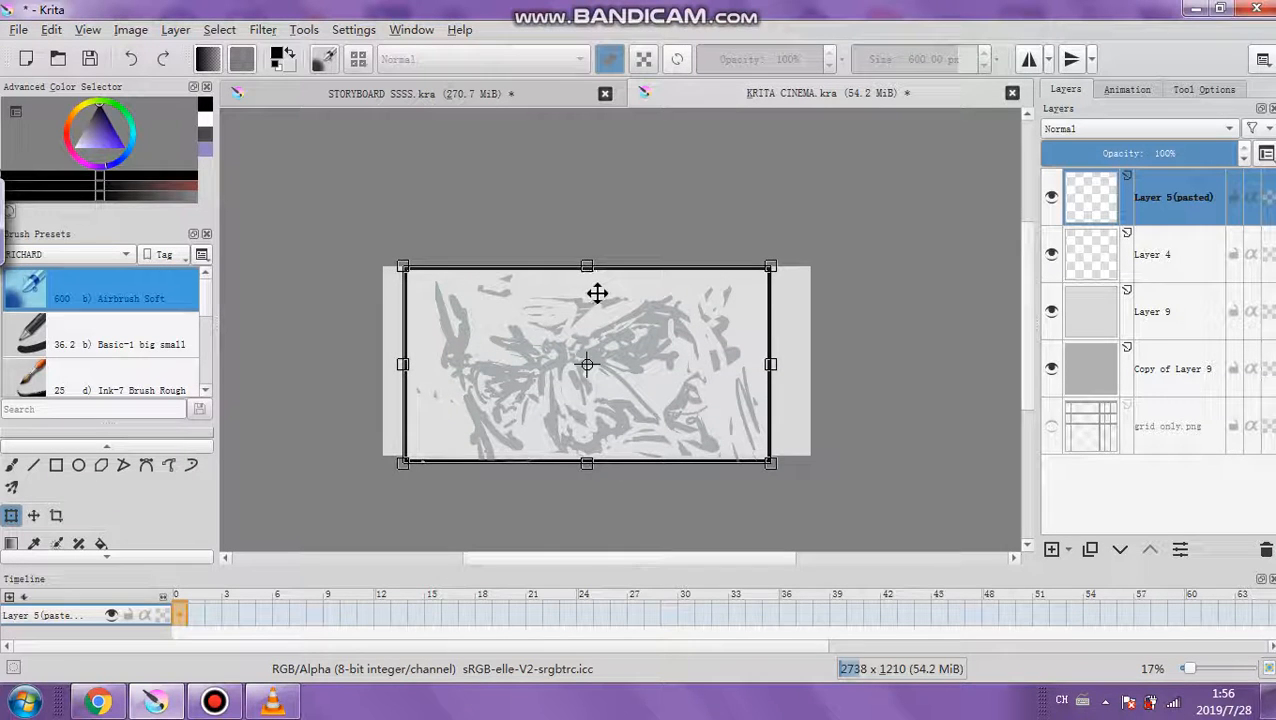
# - Stretch the sketch to fill the frame and move Layer 5 (pasted) below Layer 4
pyautogui.moveTo(588, 364); pyautogui.dragTo(640, 364)
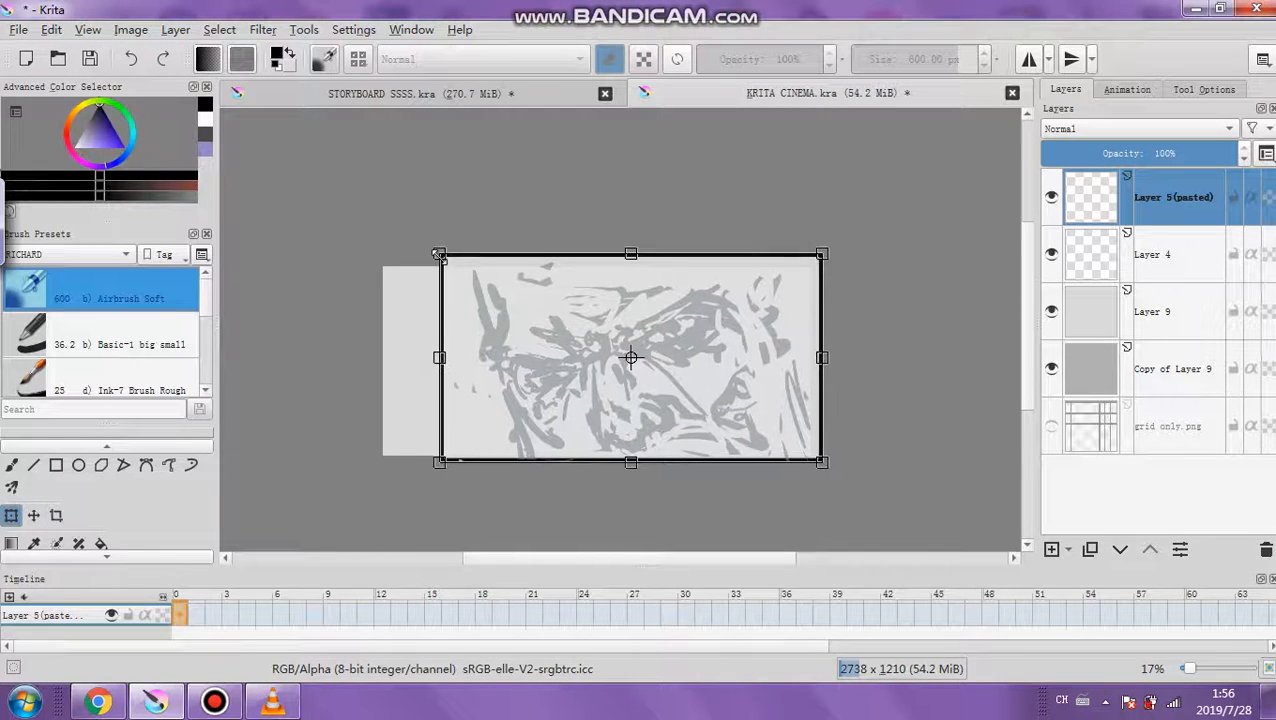
pyautogui.moveTo(822, 356); pyautogui.dragTo(788, 364)
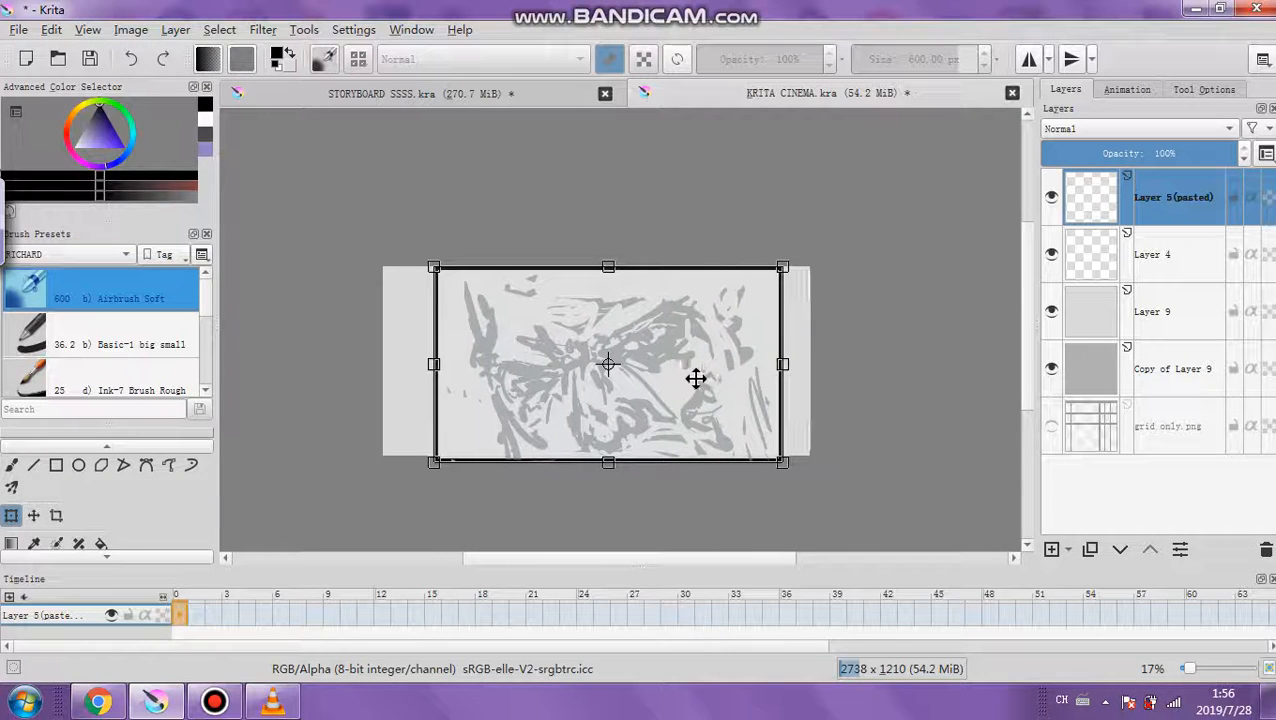
pyautogui.moveTo(696, 378); pyautogui.dragTo(476, 408)
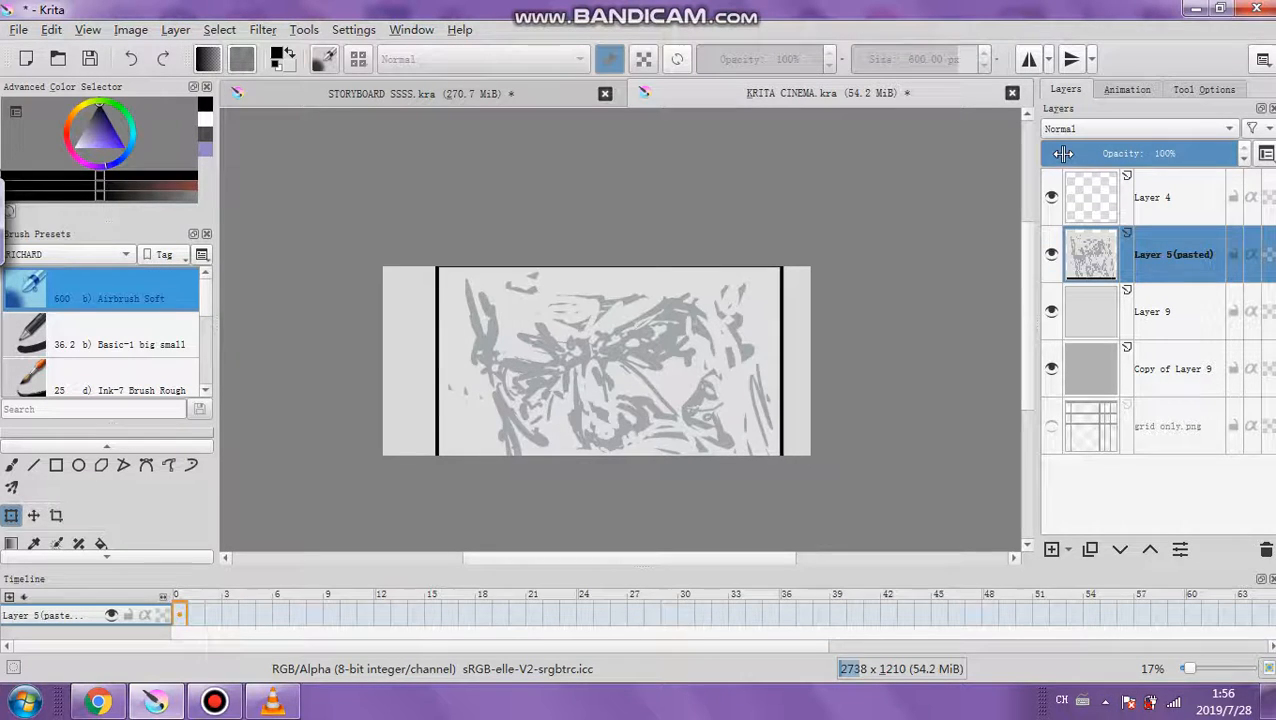
pyautogui.moveTo(1160, 152); pyautogui.dragTo(1062, 152)
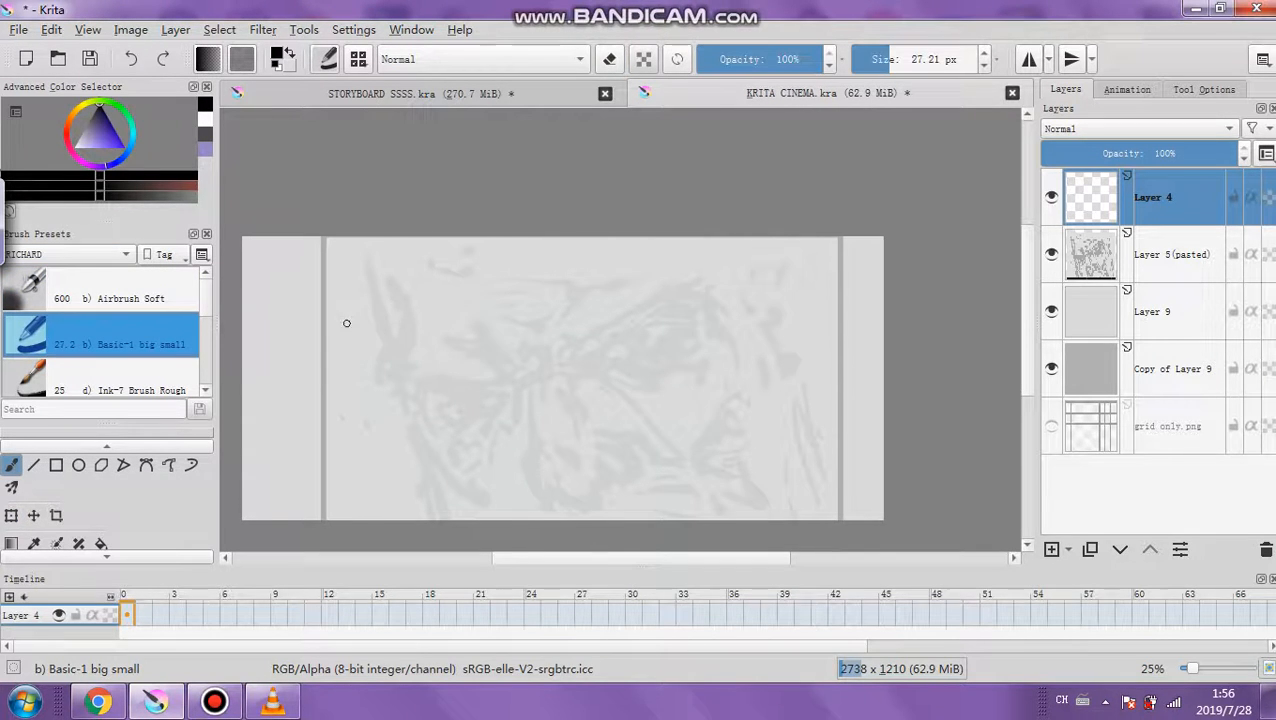
pyautogui.moveTo(502, 352)
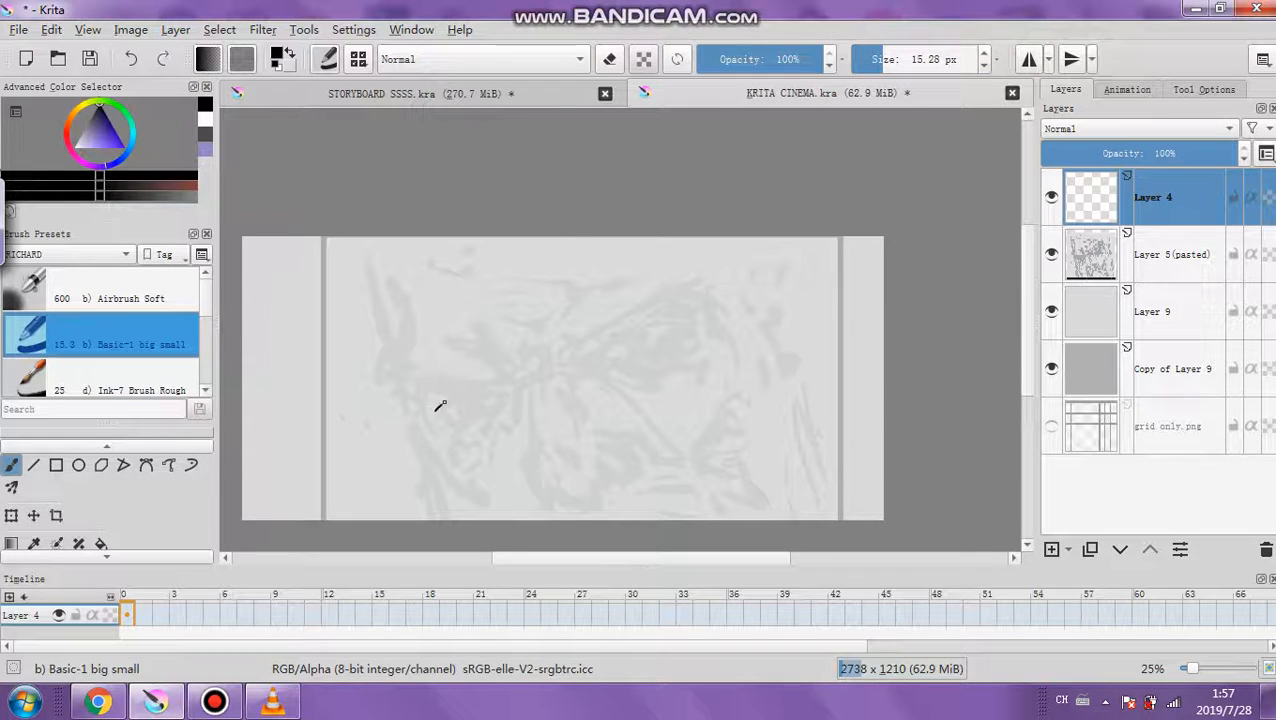
# - Ink both eyes and the furrowed brow wrinkles in black on Layer 4 with the Basic-1 brush
pyautogui.moveTo(434, 408); pyautogui.dragTo(504, 396)
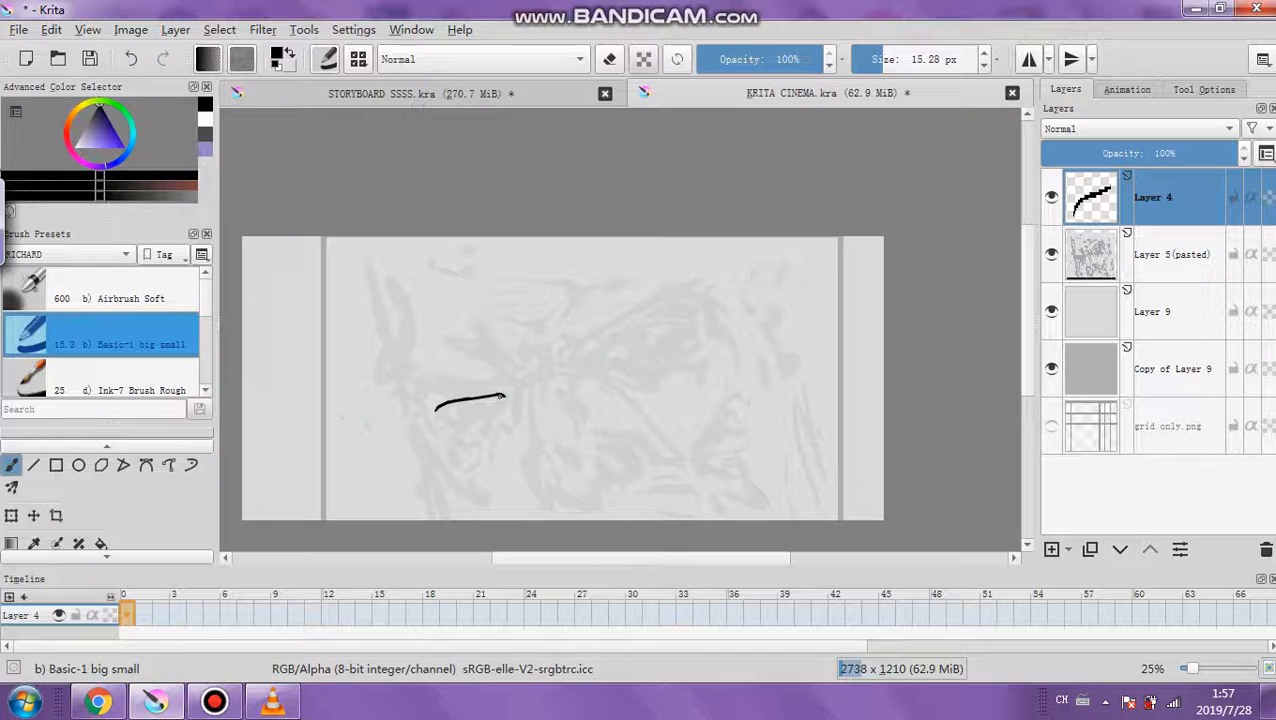
pyautogui.moveTo(434, 402); pyautogui.dragTo(504, 424)
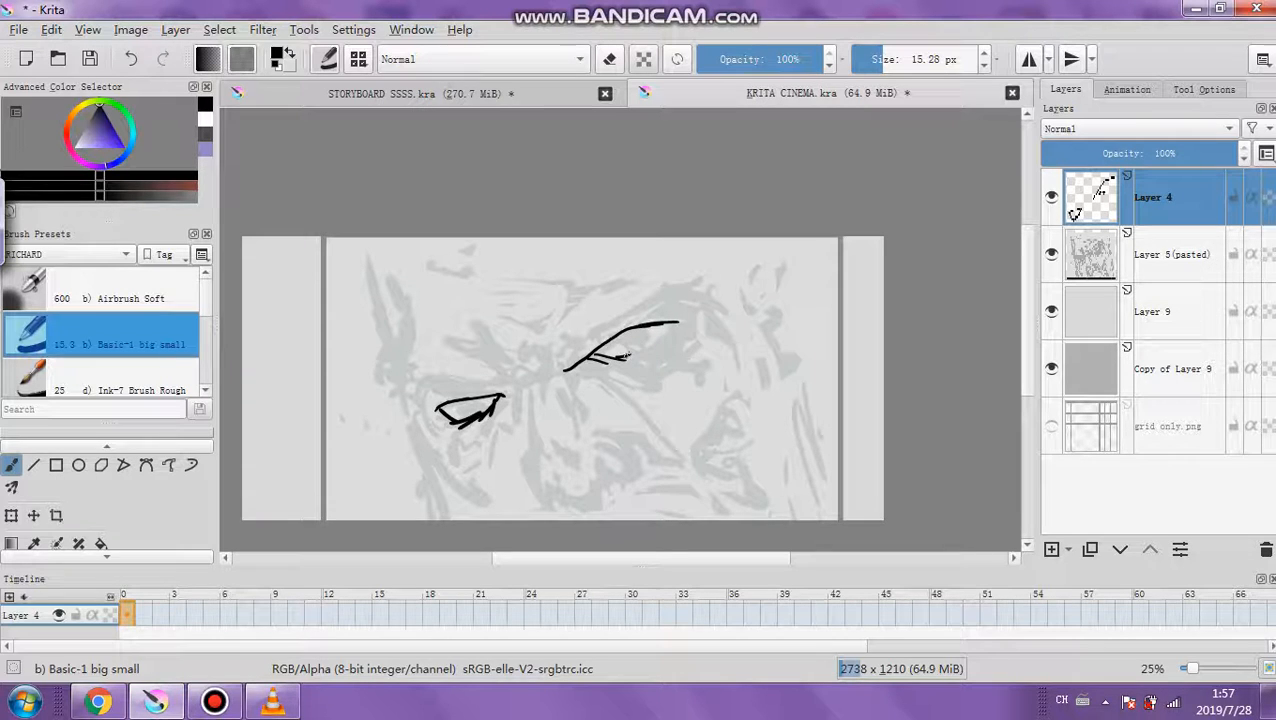
pyautogui.moveTo(576, 360); pyautogui.dragTo(676, 330)
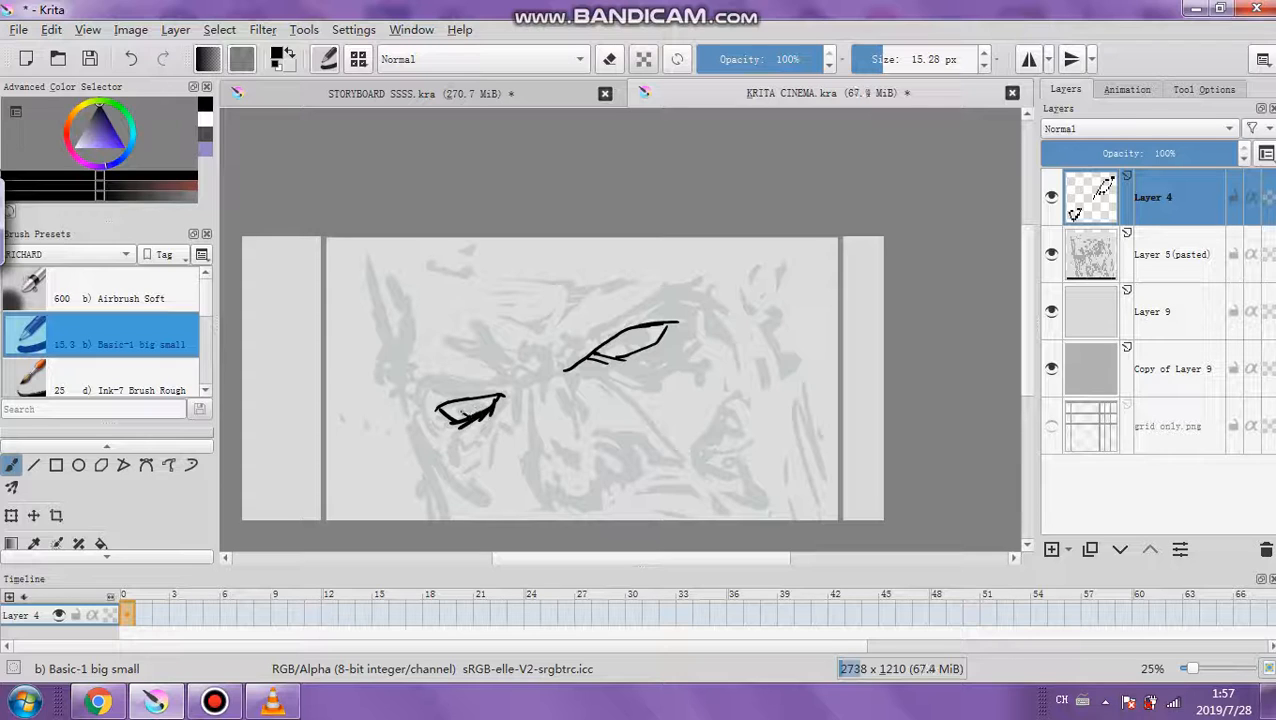
pyautogui.moveTo(456, 410); pyautogui.dragTo(480, 414)
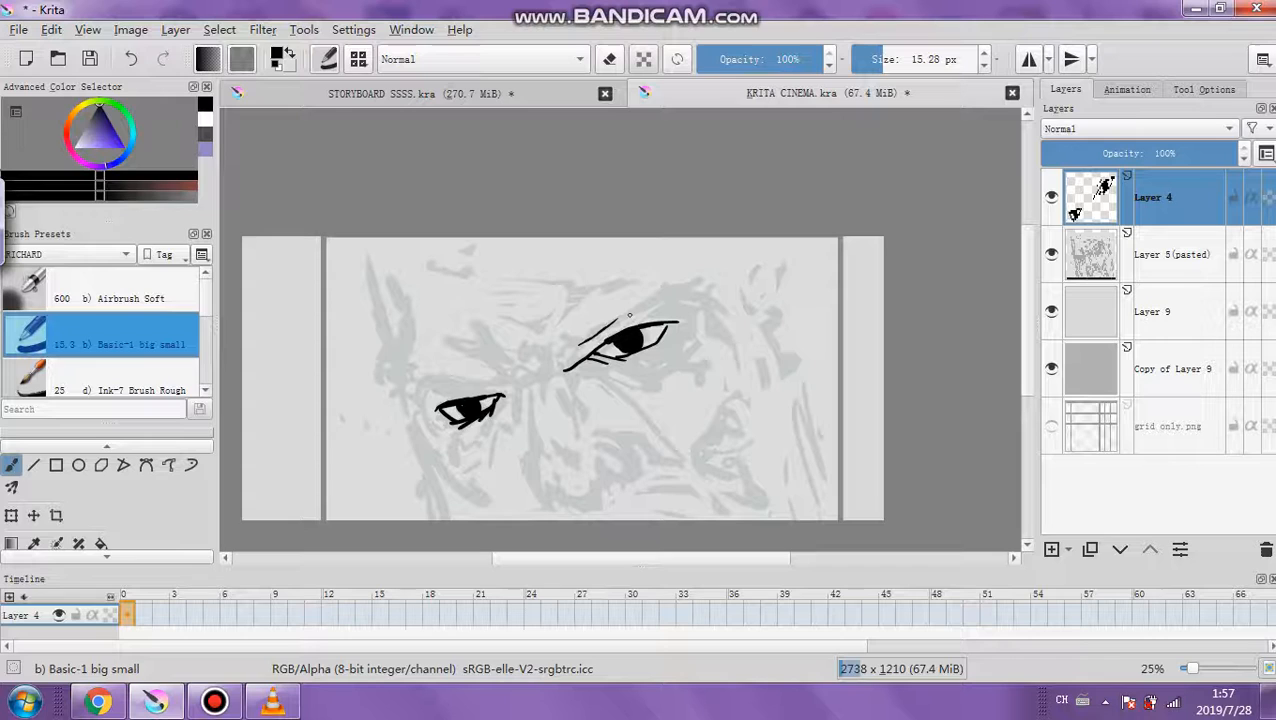
pyautogui.moveTo(624, 336); pyautogui.dragTo(664, 290)
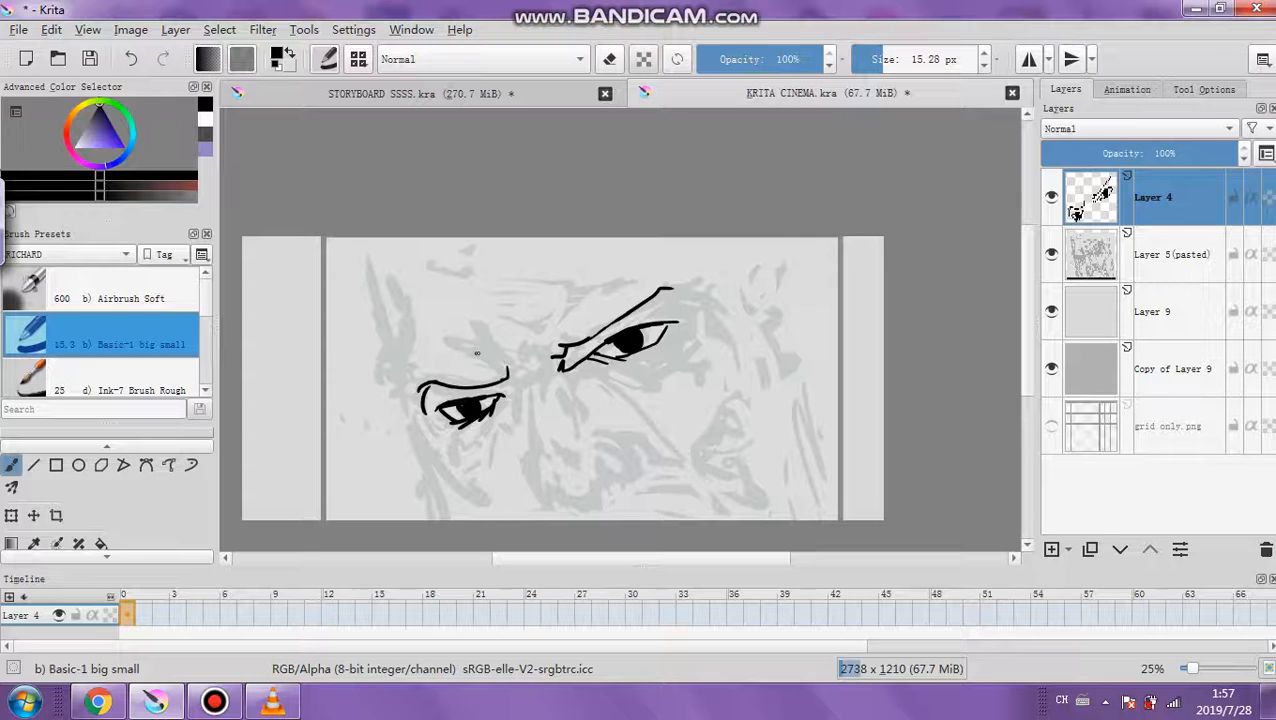
pyautogui.moveTo(484, 360); pyautogui.dragTo(560, 344)
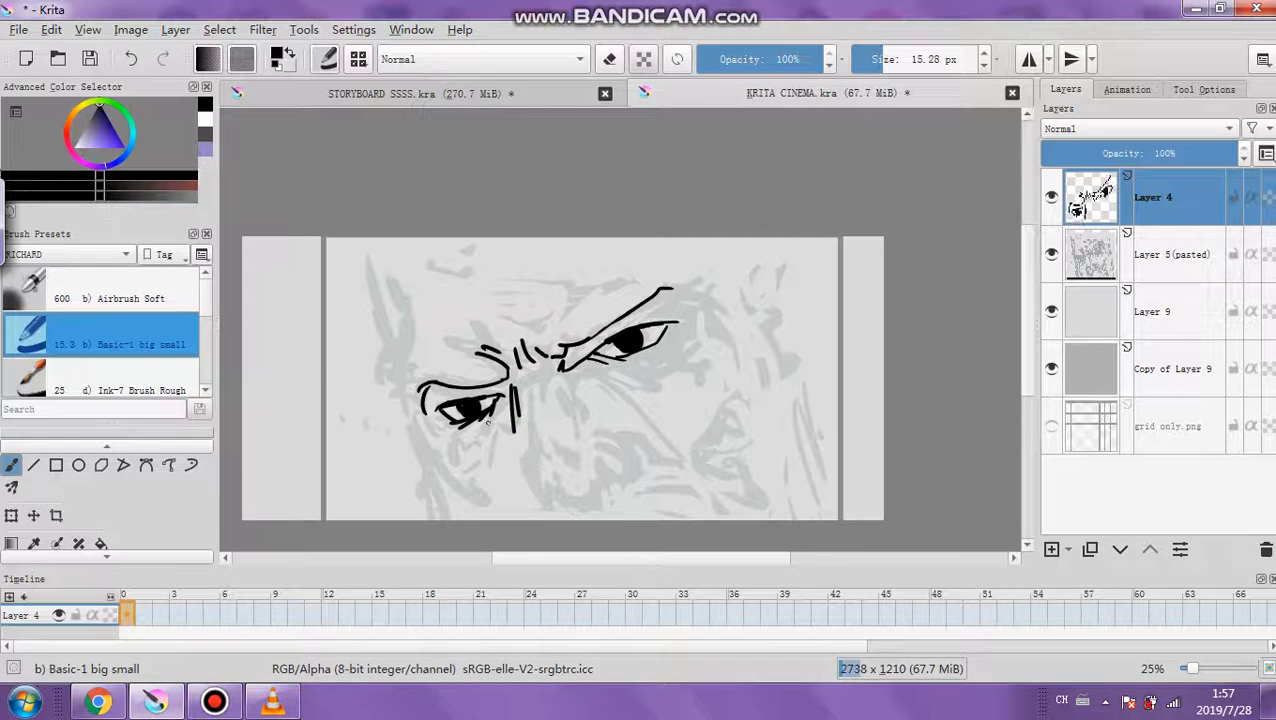
# - Ink the nose, cheek and mouth creases, and the side outline of the head
pyautogui.moveTo(450, 410); pyautogui.dragTo(500, 440)
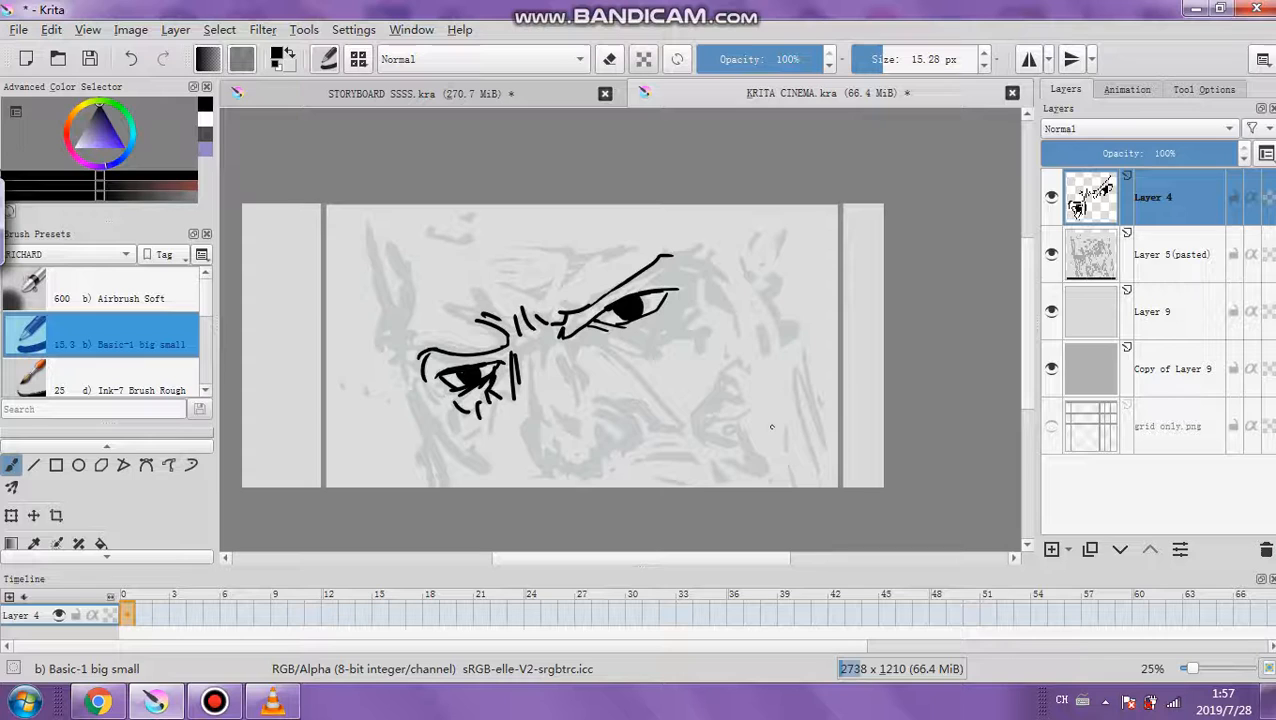
pyautogui.moveTo(530, 344); pyautogui.dragTo(544, 460)
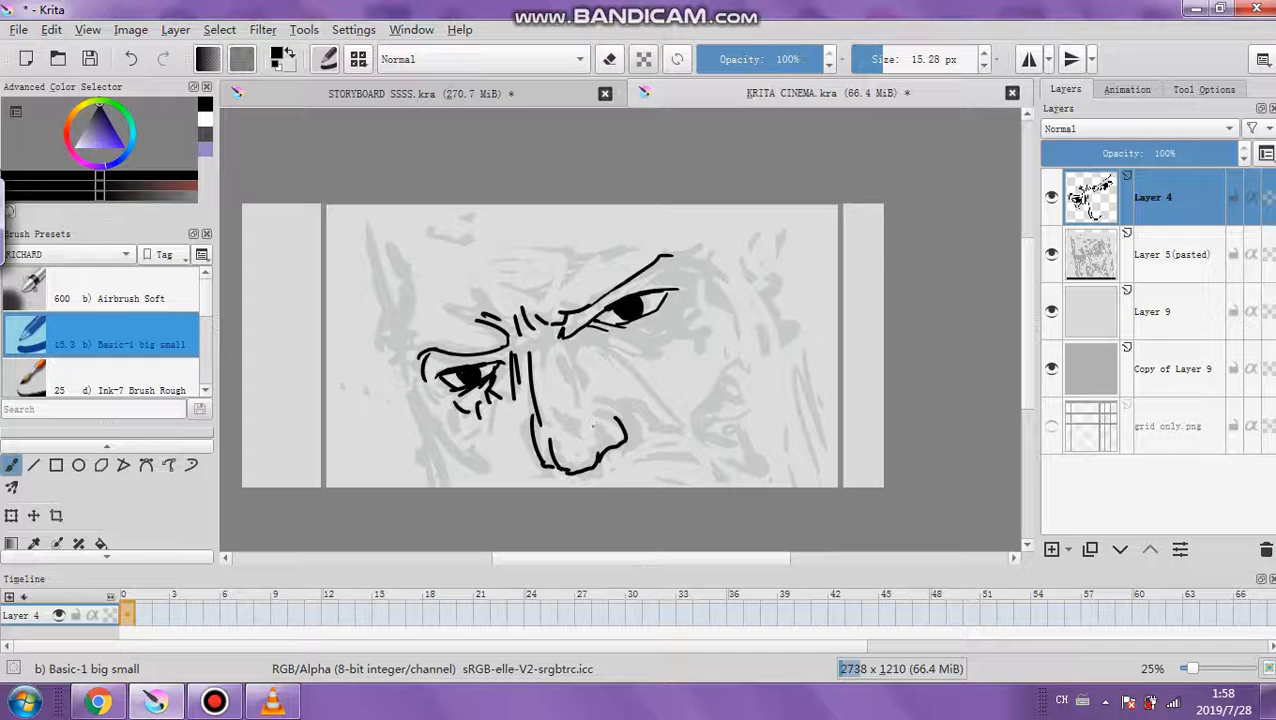
pyautogui.moveTo(560, 350); pyautogui.dragTo(596, 424)
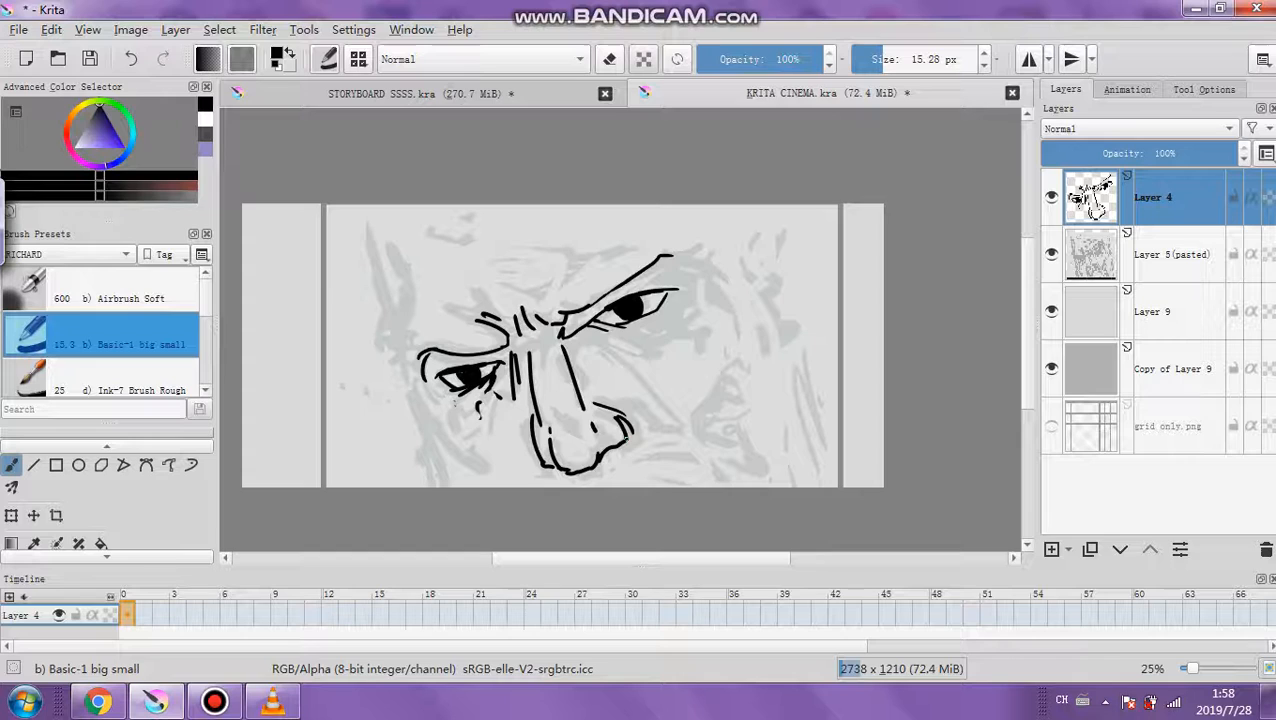
pyautogui.moveTo(590, 344); pyautogui.dragTo(676, 424)
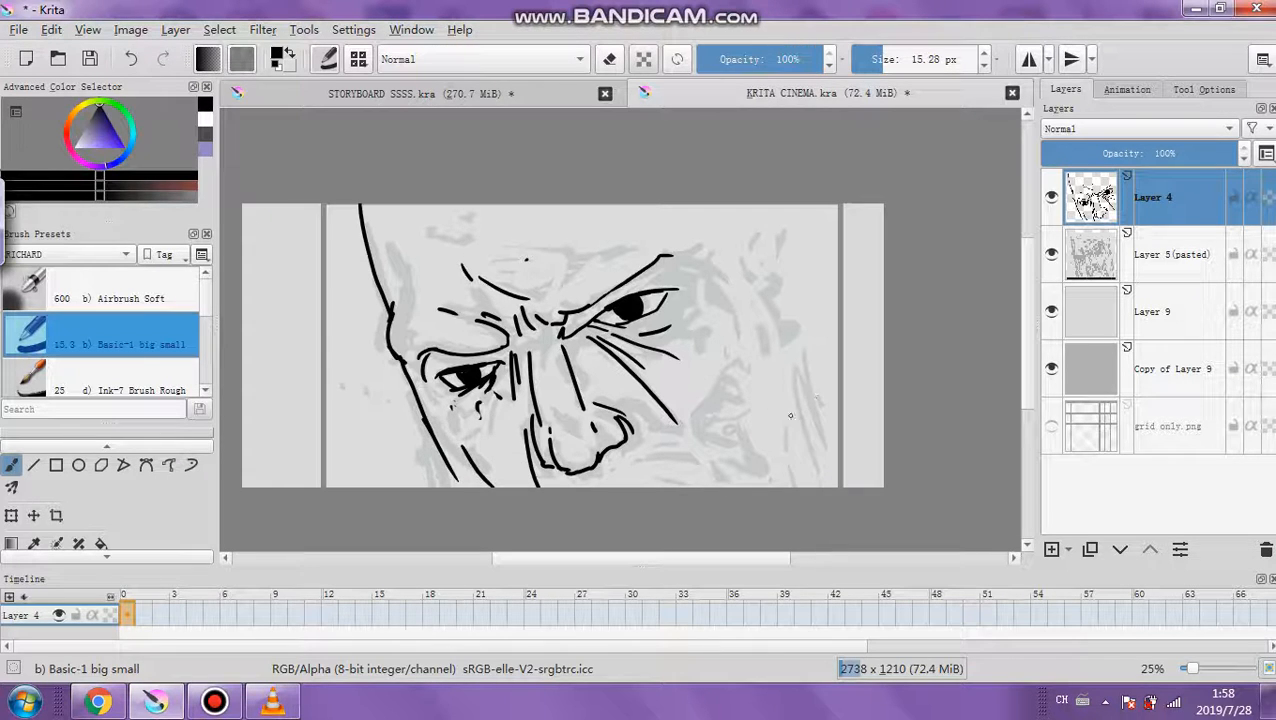
pyautogui.moveTo(680, 430); pyautogui.dragTo(710, 480)
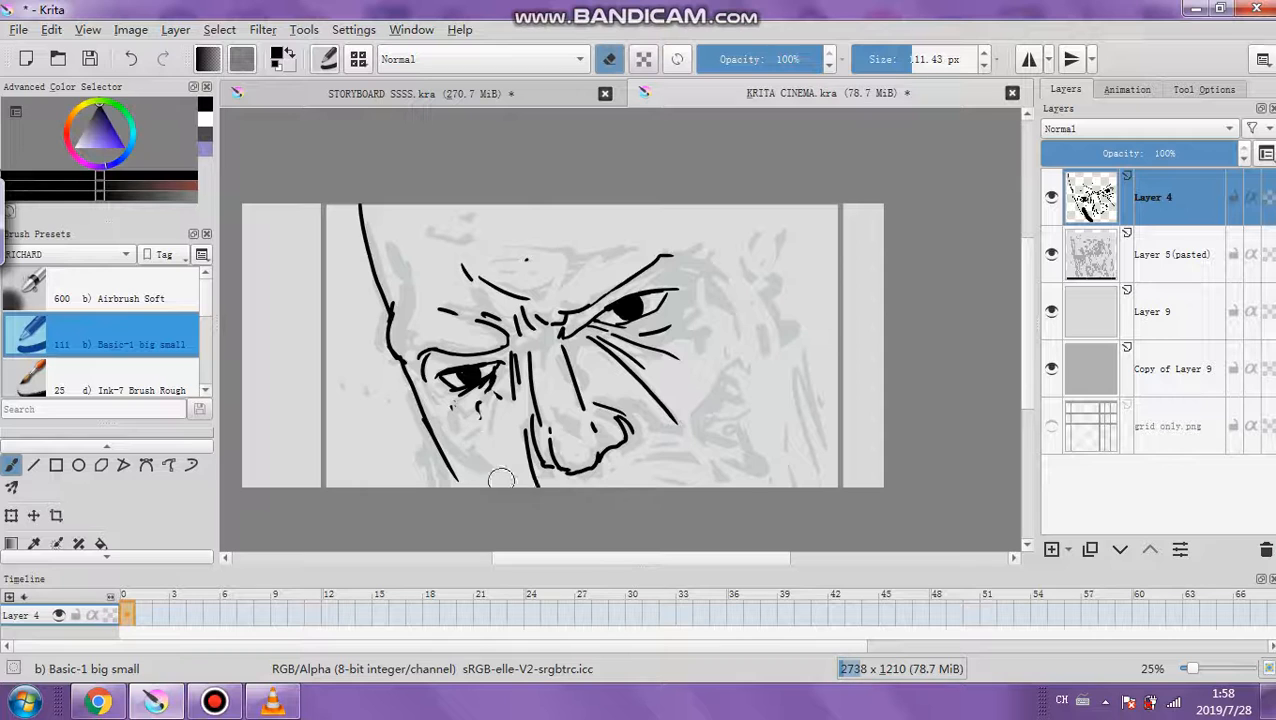
pyautogui.moveTo(500, 480); pyautogui.dragTo(660, 400)
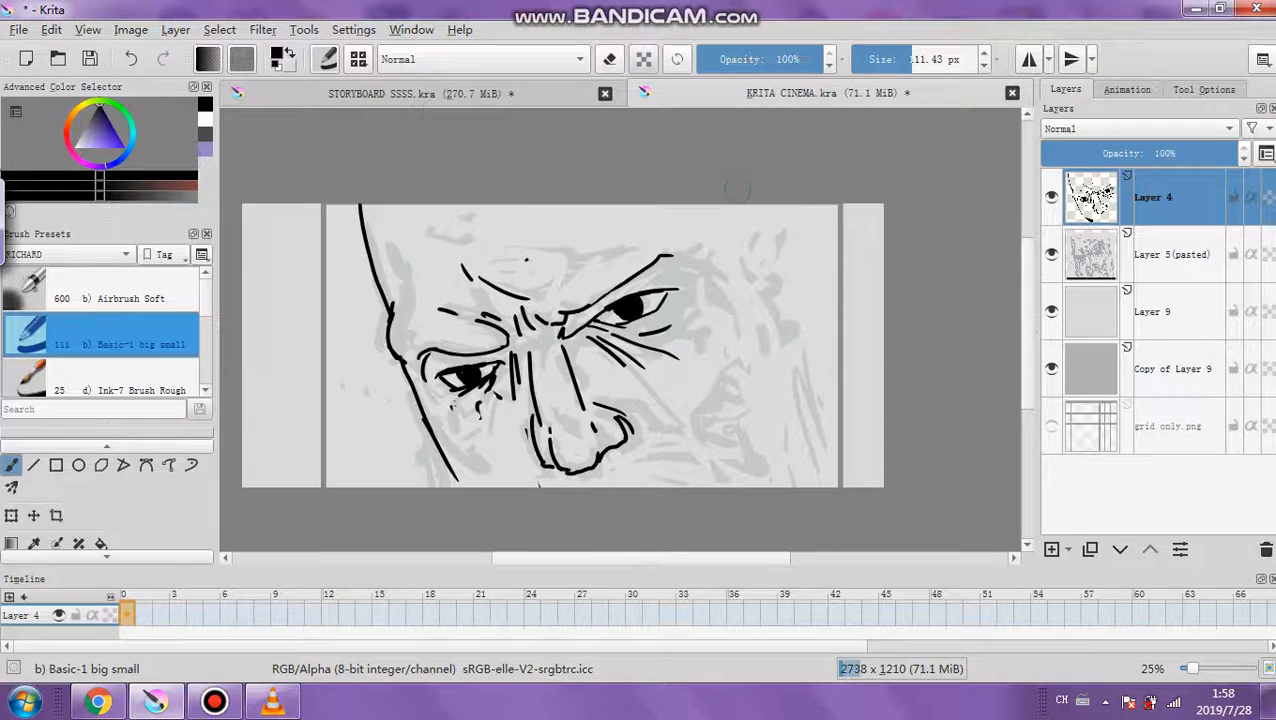
# - Back on Layer 4 with a larger brush, ink the ear and the right-hand head contour
pyautogui.click(1172, 254)
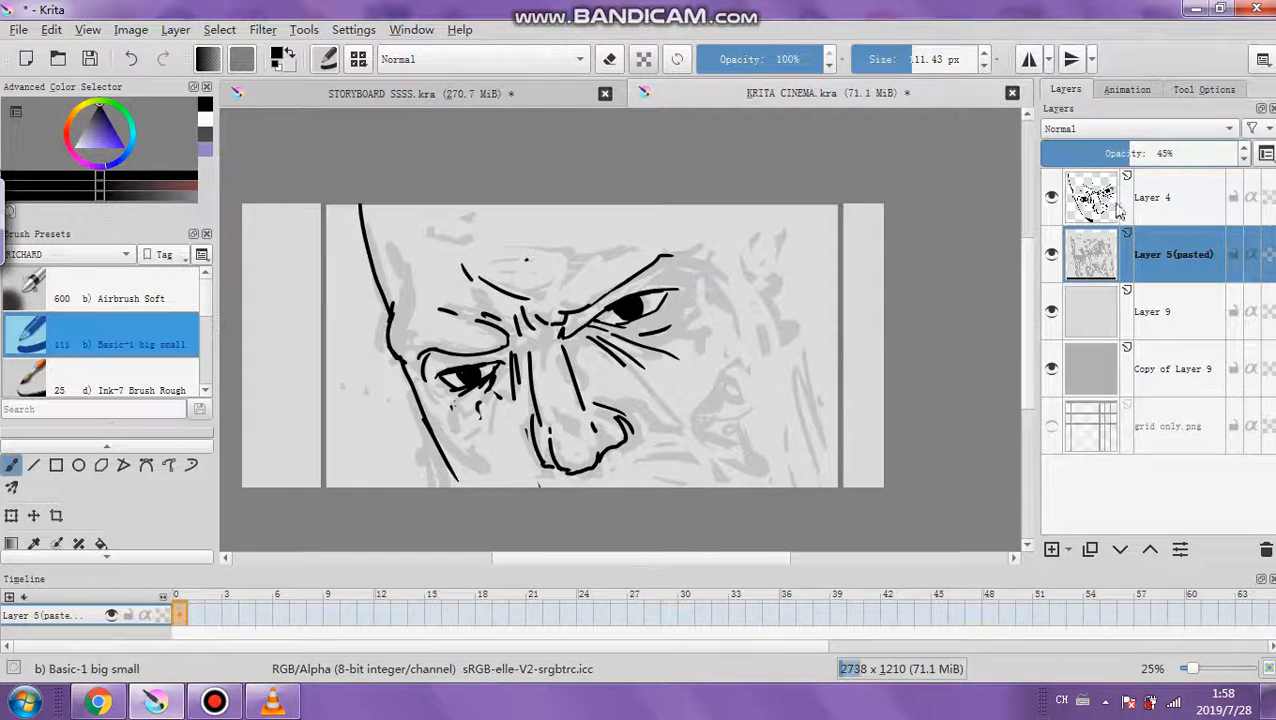
pyautogui.click(1152, 198)
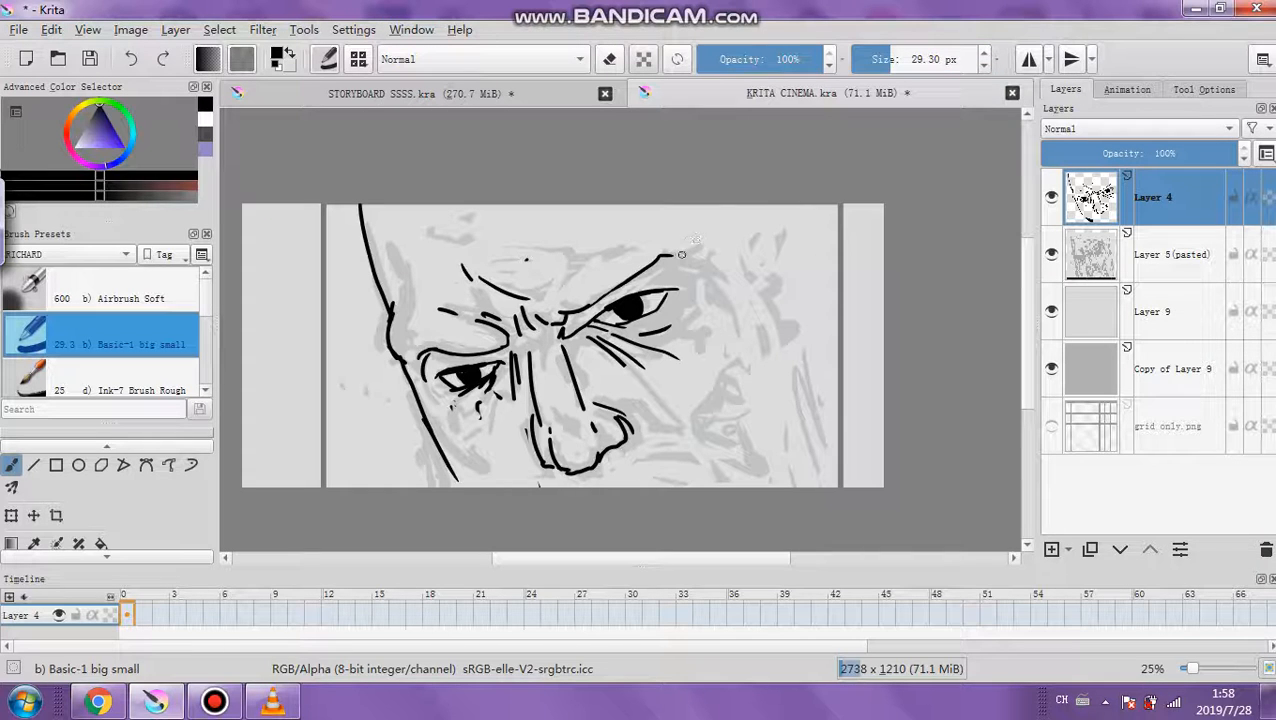
pyautogui.click(930, 60)
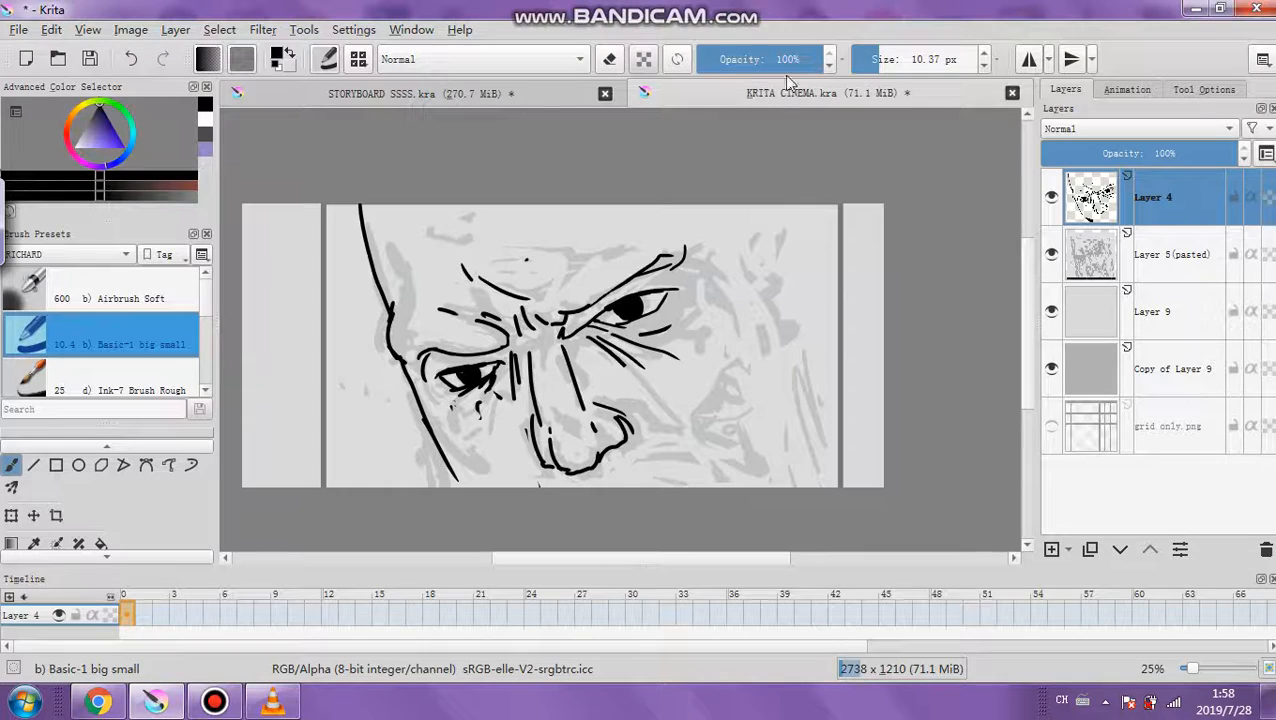
pyautogui.click(608, 58)
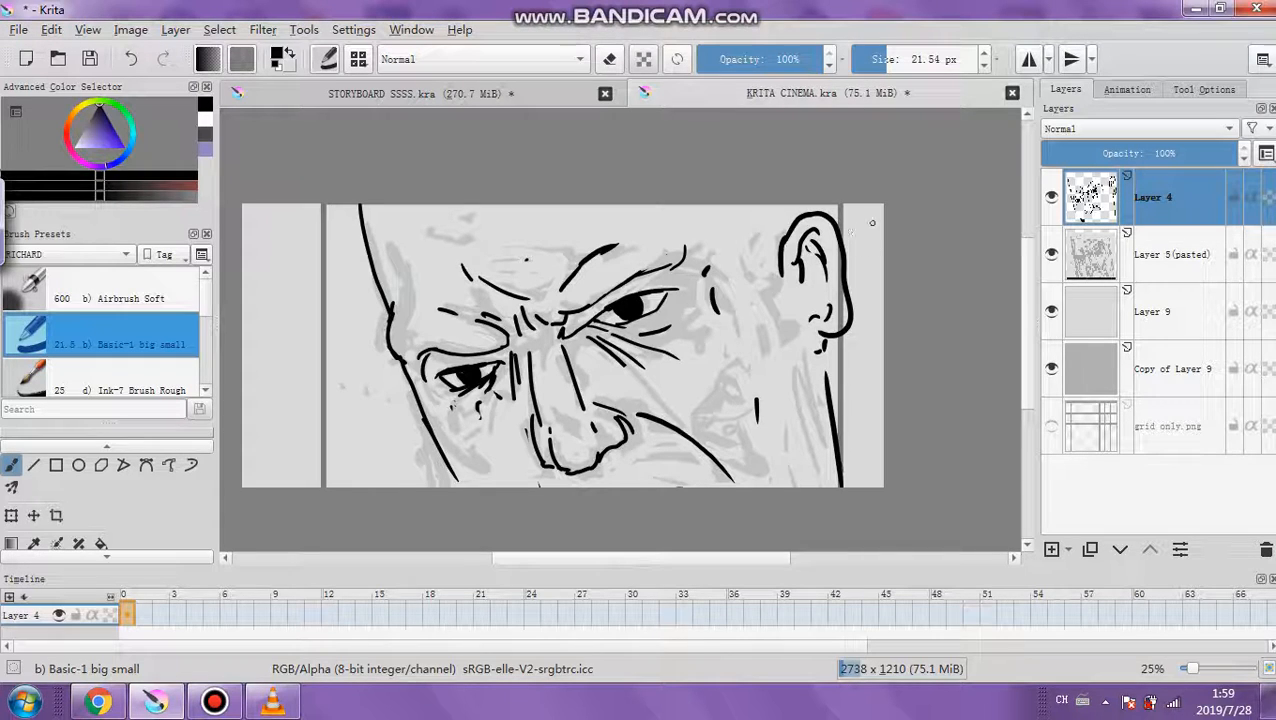
pyautogui.moveTo(856, 220); pyautogui.dragTo(880, 440)
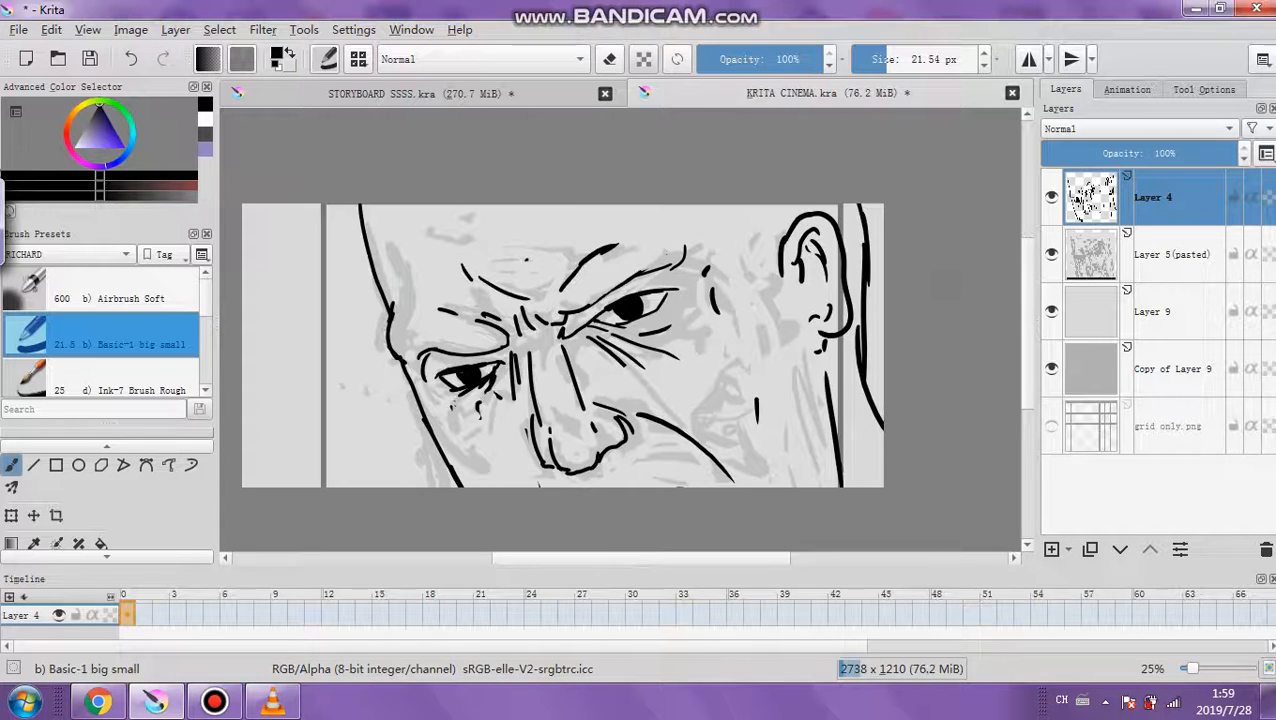
# - Delete Layer 5 (pasted), merge Layer 4 down into Layer 9, and pick Copy of Layer 9
pyautogui.click(1172, 254)
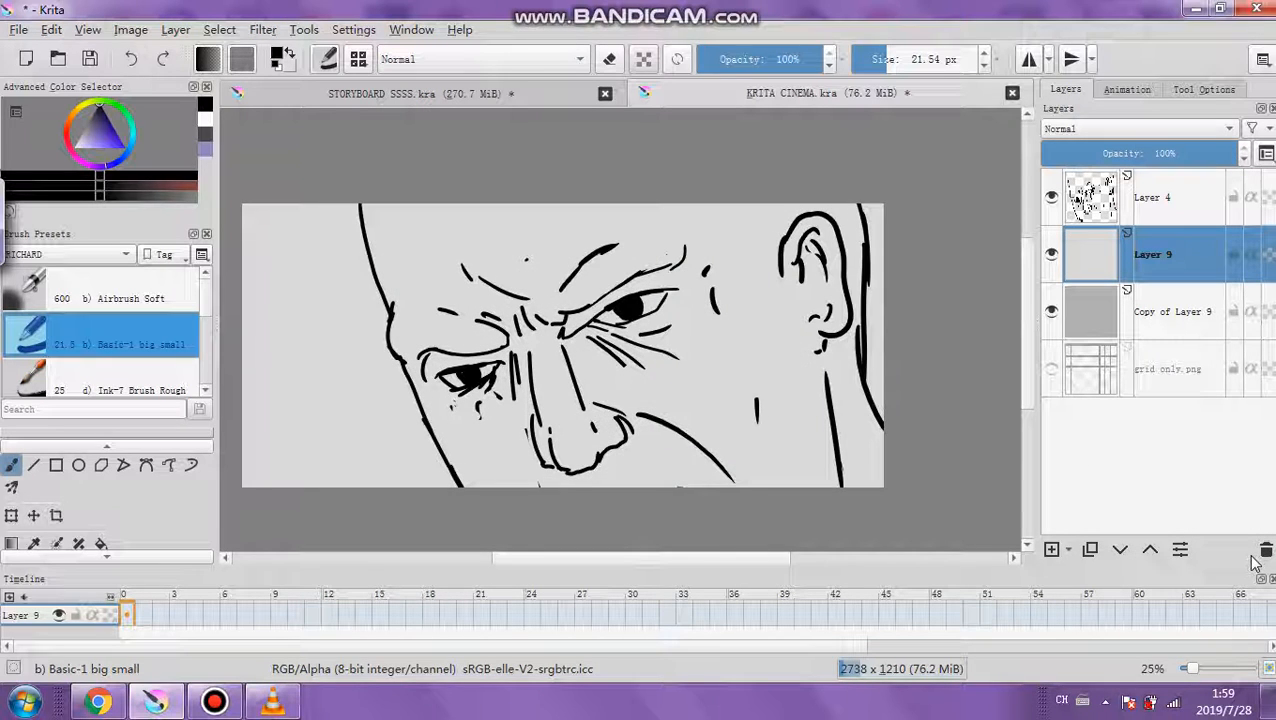
pyautogui.click(1152, 198)
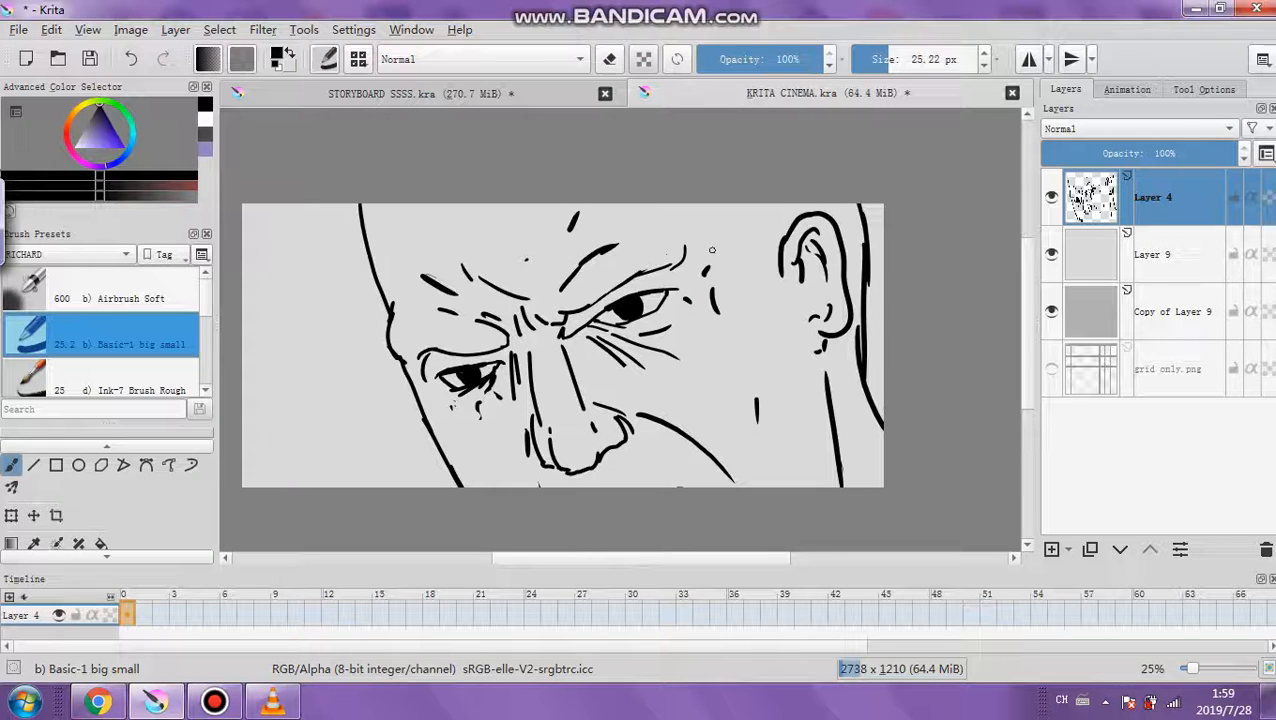
pyautogui.rightClick(1152, 198)
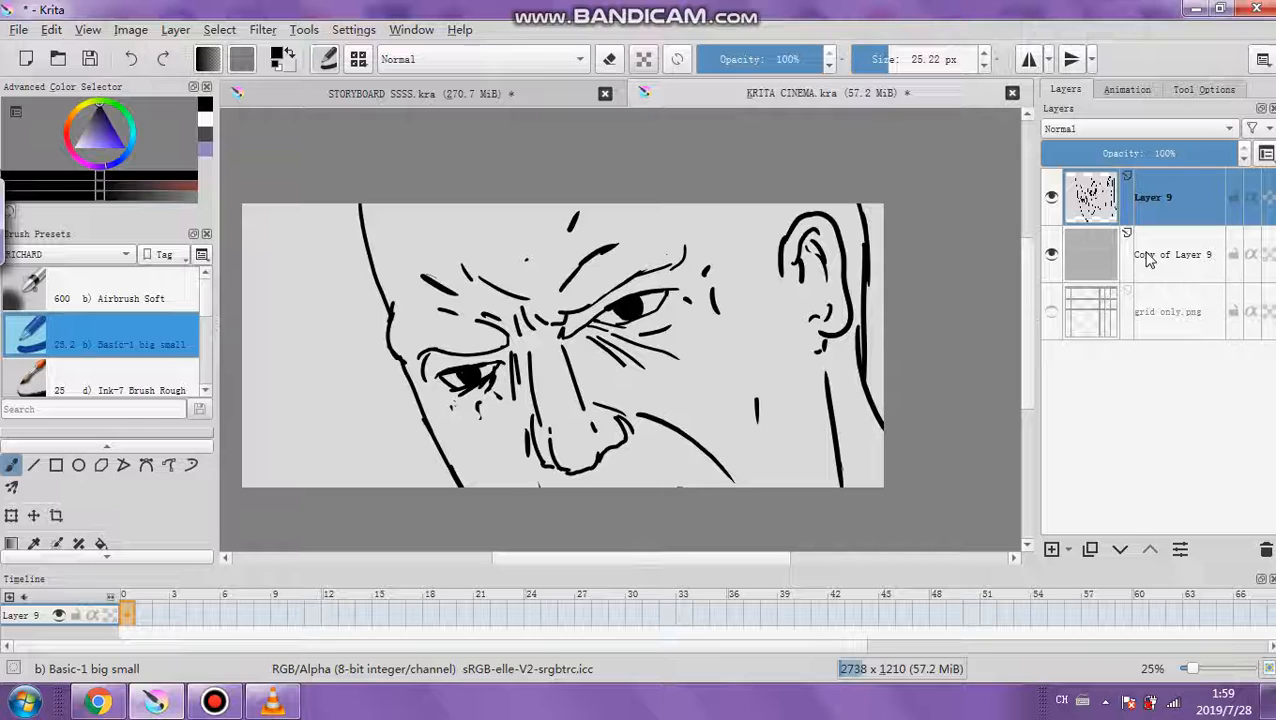
pyautogui.click(1176, 254)
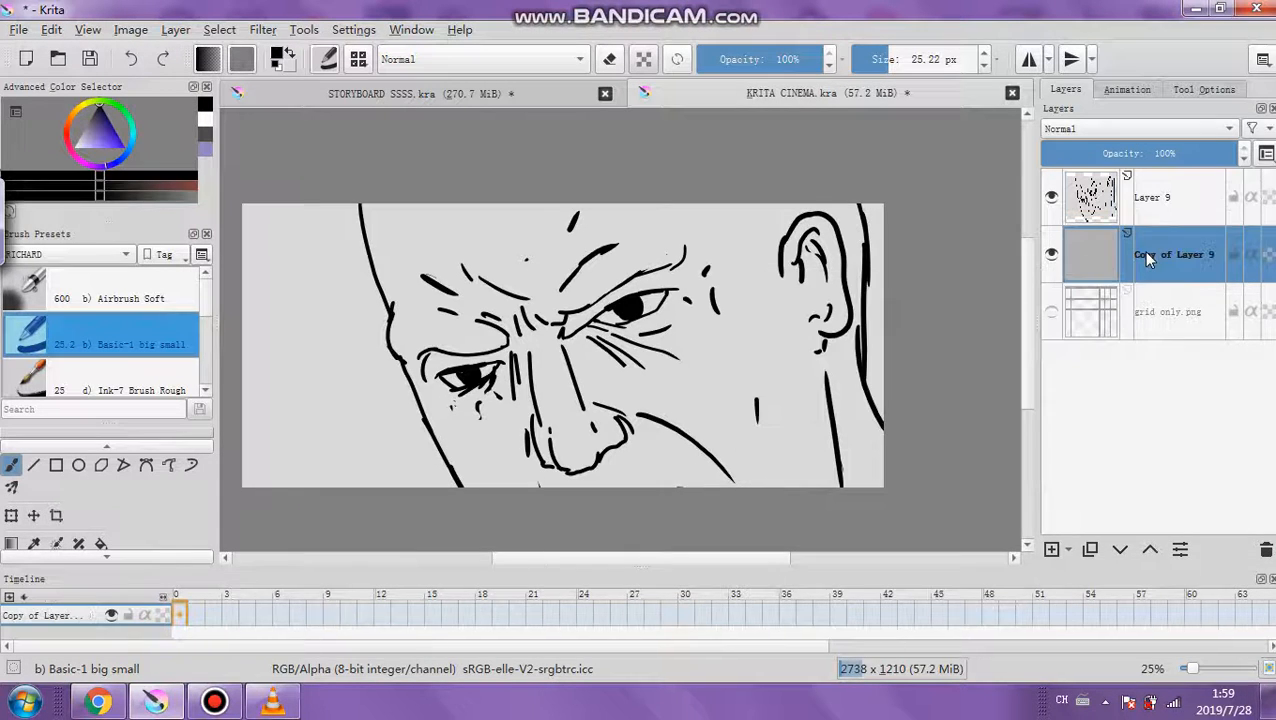
pyautogui.click(1152, 198)
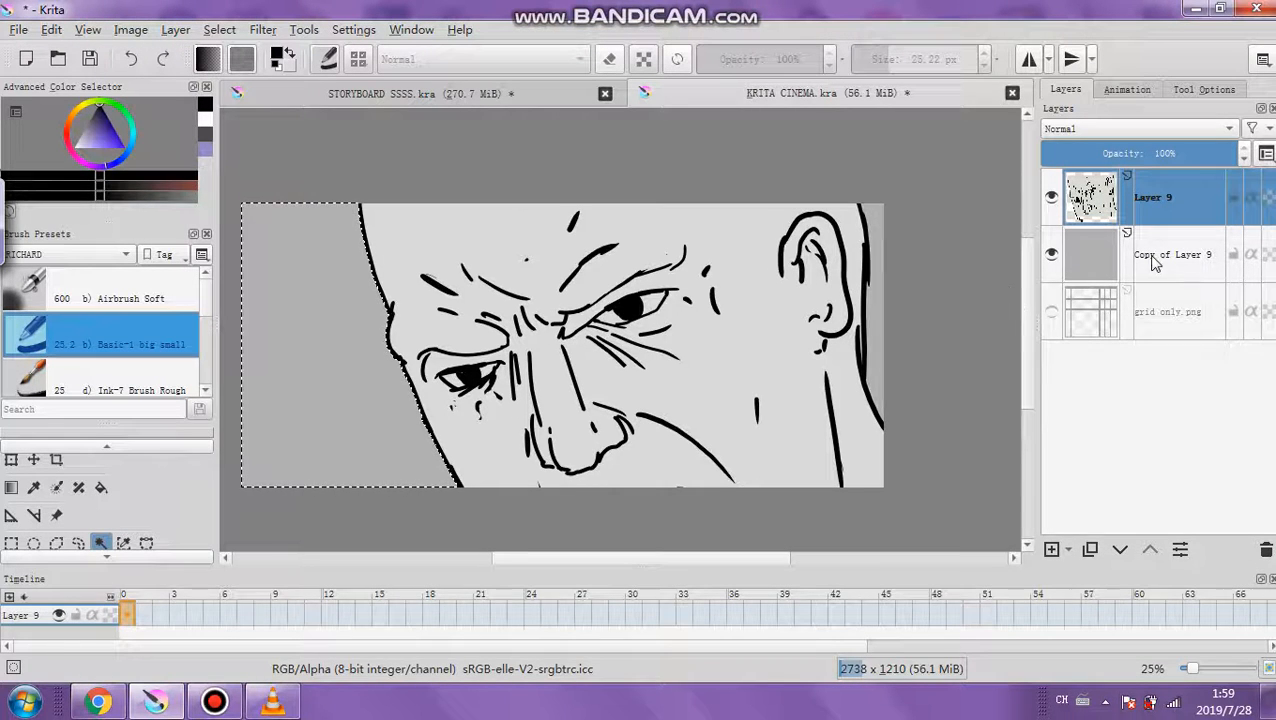
# - On Copy of Layer 9, use Levels to darken the background left of the head to output ~39
pyautogui.click(1172, 254)
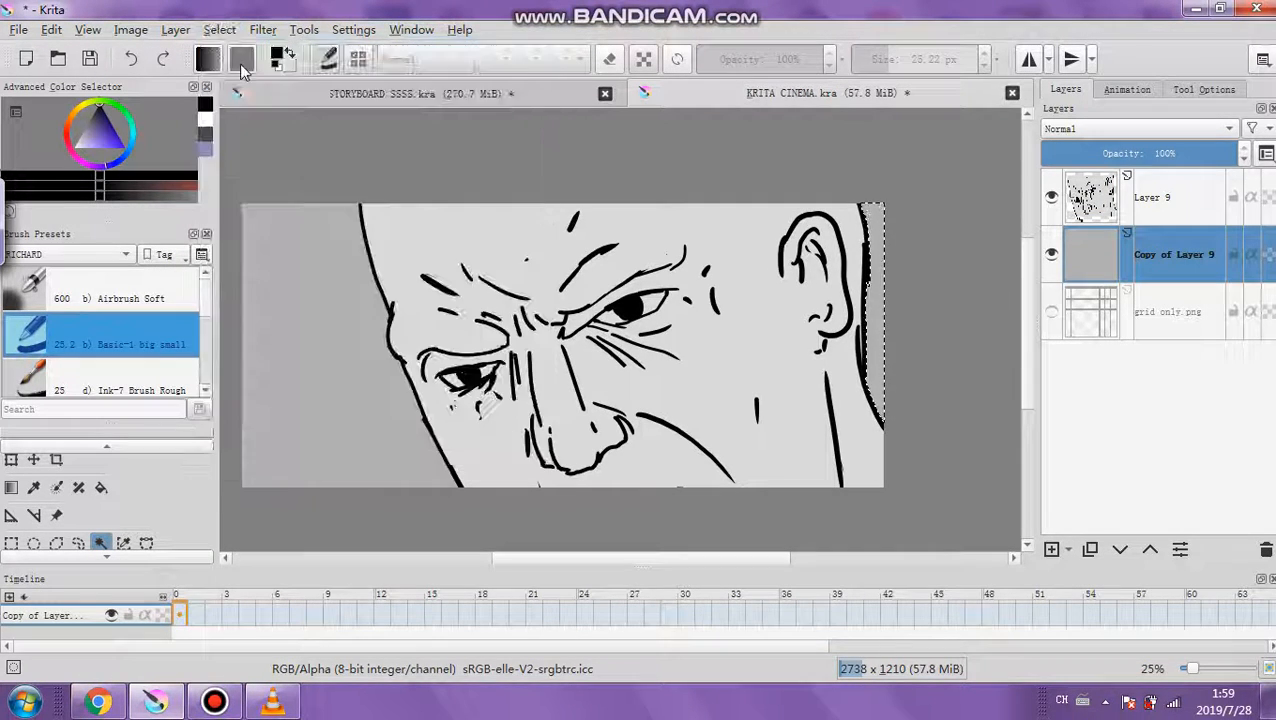
pyautogui.click(262, 30)
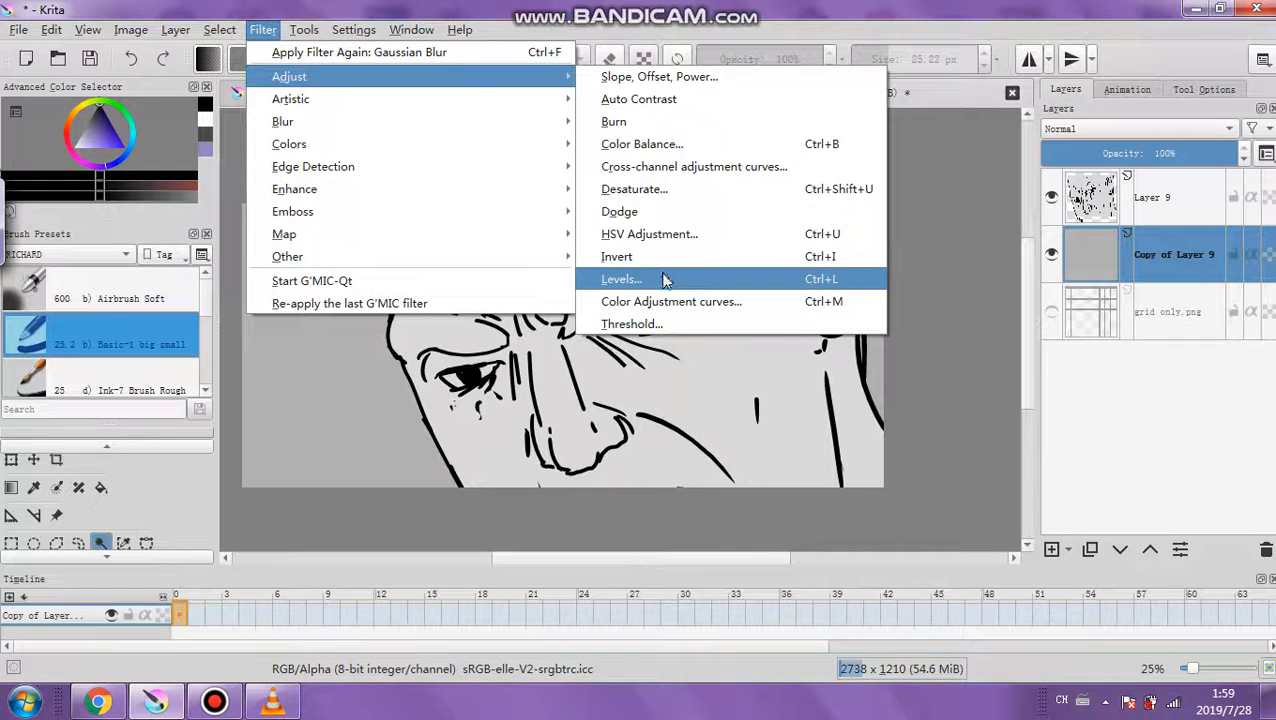
pyautogui.click(620, 280)
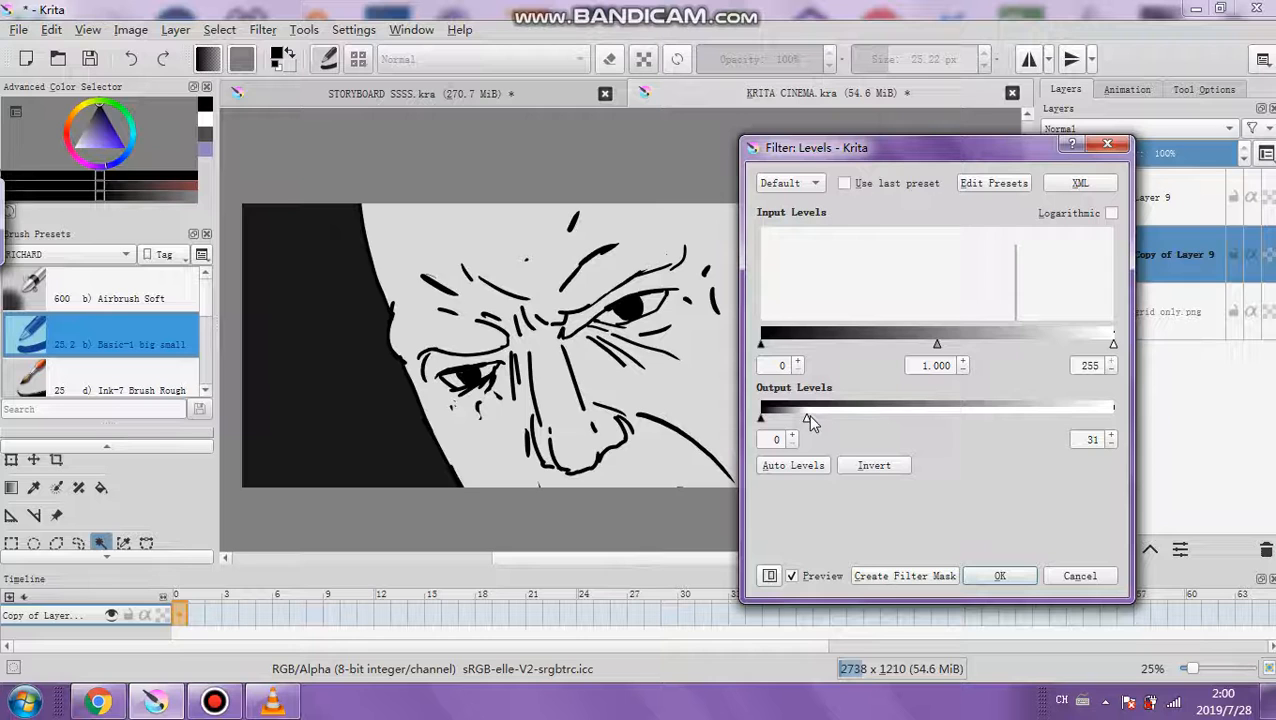
pyautogui.moveTo(810, 418); pyautogui.dragTo(818, 418)
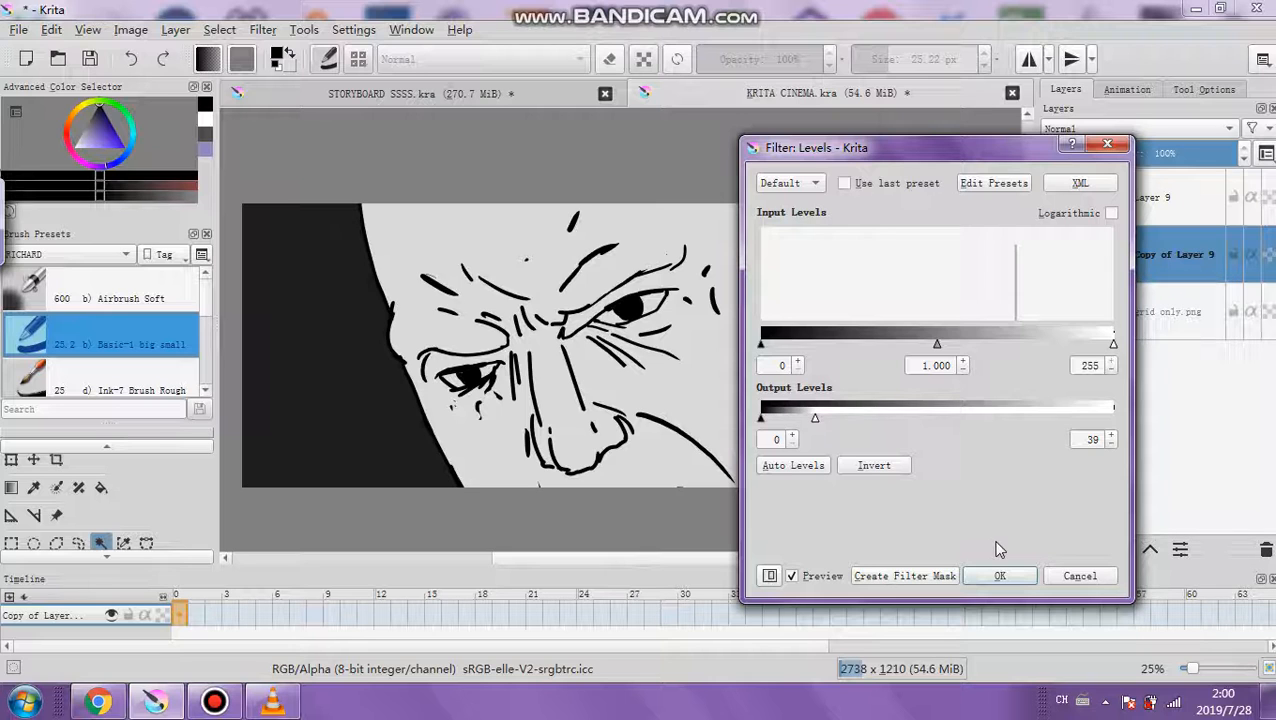
pyautogui.click(1000, 576)
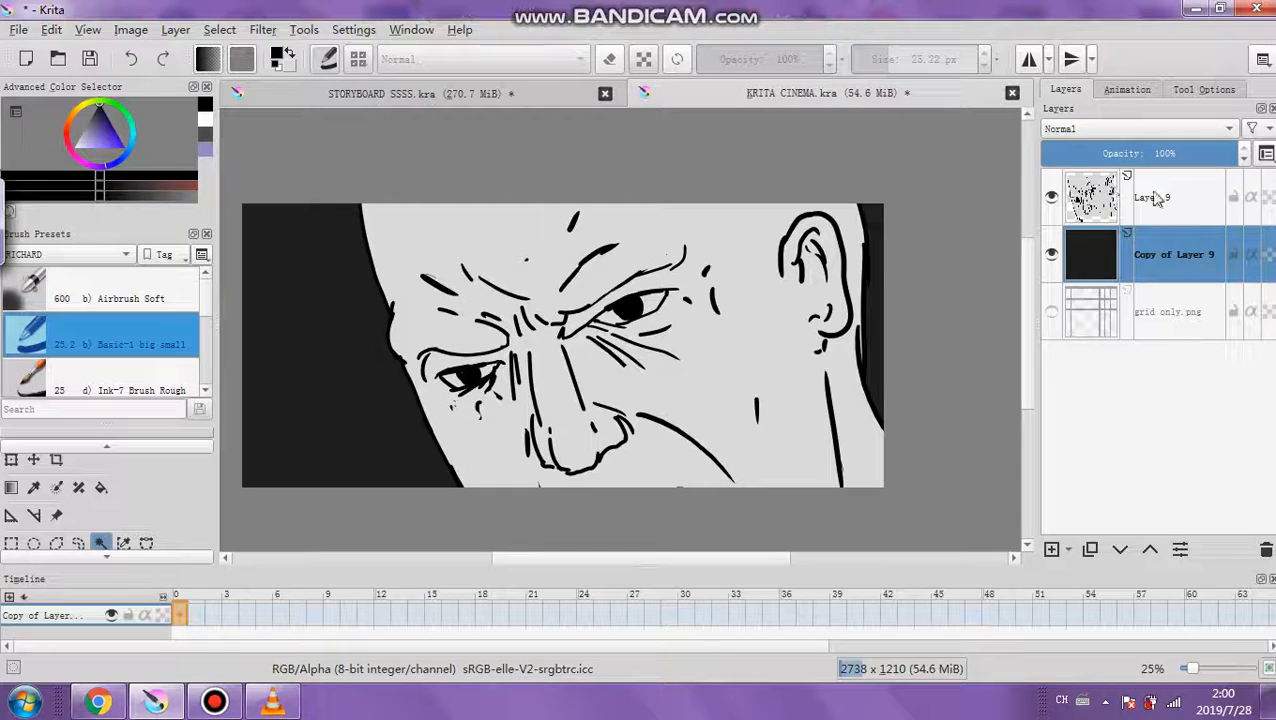
# - On Layer 9, use Levels to tone the white face down to grey with output white ~200
pyautogui.click(264, 30)
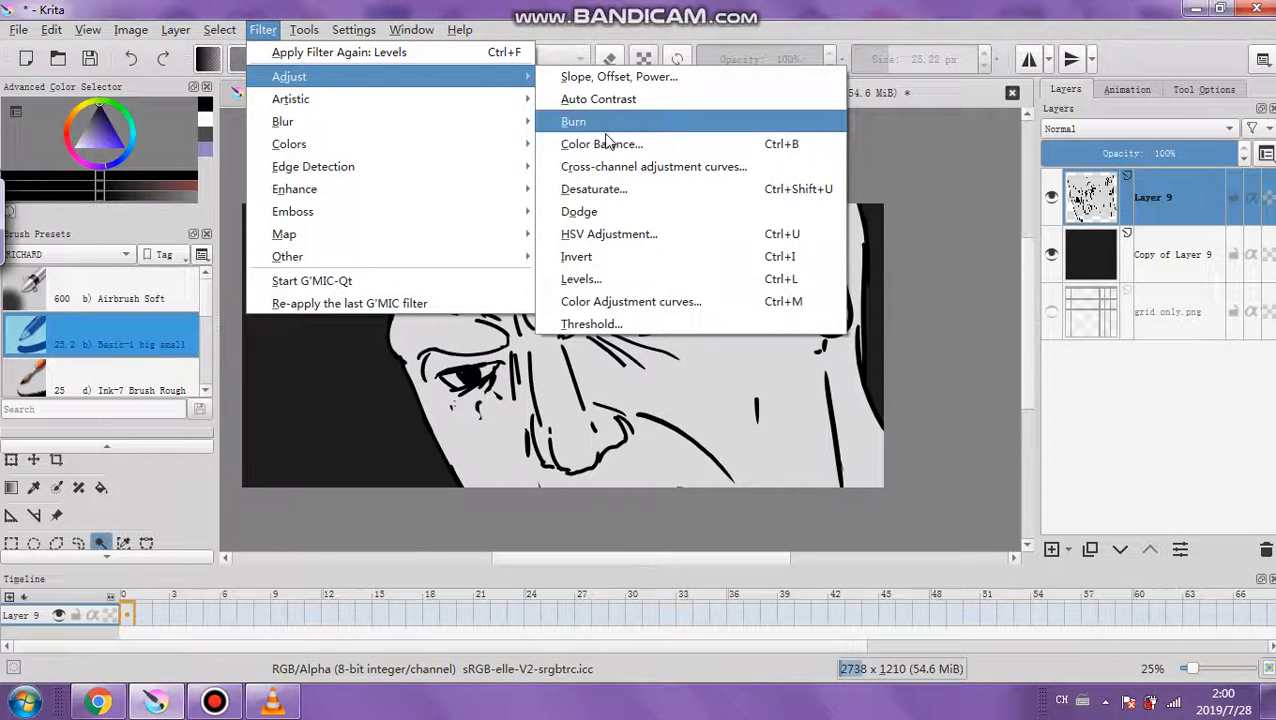
pyautogui.click(580, 280)
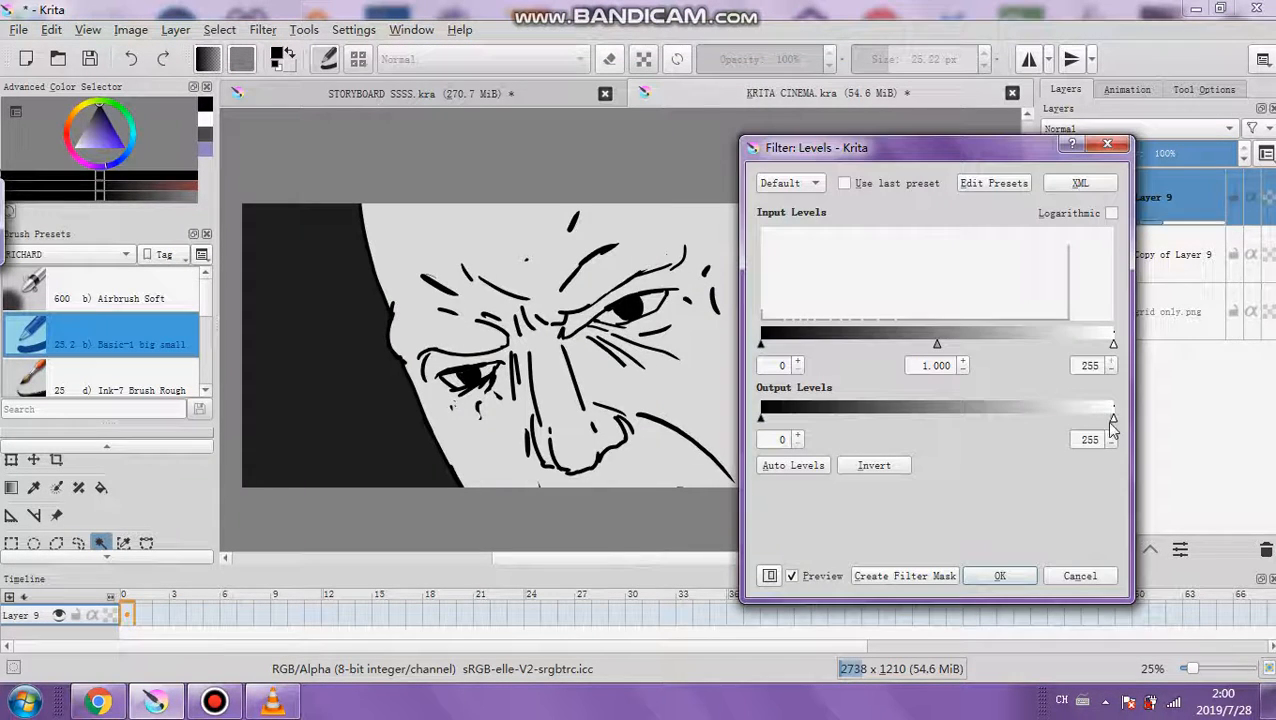
pyautogui.moveTo(1112, 408); pyautogui.dragTo(1044, 418)
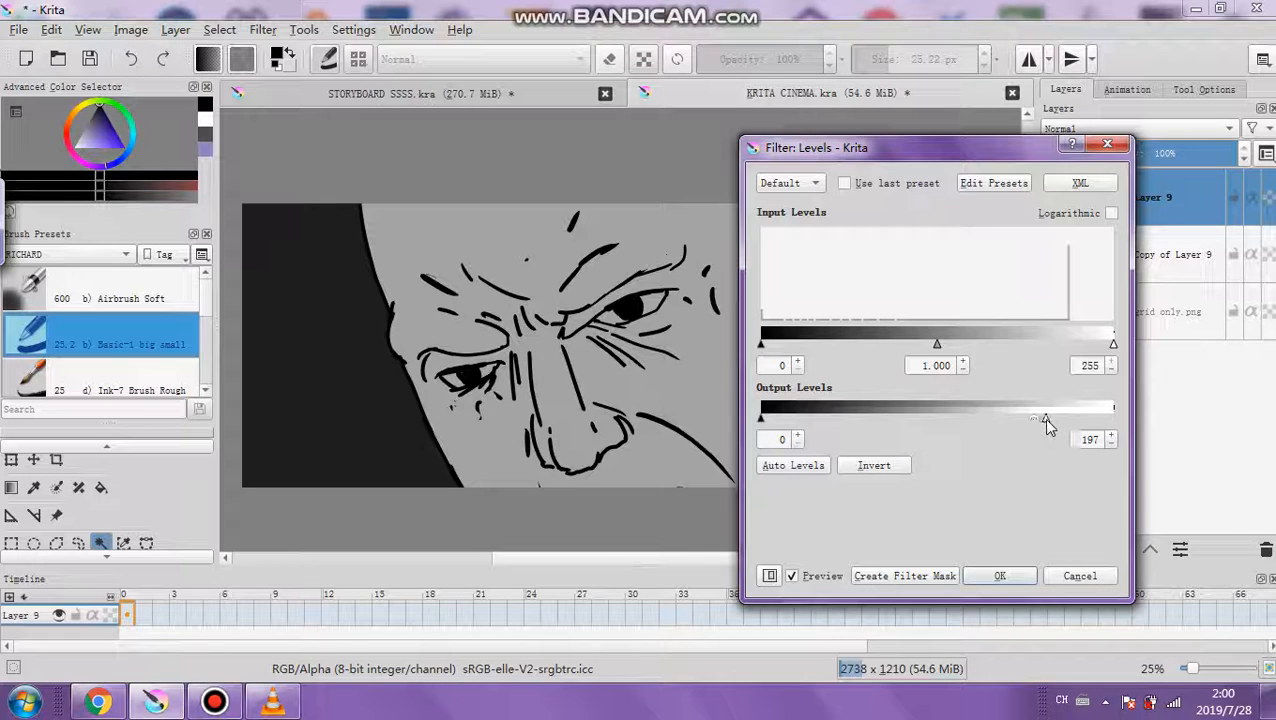
pyautogui.moveTo(1032, 418); pyautogui.dragTo(1048, 418)
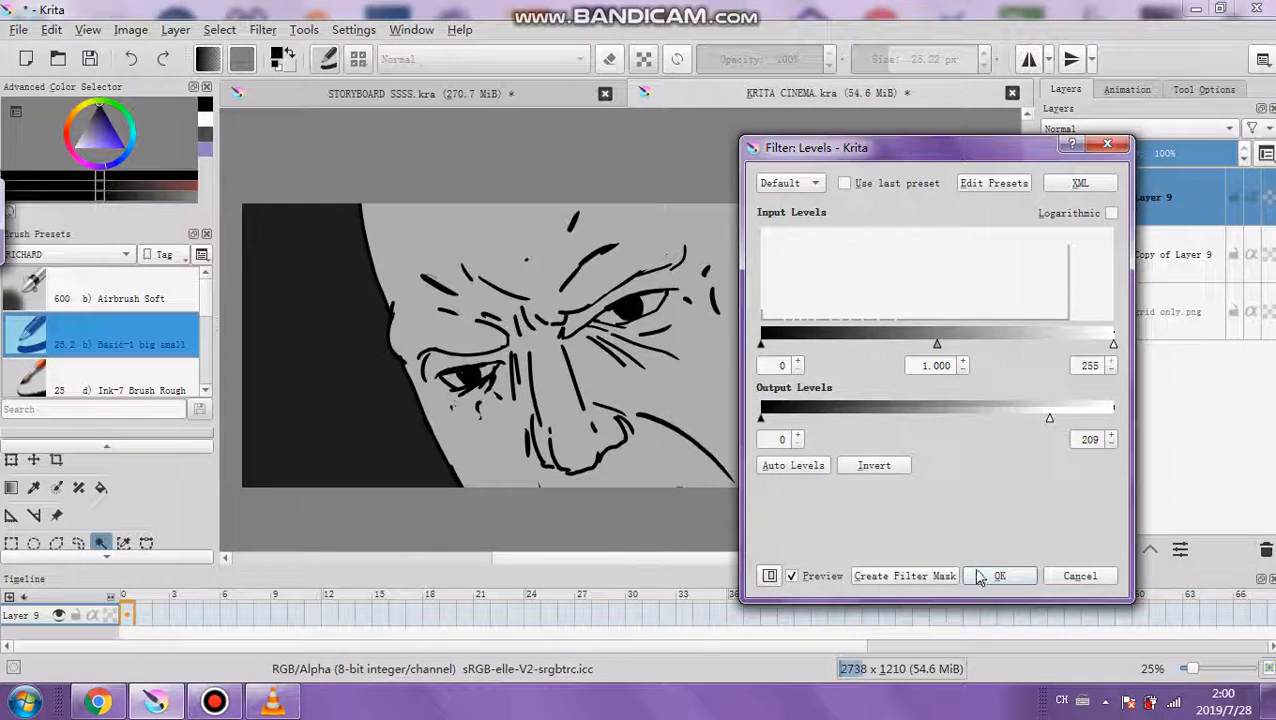
pyautogui.click(998, 576)
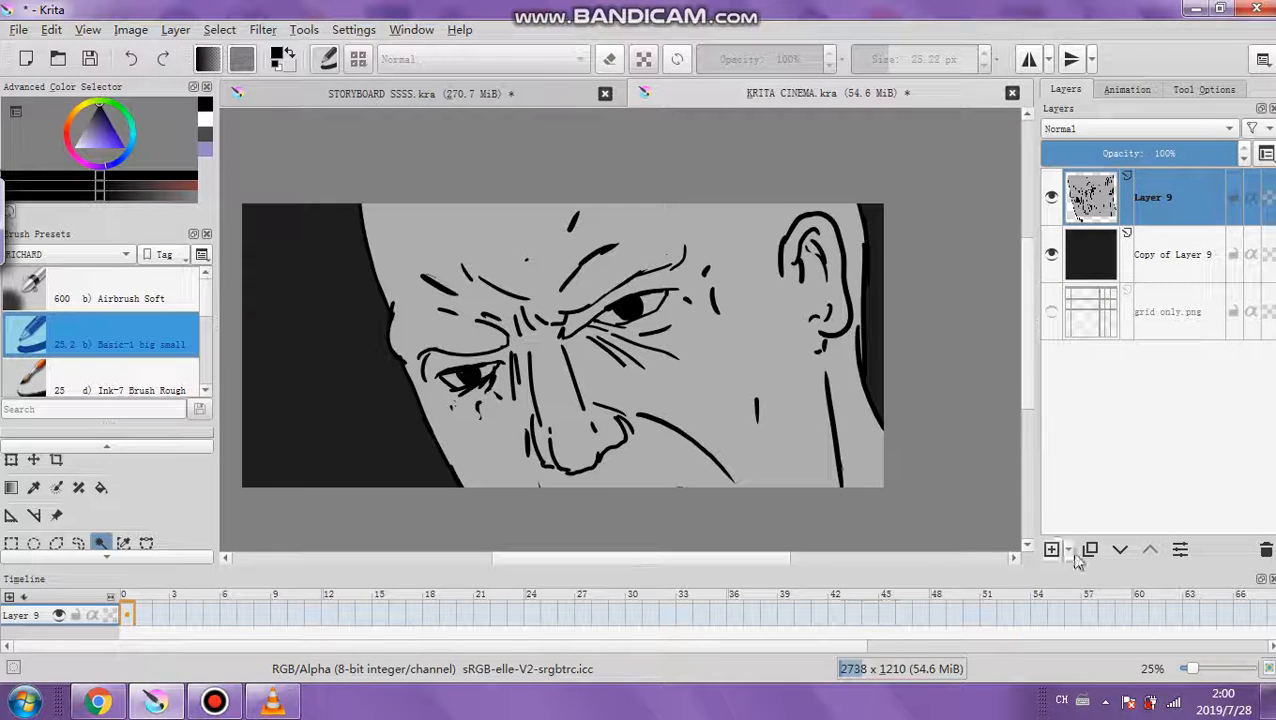
# - Duplicate Layer 9 and brighten the copy with Levels input white ~237
pyautogui.click(1088, 548)
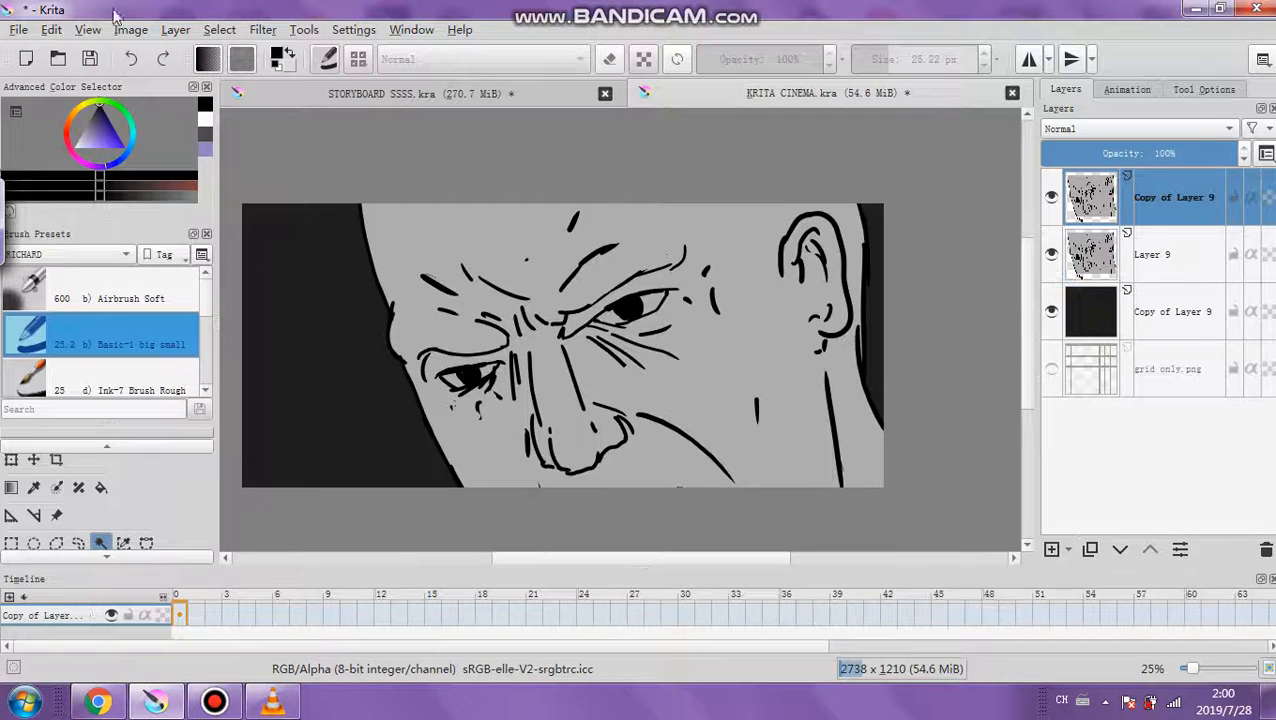
pyautogui.click(264, 30)
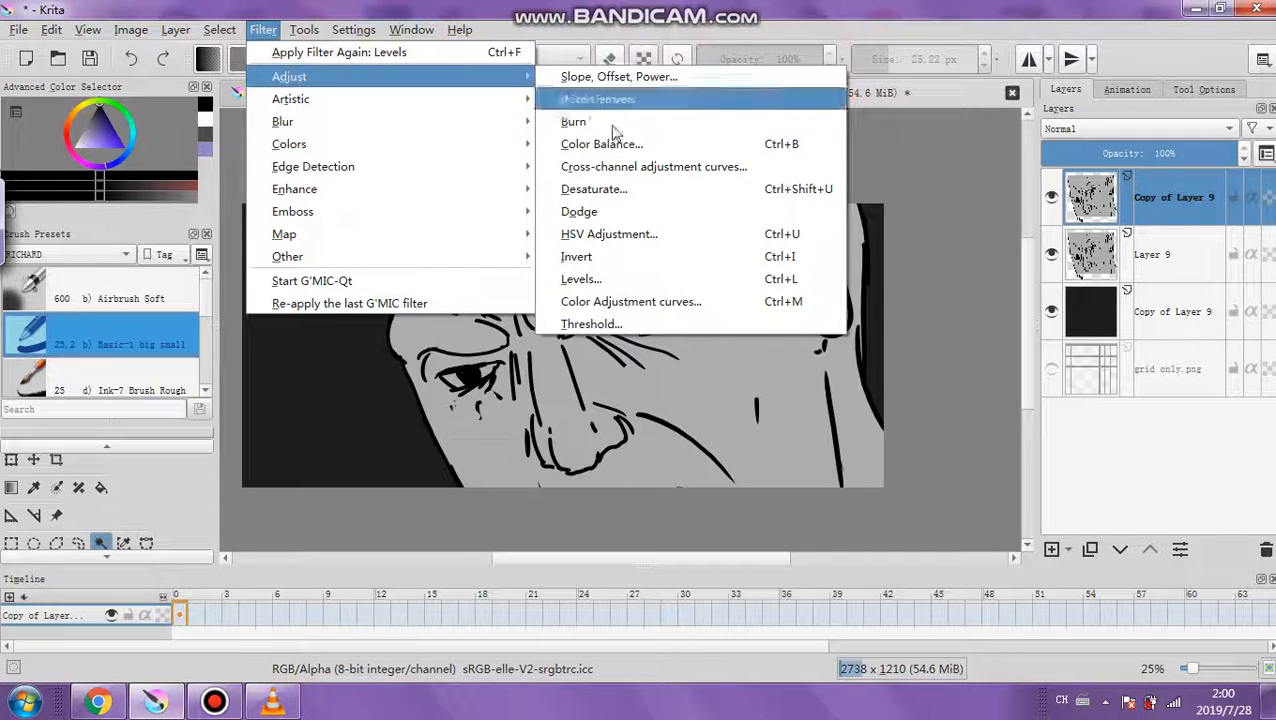
pyautogui.click(580, 280)
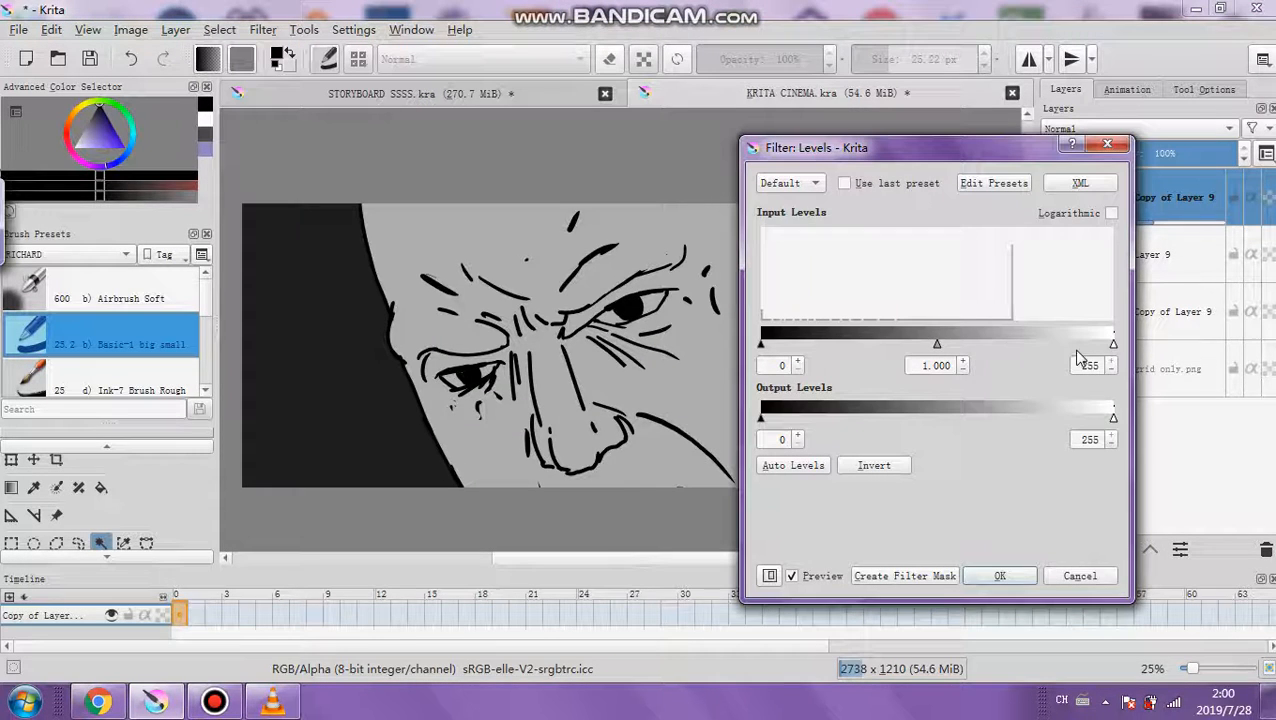
pyautogui.moveTo(1112, 344); pyautogui.dragTo(1088, 344)
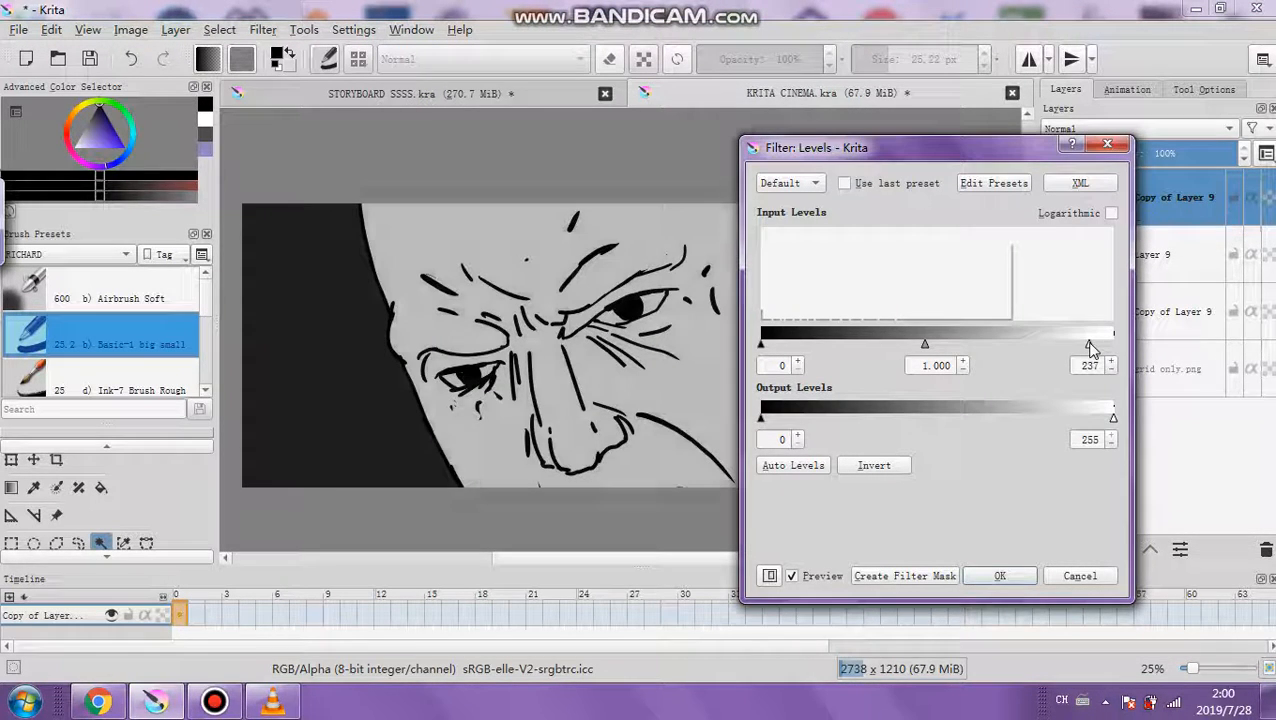
pyautogui.click(1000, 576)
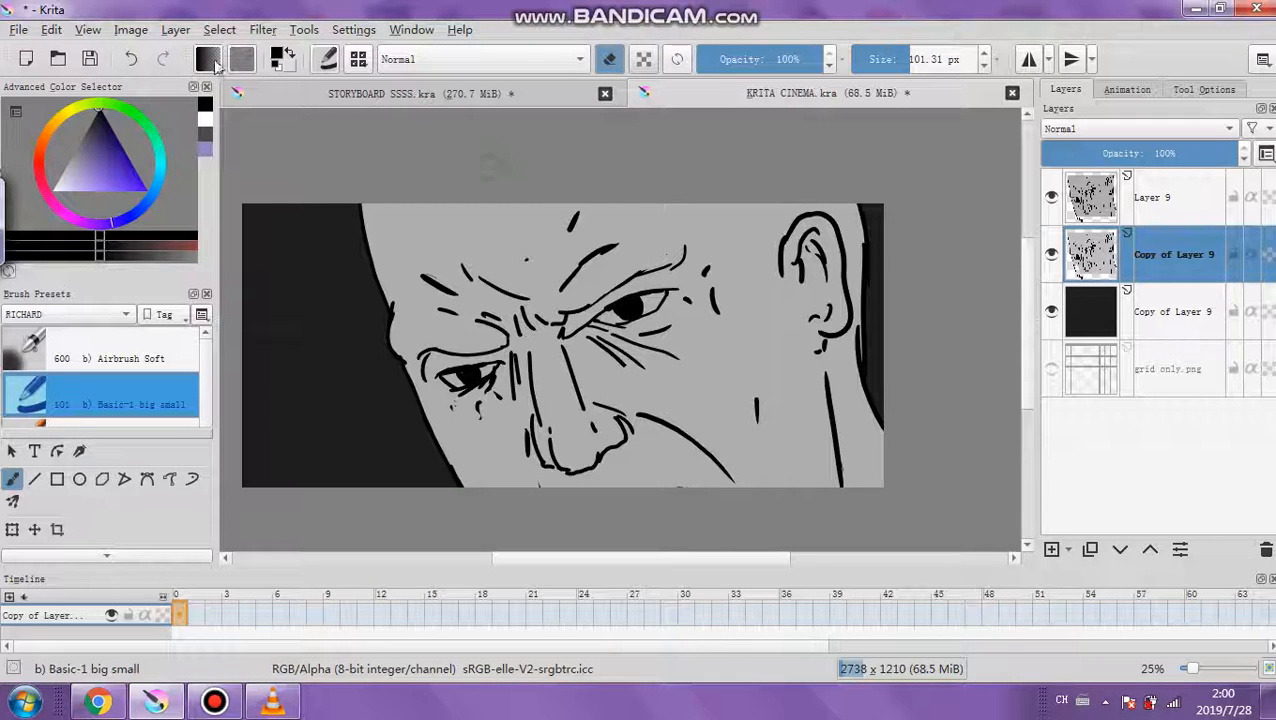
# - On Layer 9 in eraser mode, lighten the cheek beside the nose so the brighter copy shows through
pyautogui.click(1152, 198)
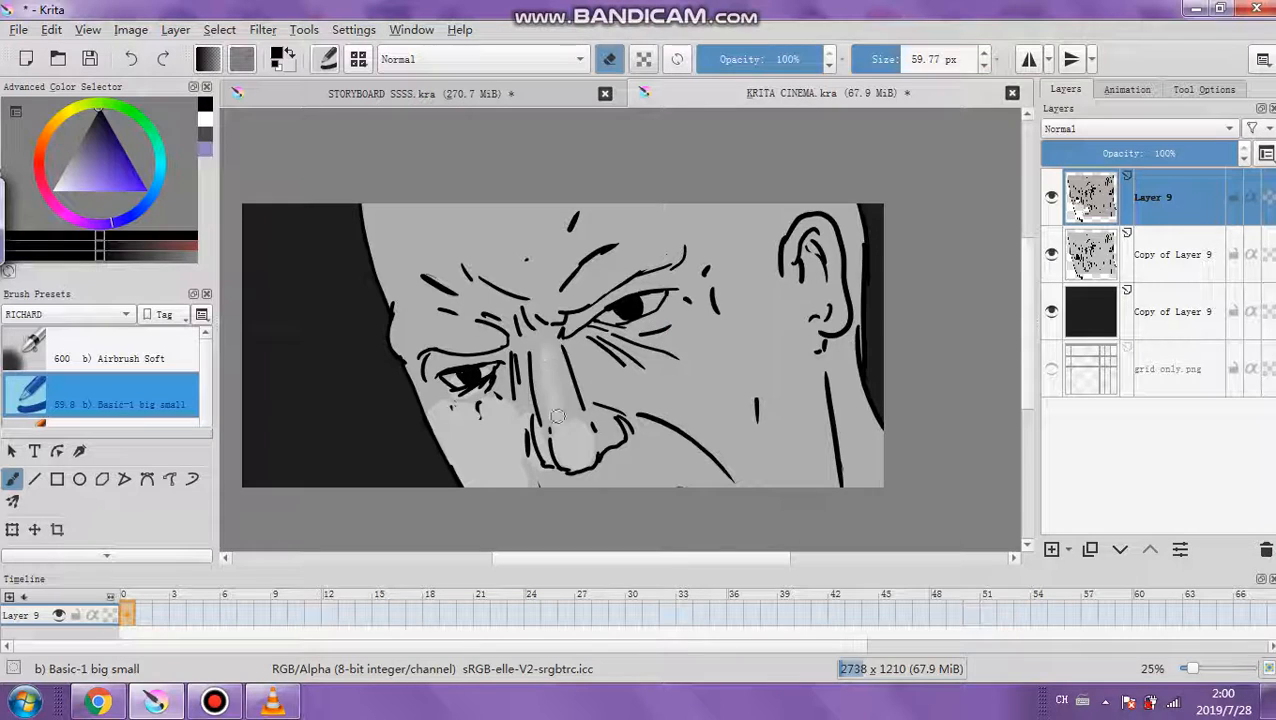
pyautogui.moveTo(558, 416); pyautogui.dragTo(596, 400)
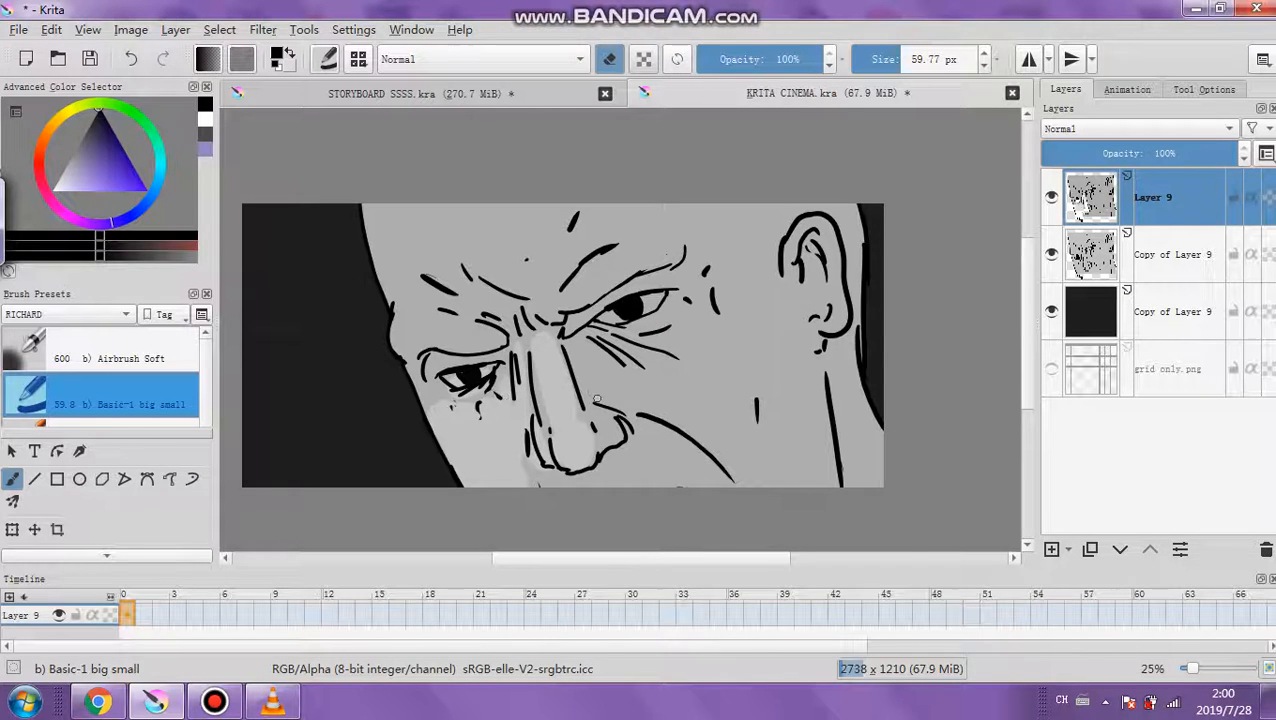
pyautogui.moveTo(596, 400); pyautogui.dragTo(680, 430)
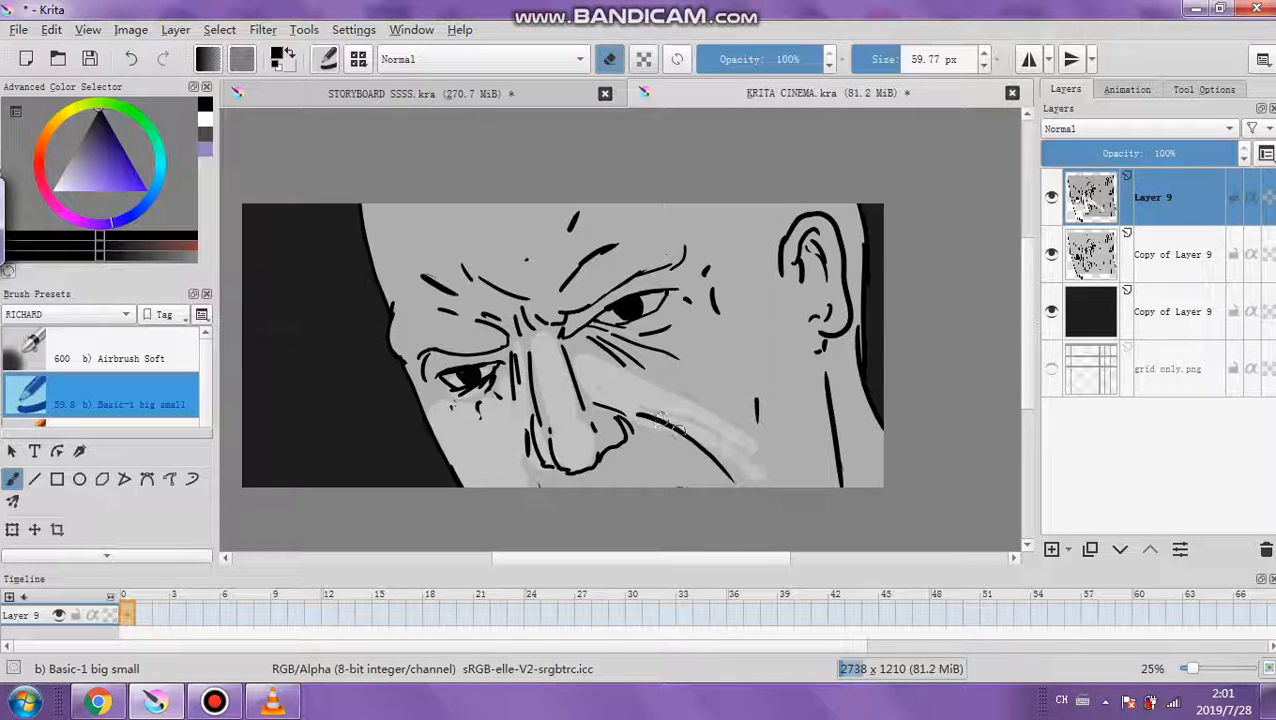